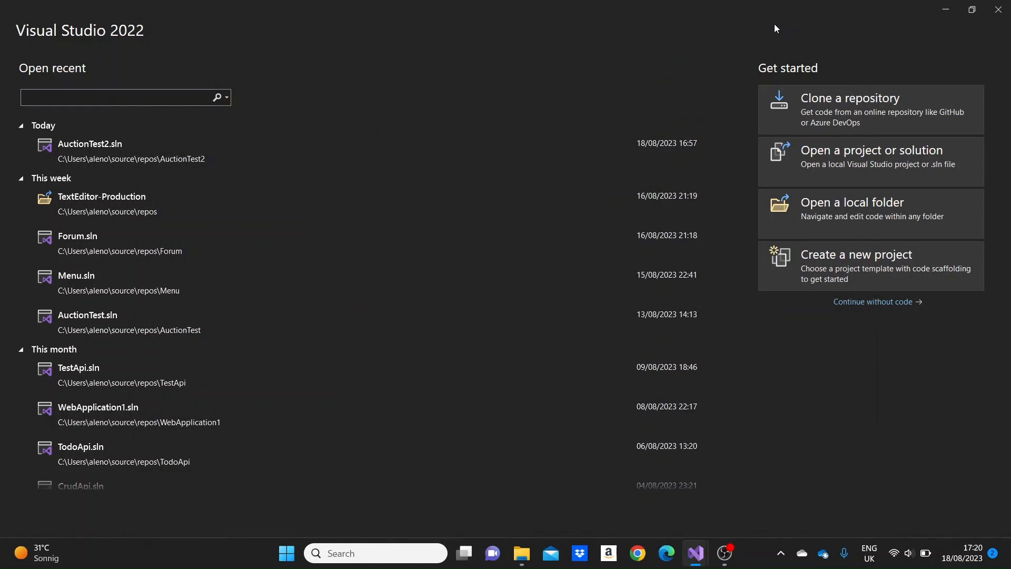
# Step: Start a new project and filter templates by 'mvc' to pick the C# ASP.NET Core MVC template
pyautogui.click(123, 97)
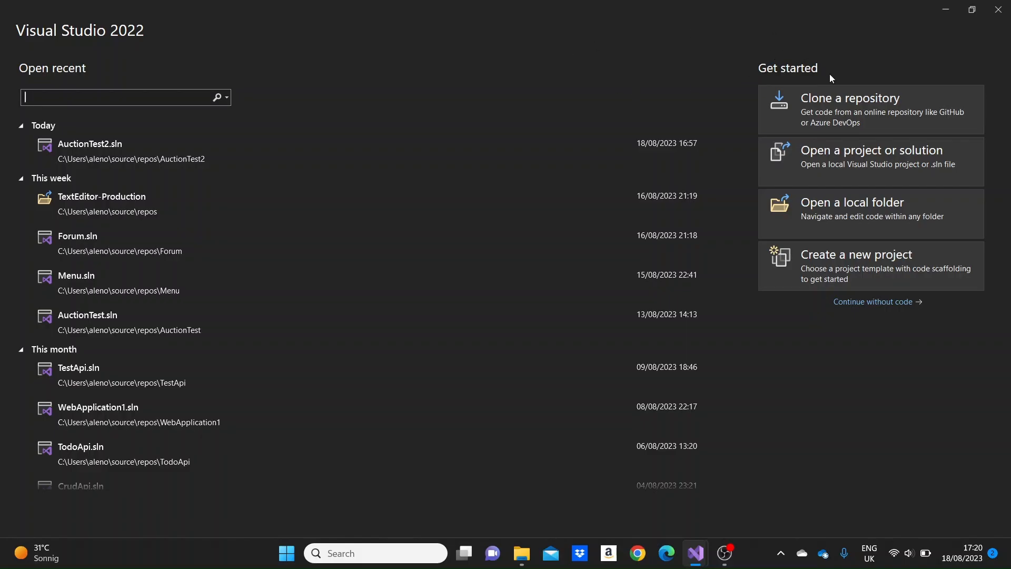
pyautogui.click(857, 254)
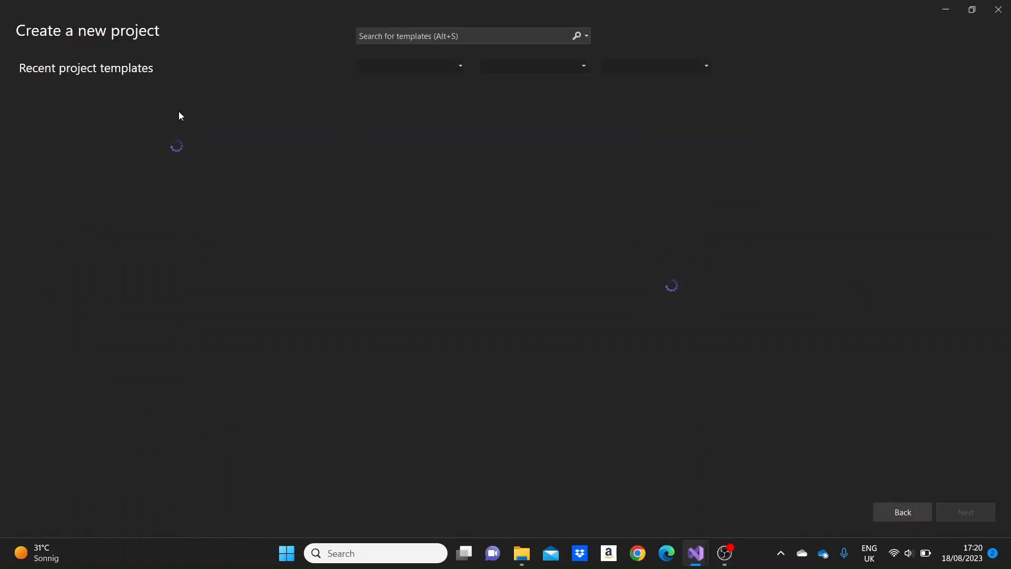
pyautogui.moveTo(325, 58)
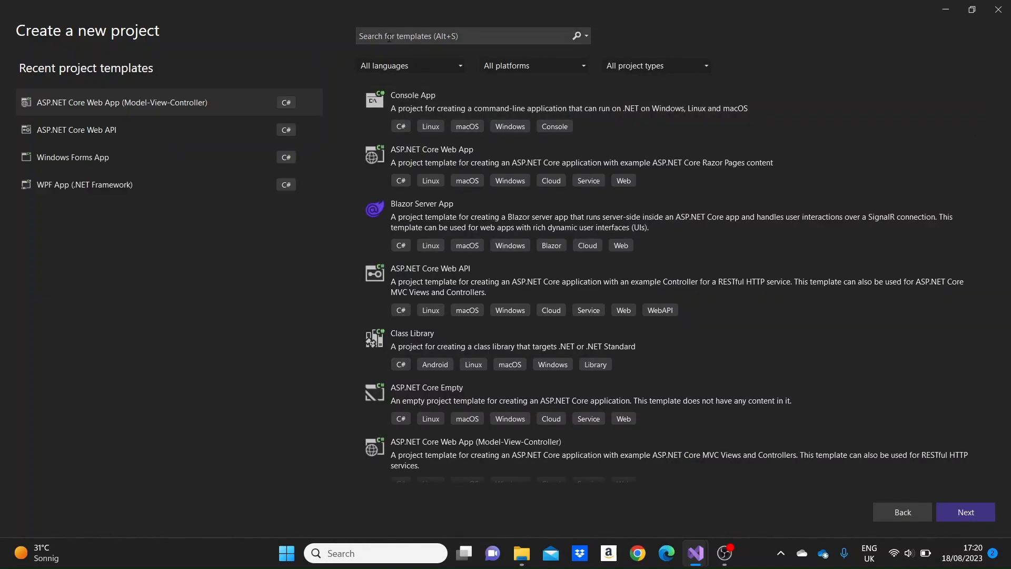
pyautogui.write('mvc')
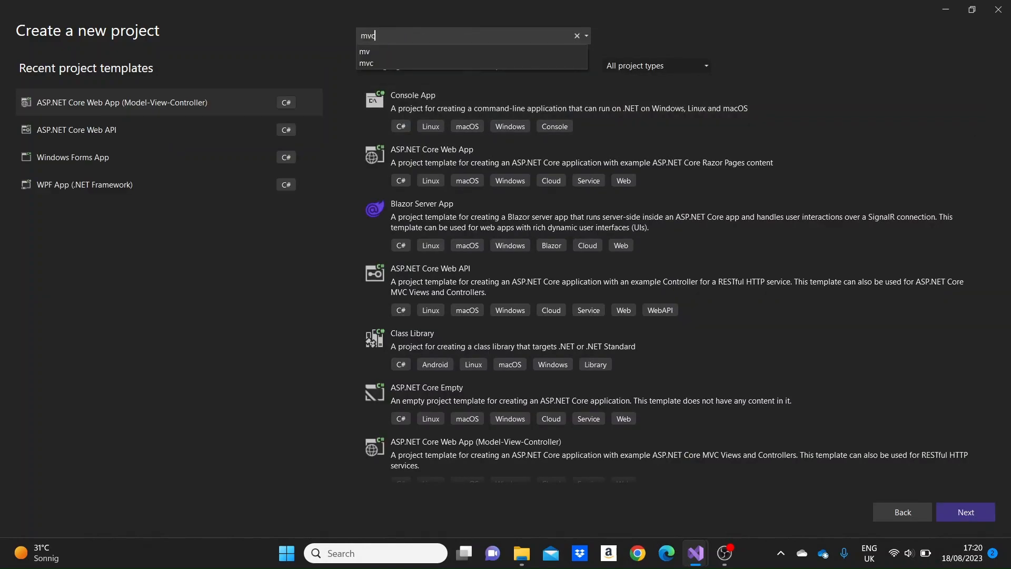
pyautogui.click(366, 64)
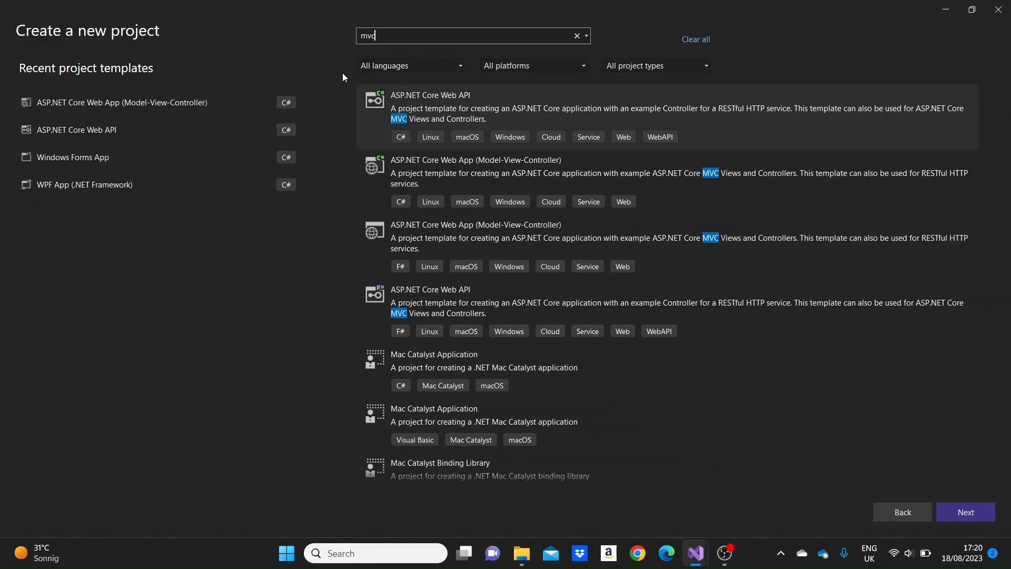
pyautogui.moveTo(480, 175)
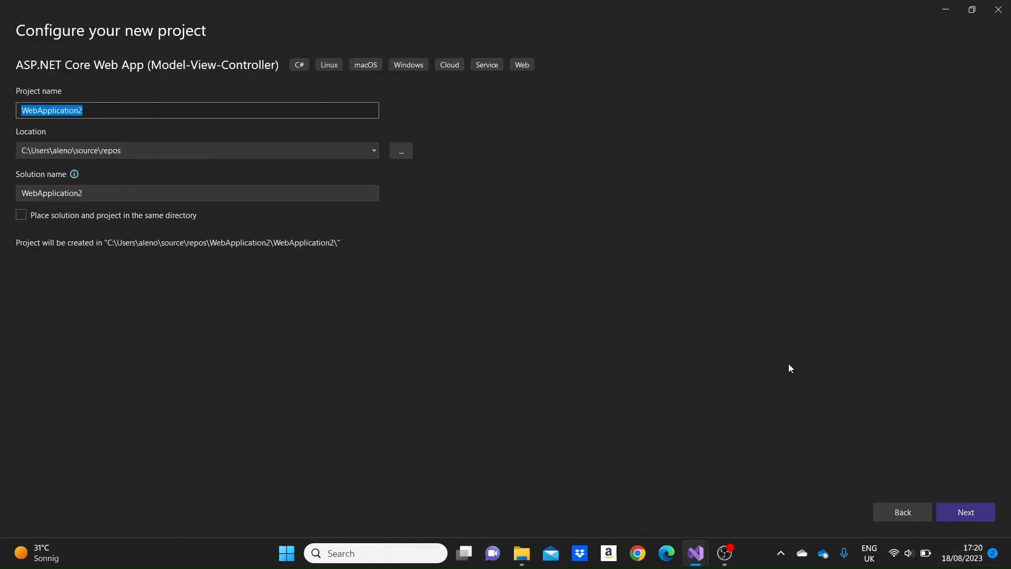
pyautogui.moveTo(2, 116)
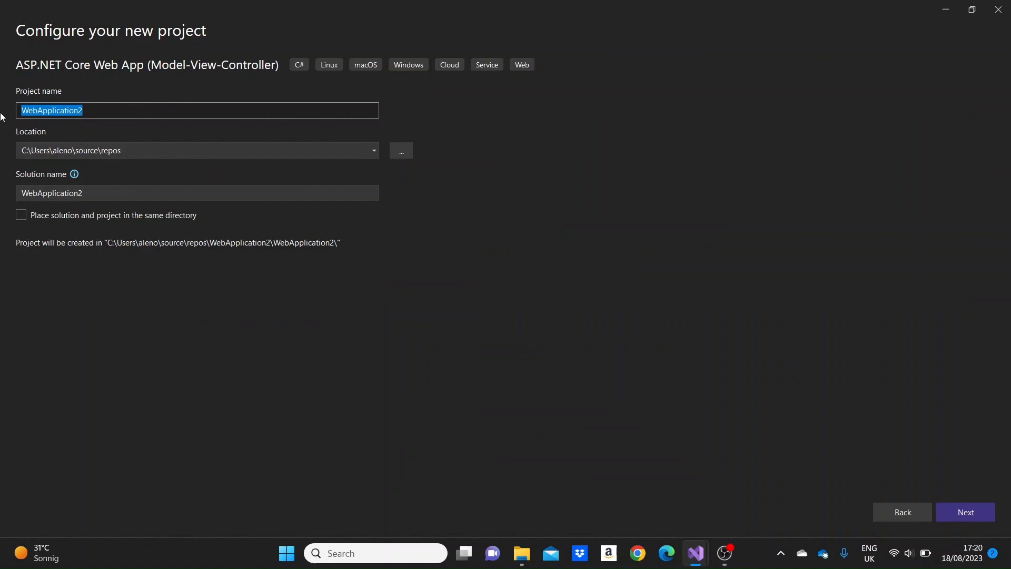
# Step: Enter 'Auctions' as the project and solution name
pyautogui.write('Auctions')
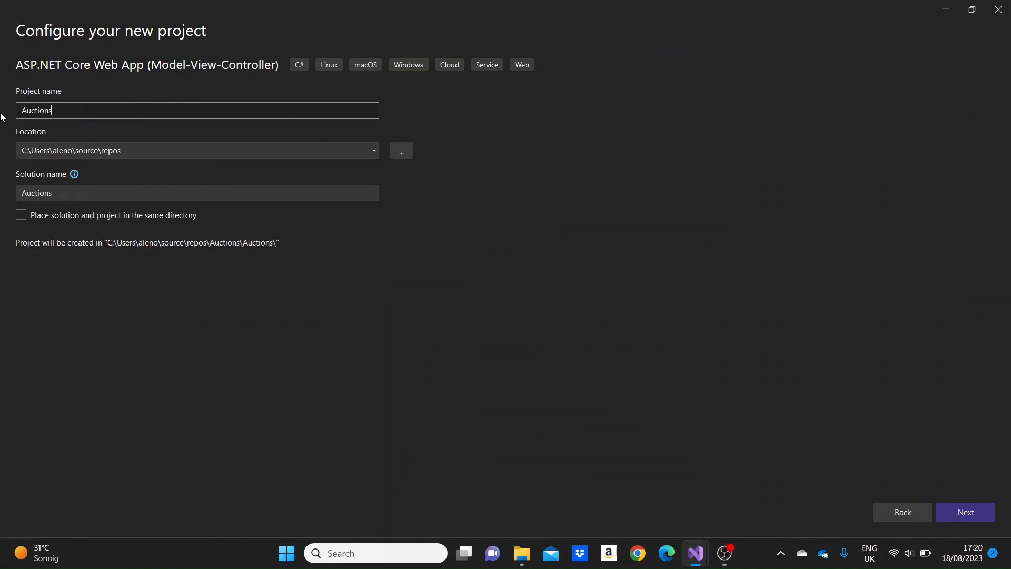
pyautogui.moveTo(354, 224)
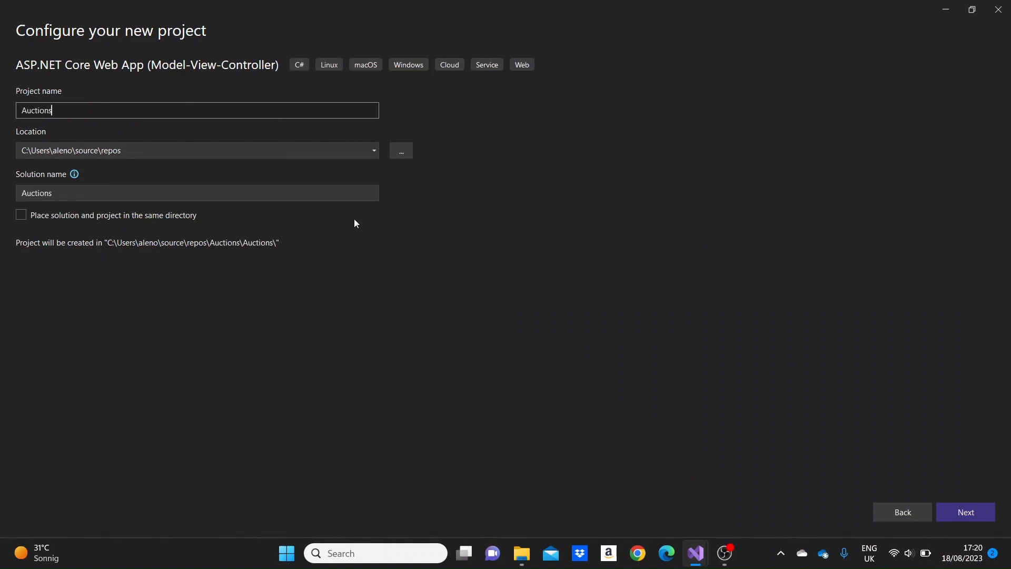
pyautogui.moveTo(966, 512)
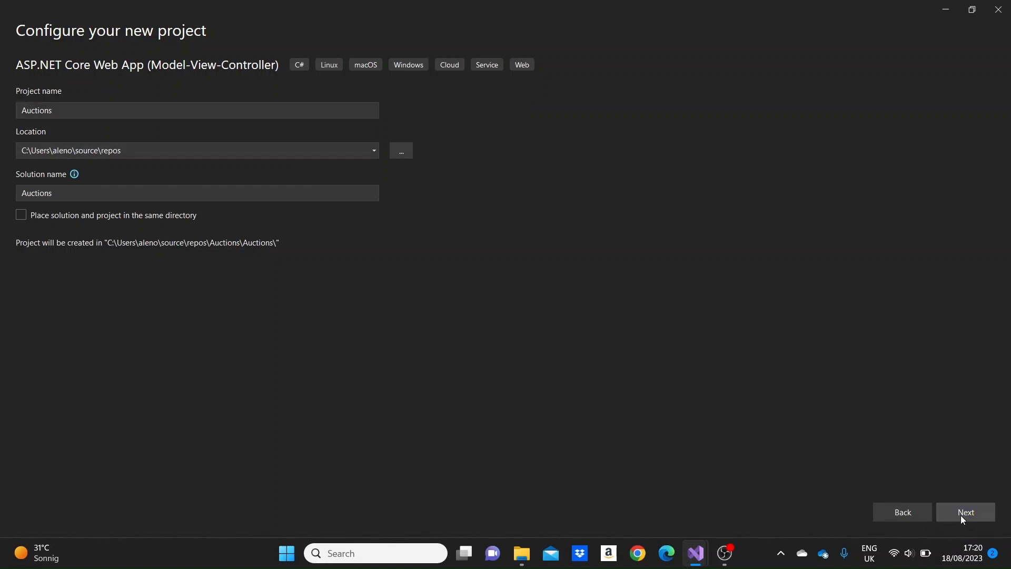
# Step: Choose Individual Accounts authentication and create the Auctions project
pyautogui.click(965, 511)
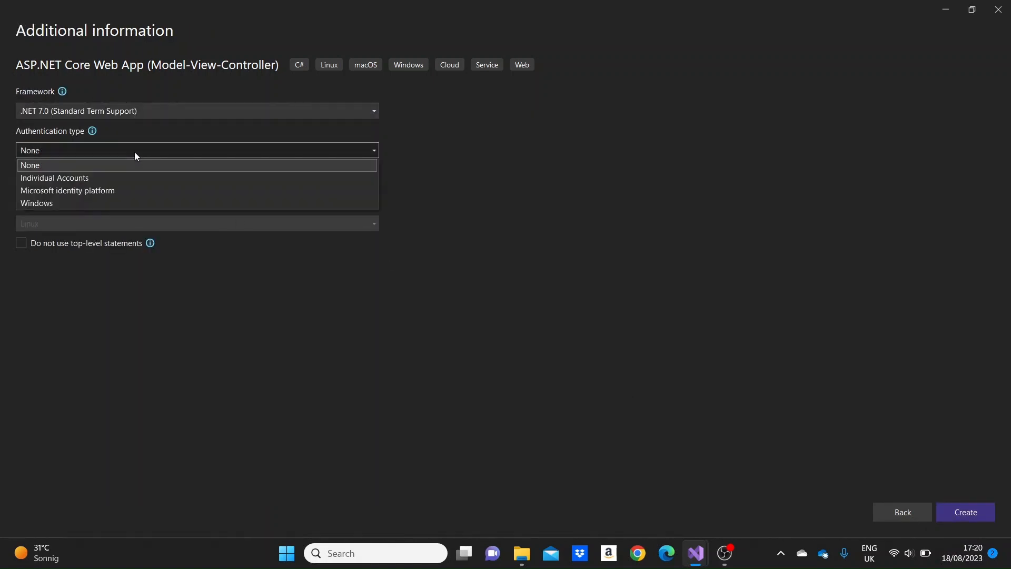
pyautogui.click(54, 178)
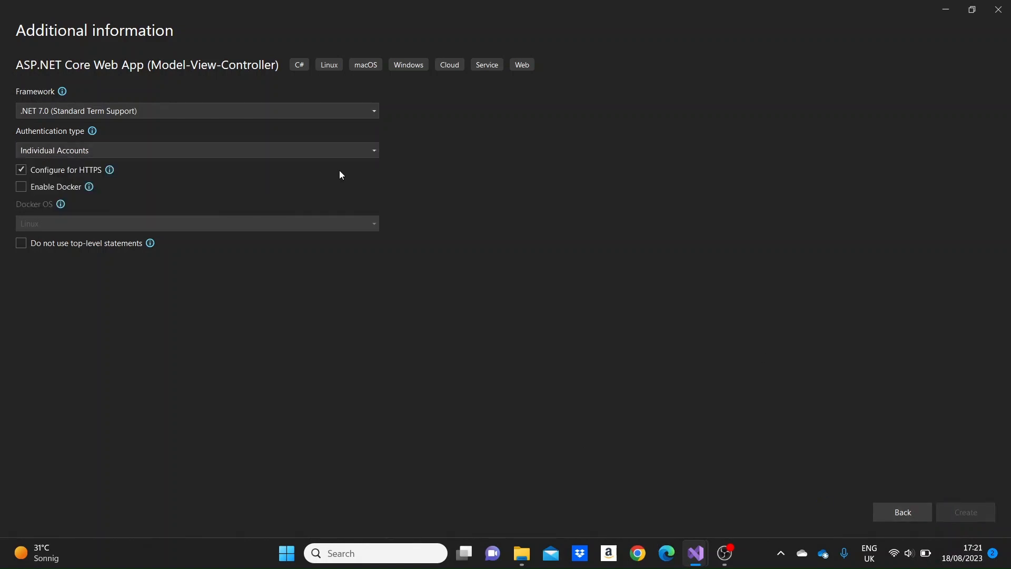
pyautogui.moveTo(332, 169)
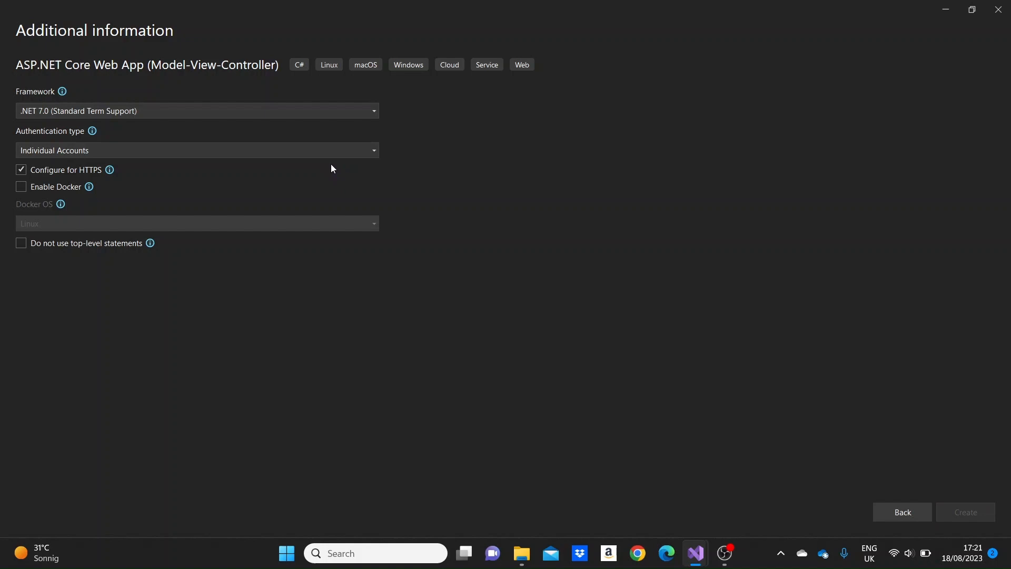
pyautogui.click(965, 512)
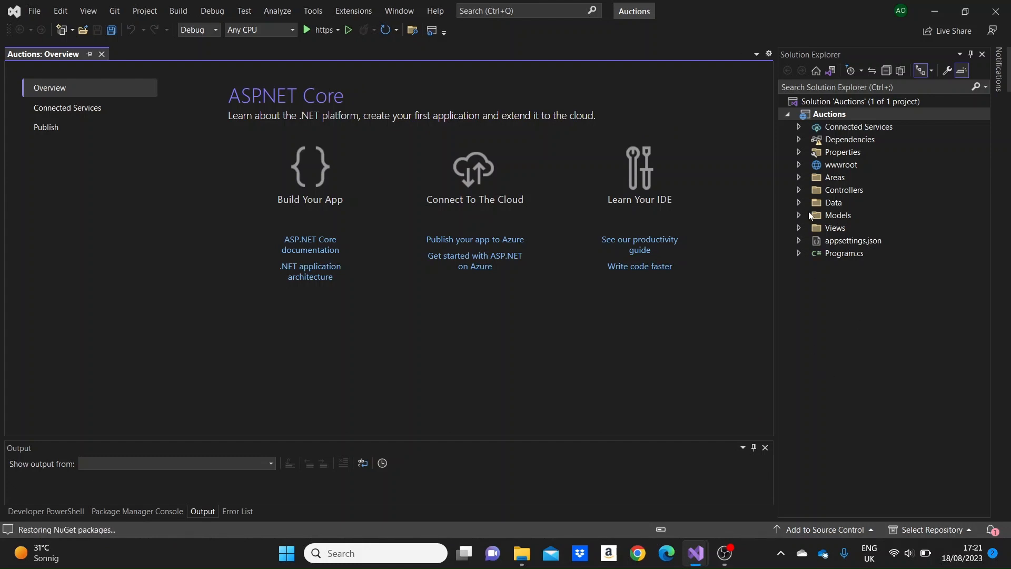
# Step: Add a class named Listing to the Models folder
pyautogui.click(799, 215)
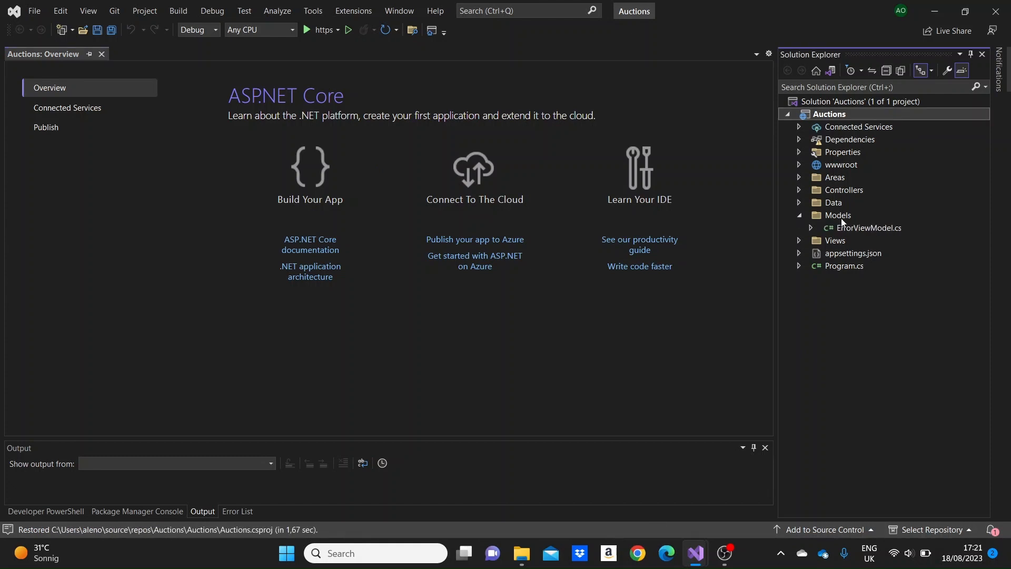
pyautogui.rightClick(837, 215)
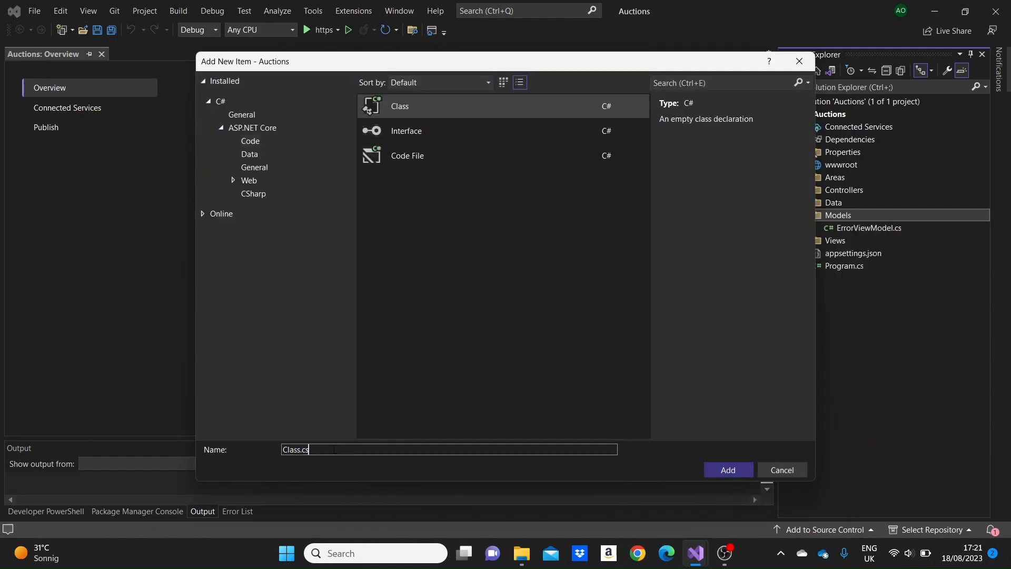
pyautogui.doubleClick(294, 450)
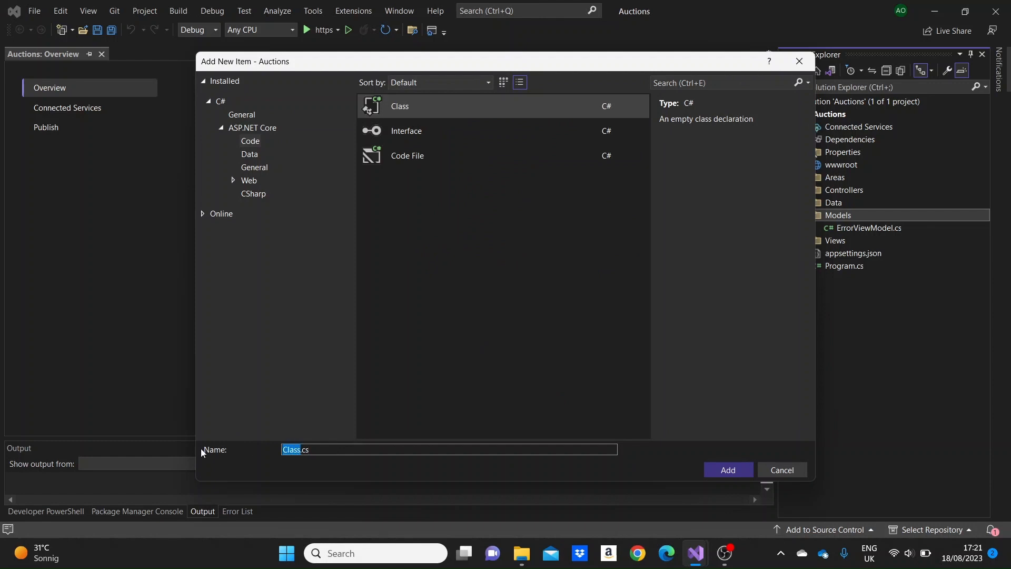
pyautogui.write('Listing')
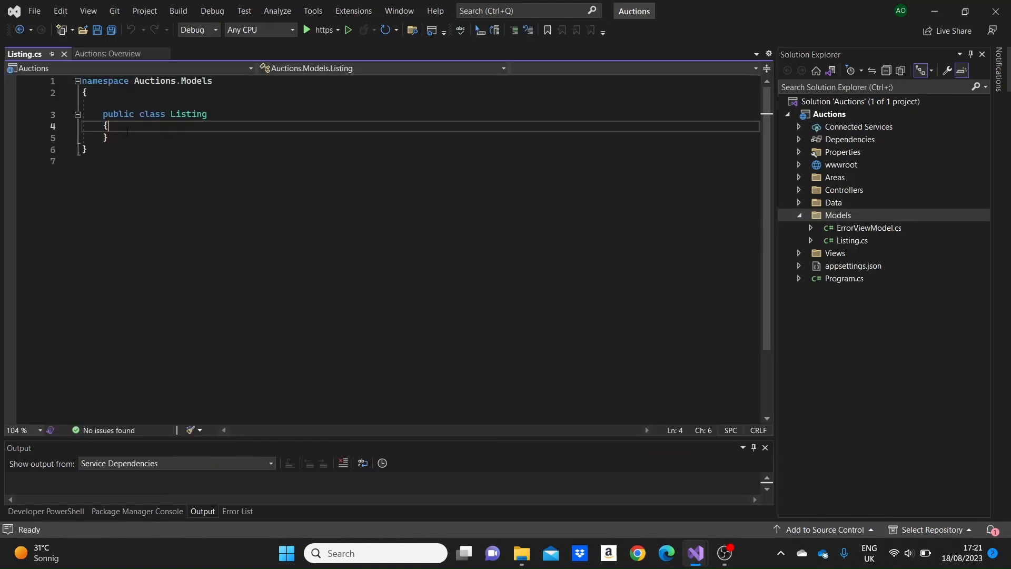
# Step: Write Listing's Id, Title, Description and double Price properties plus an empty constructor
pyautogui.write('public int I')
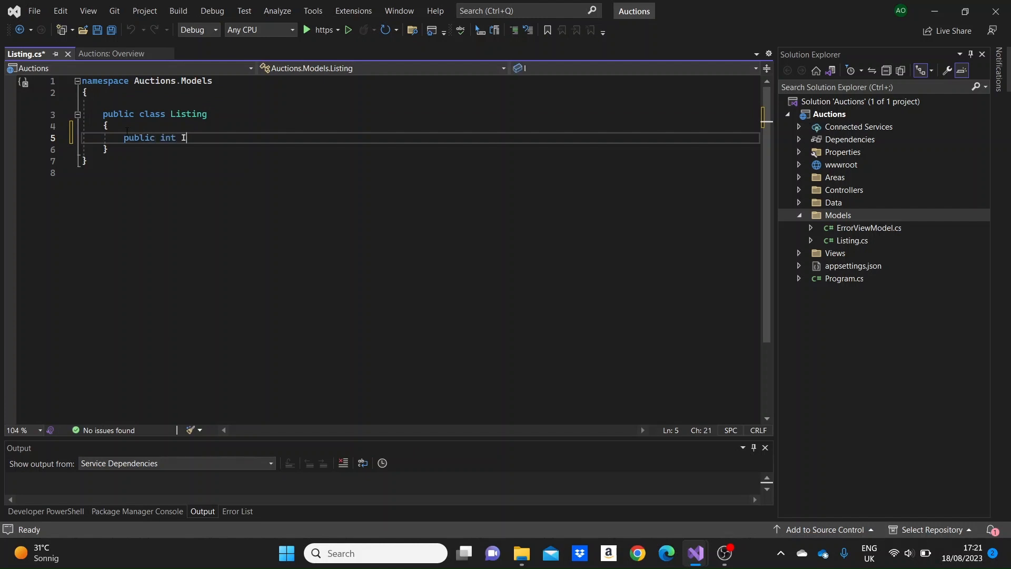
pyautogui.write('d { }')
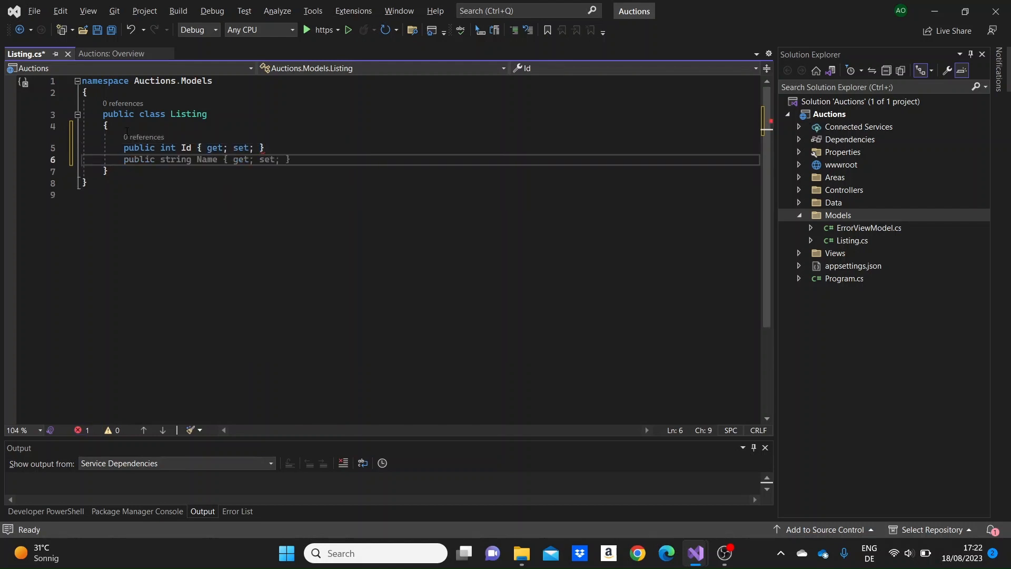
pyautogui.write('publ')
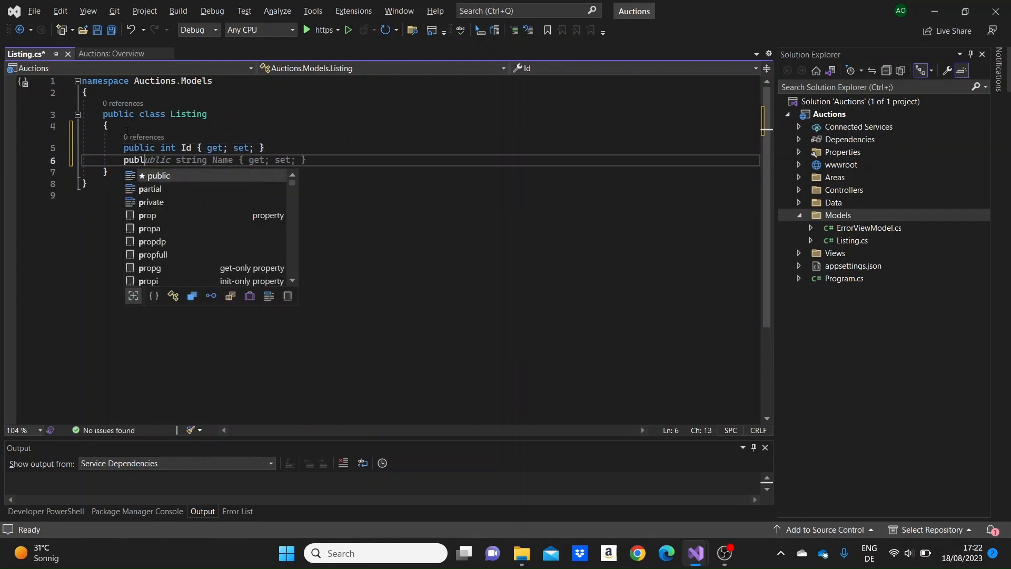
pyautogui.write('string')
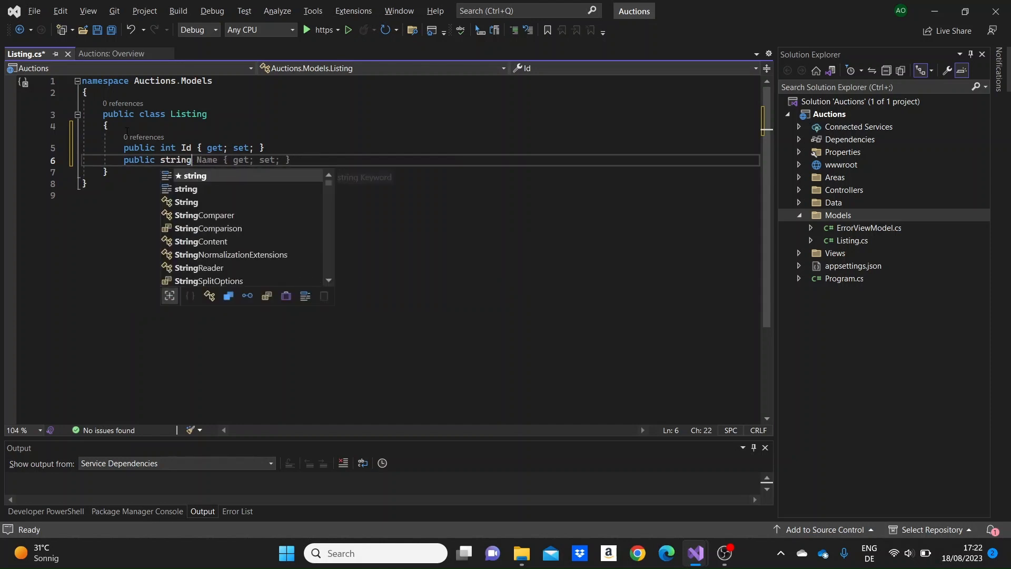
pyautogui.write('Ti')
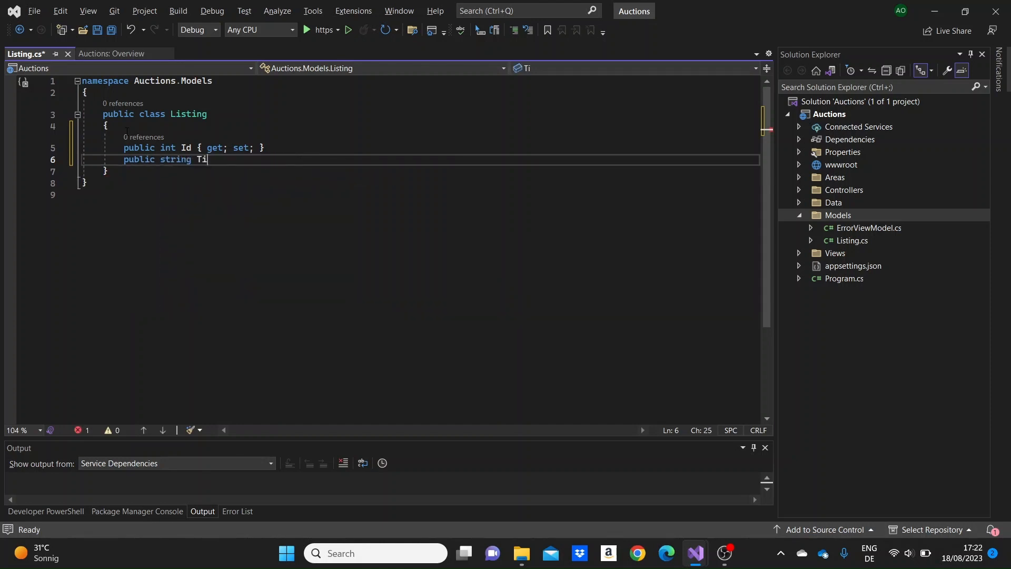
pyautogui.write('tle { get; set; }')
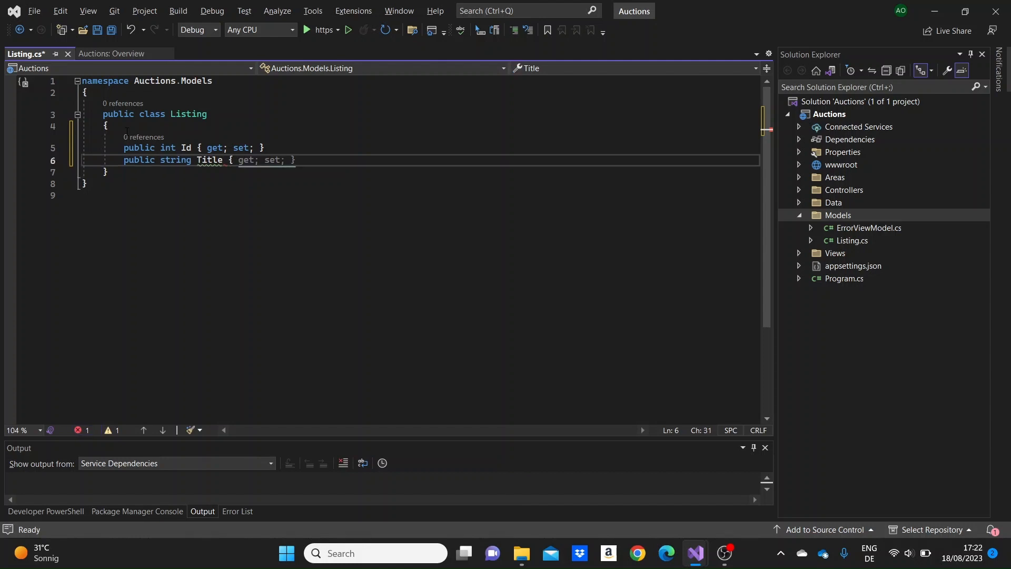
pyautogui.write('public string Description { get; set; }')
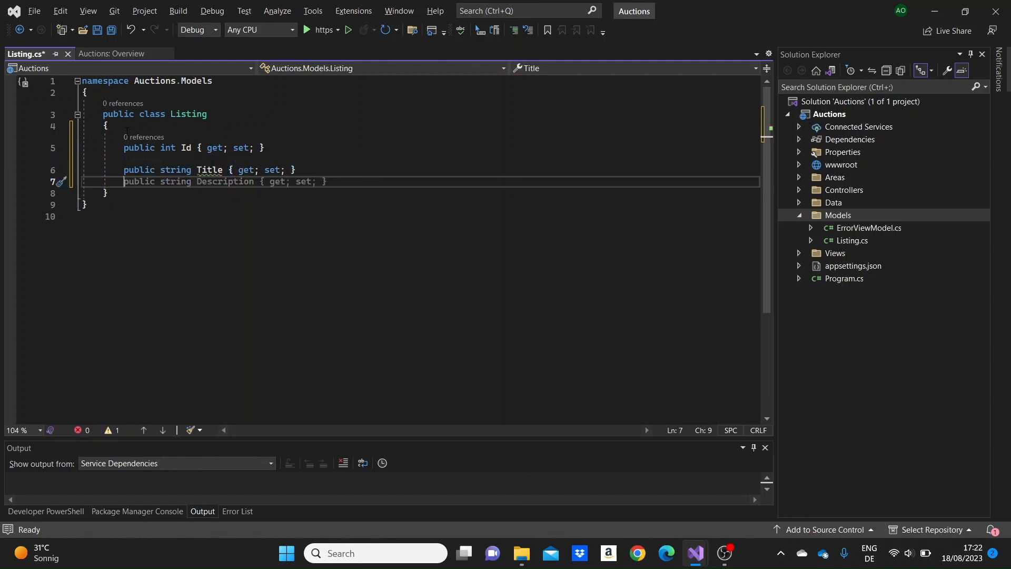
pyautogui.write('public string Description { get; set;')
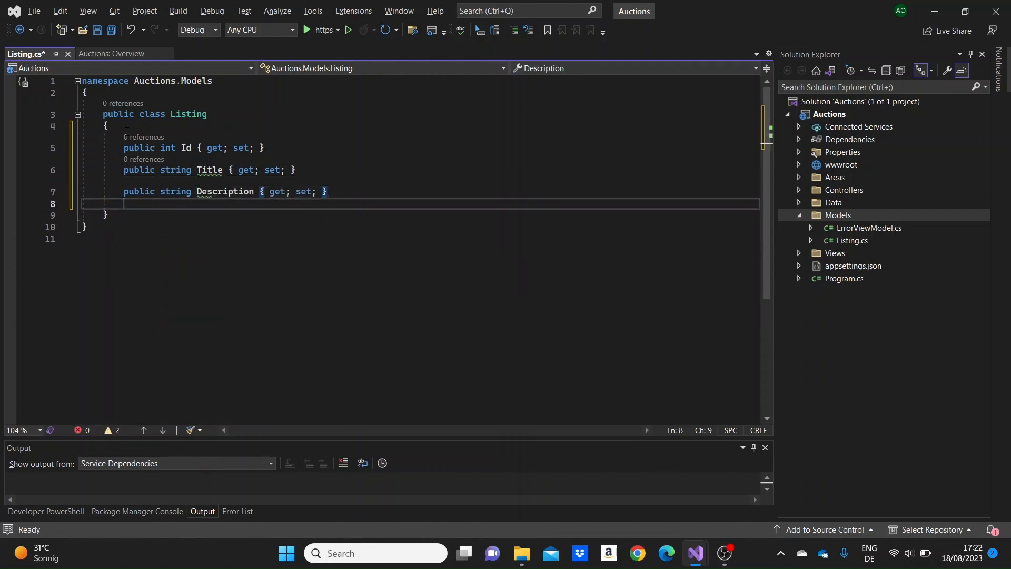
pyautogui.write('public Listing() { }')
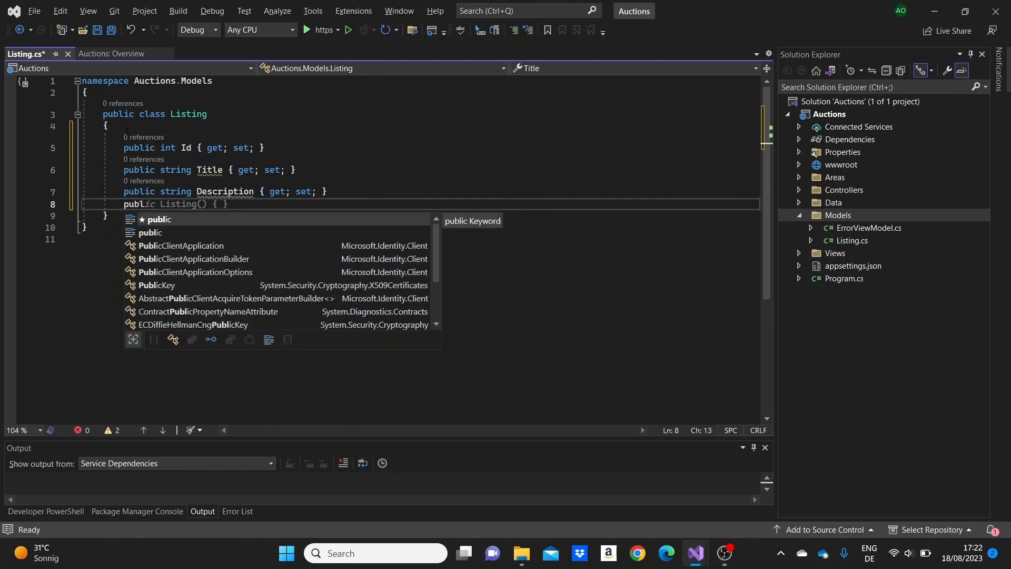
pyautogui.write('doubl')
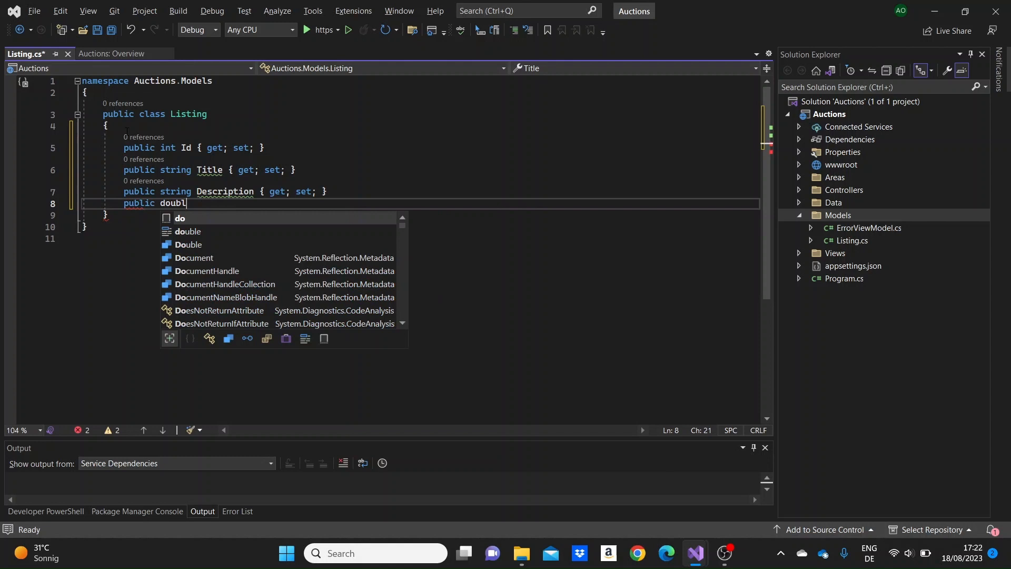
pyautogui.write('e')
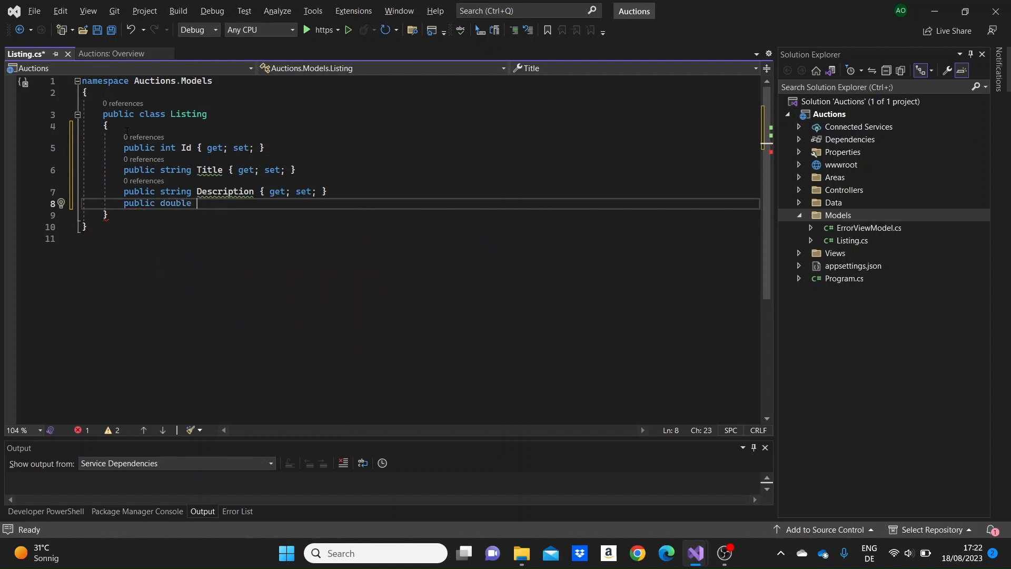
pyautogui.write('Price')
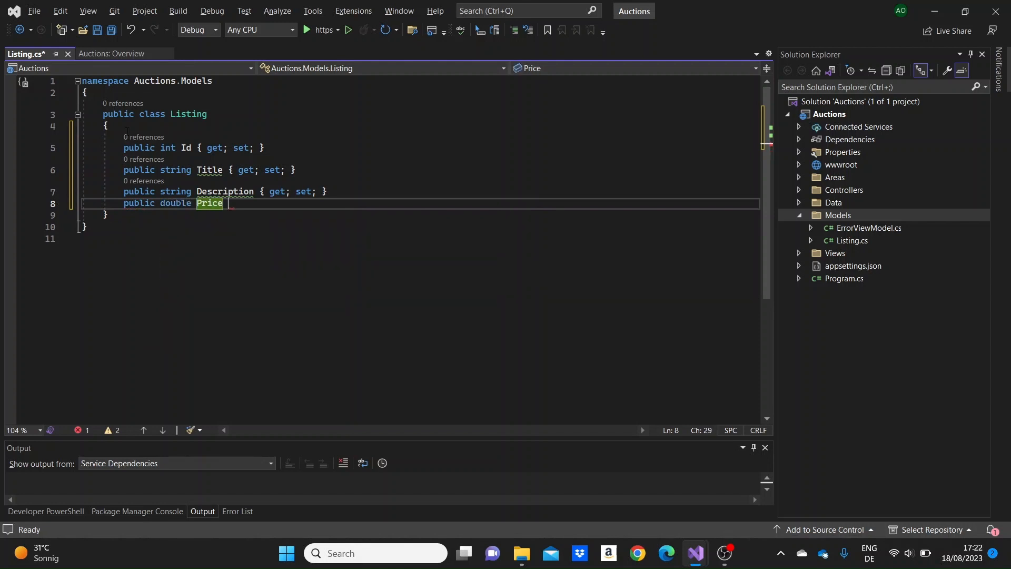
pyautogui.write('{ get; set; }')
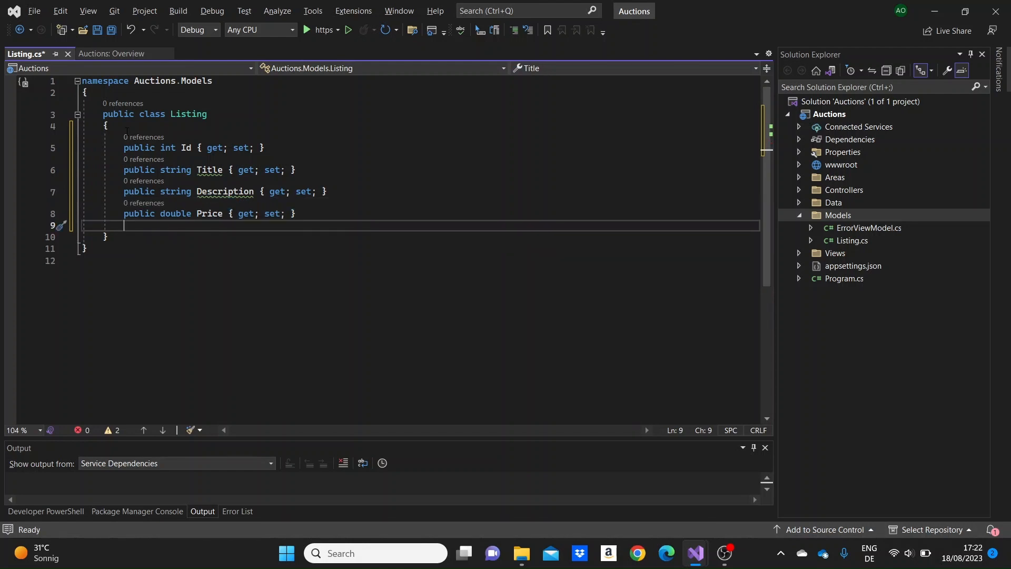
# Step: Add the string ImagePath and bool IsSold properties to Listing
pyautogui.write('public')
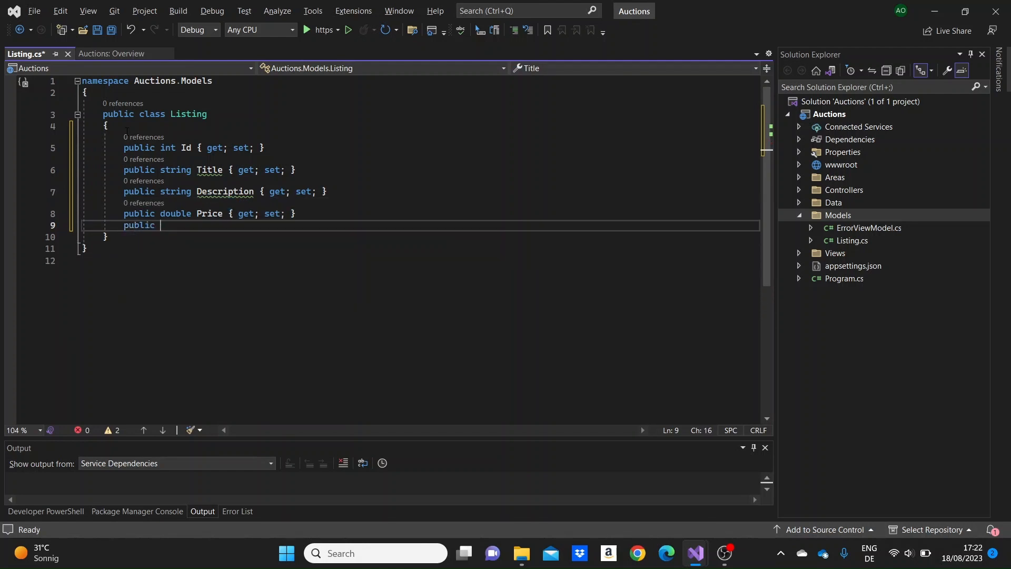
pyautogui.write('string')
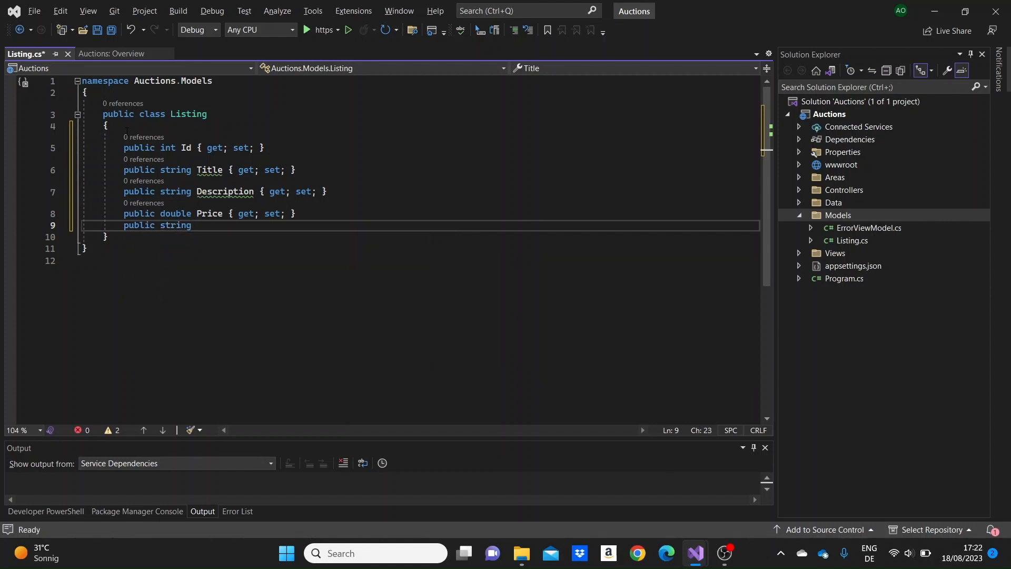
pyautogui.write('Ima')
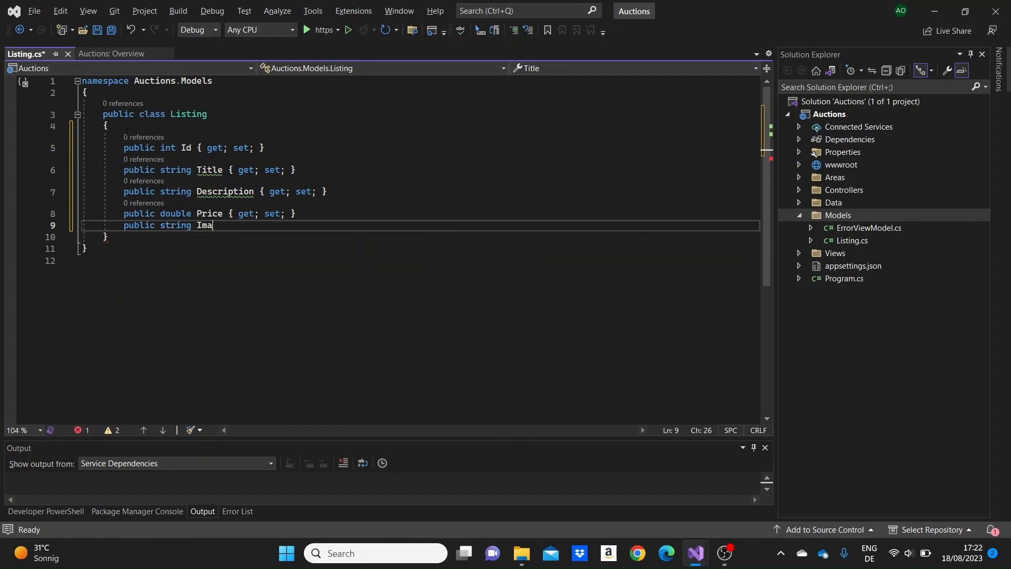
pyautogui.write('gePas')
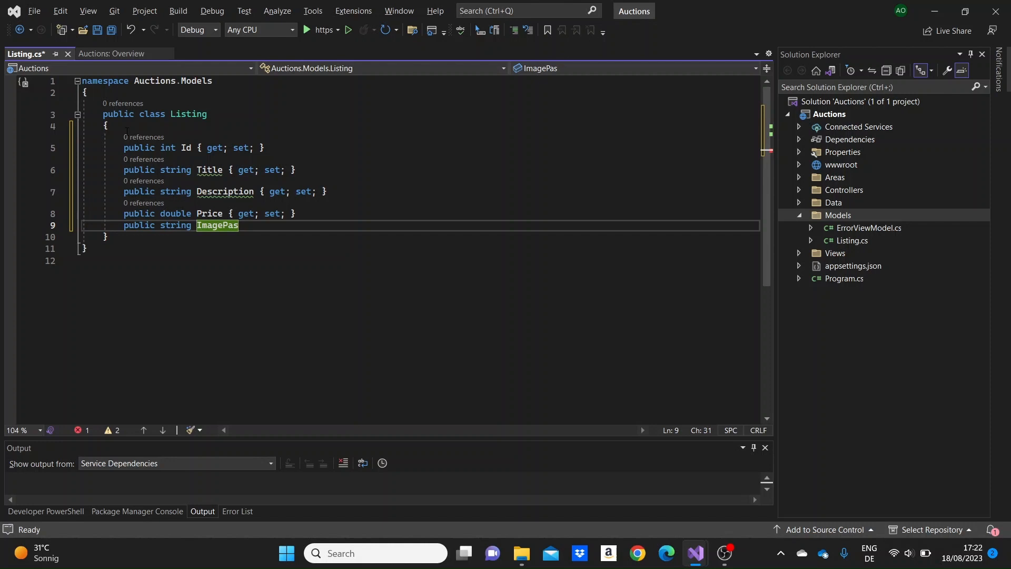
pyautogui.write('th')
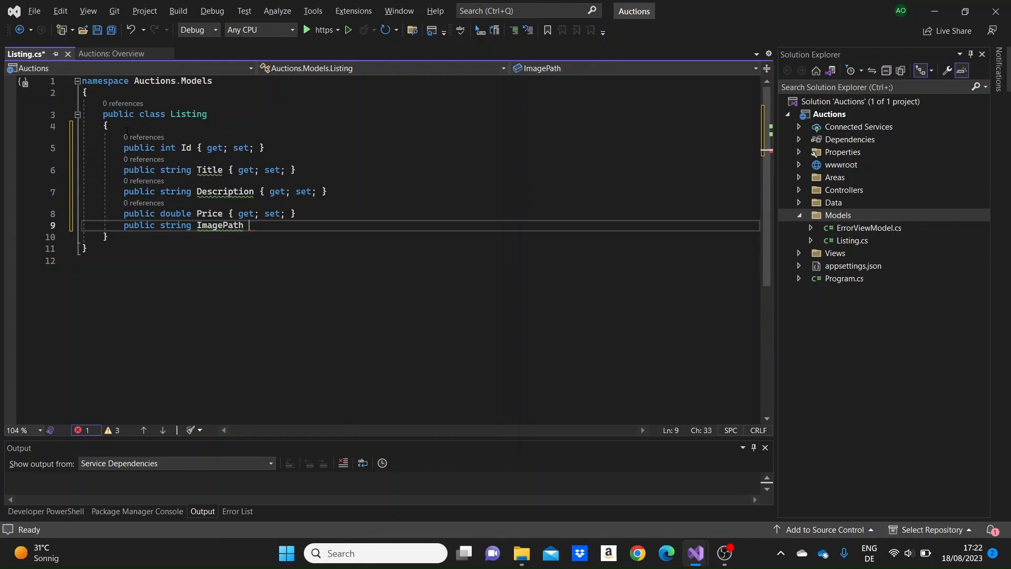
pyautogui.write('{ get; set; }')
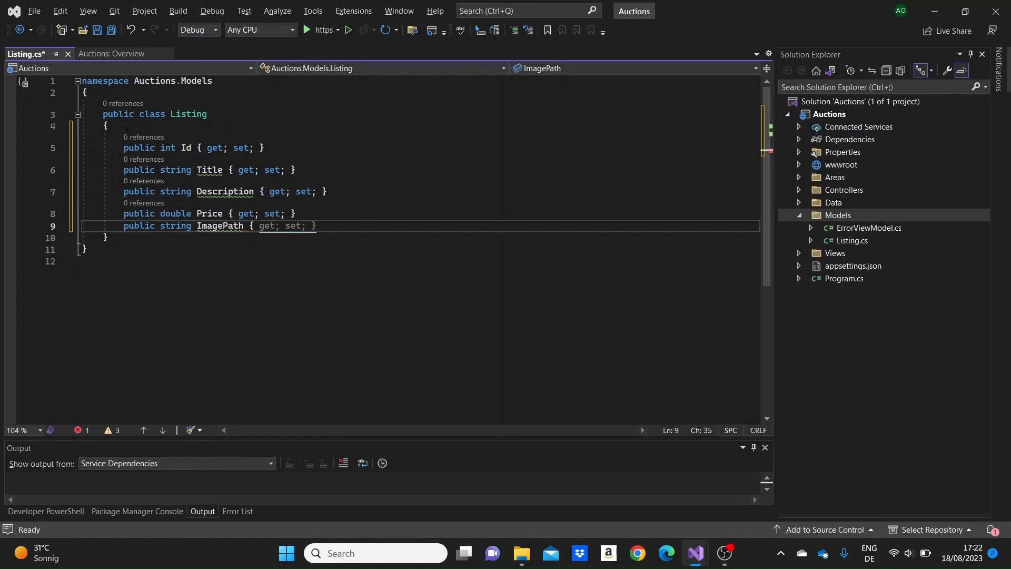
pyautogui.press('enter')
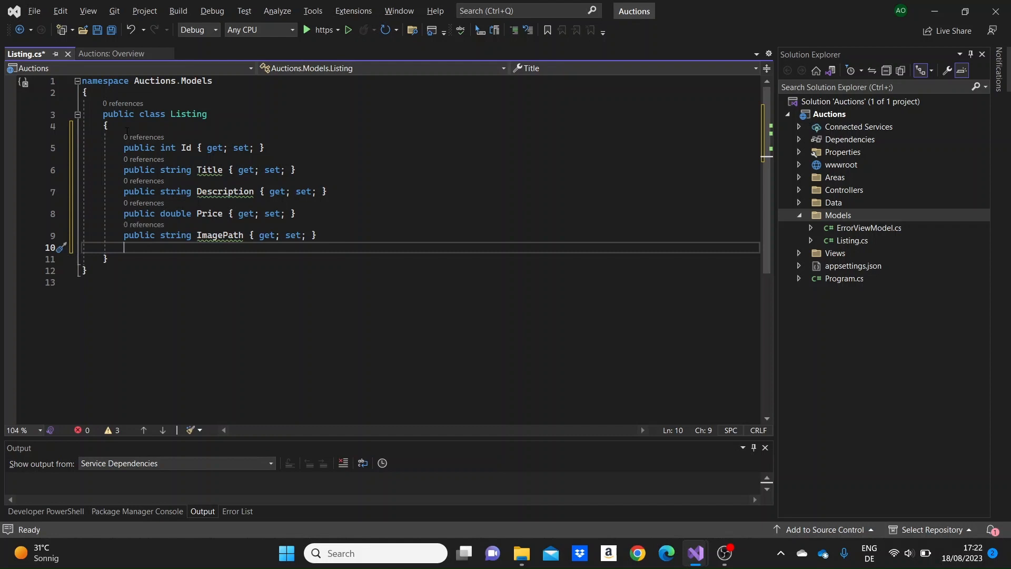
pyautogui.write('public')
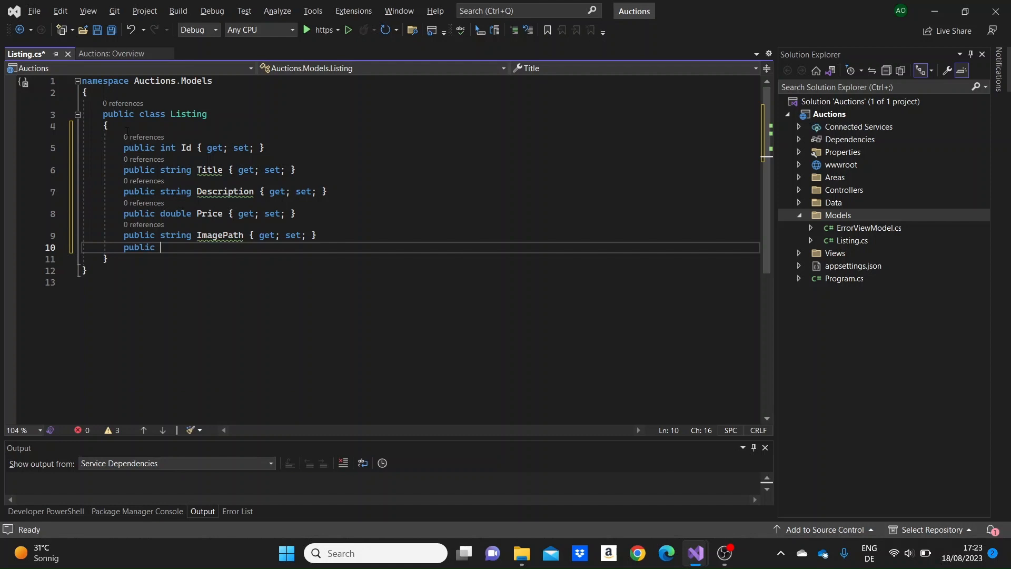
pyautogui.write('bool IsFavorite { get; set; }')
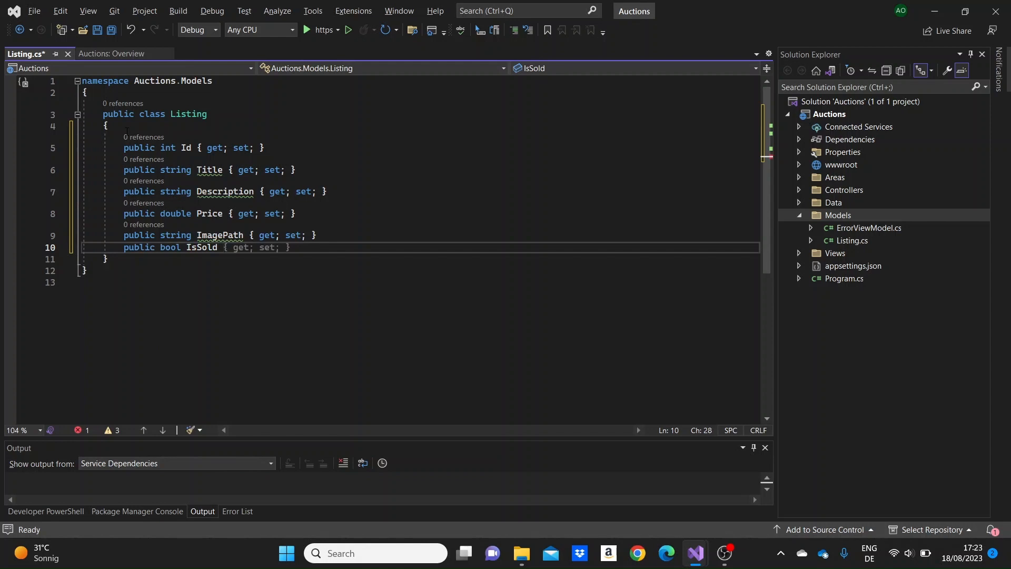
pyautogui.press('enter')
pyautogui.write('public')
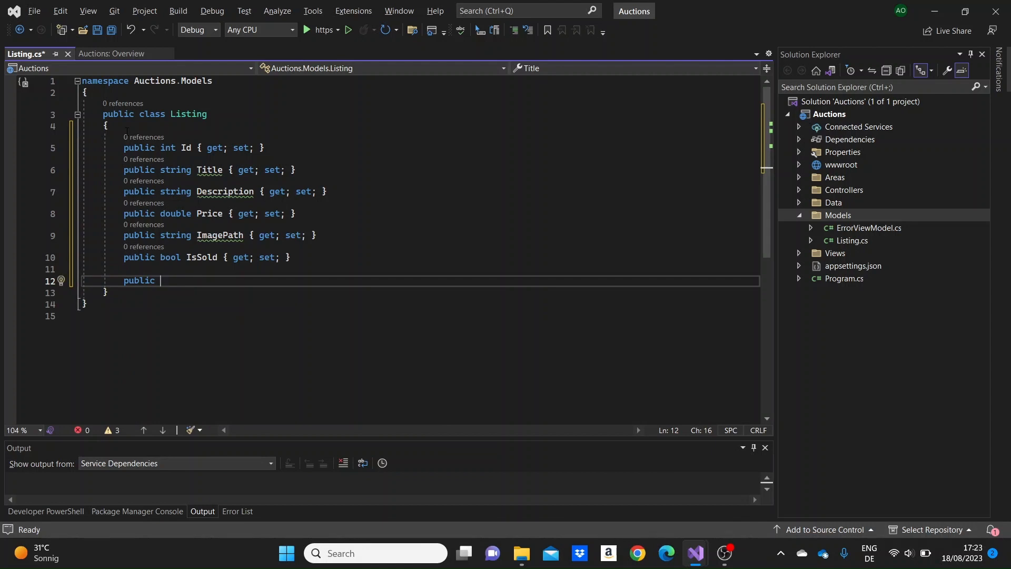
# Step: Add nullable string IdentityUserId and IdentityUser User properties to Listing
pyautogui.write('int')
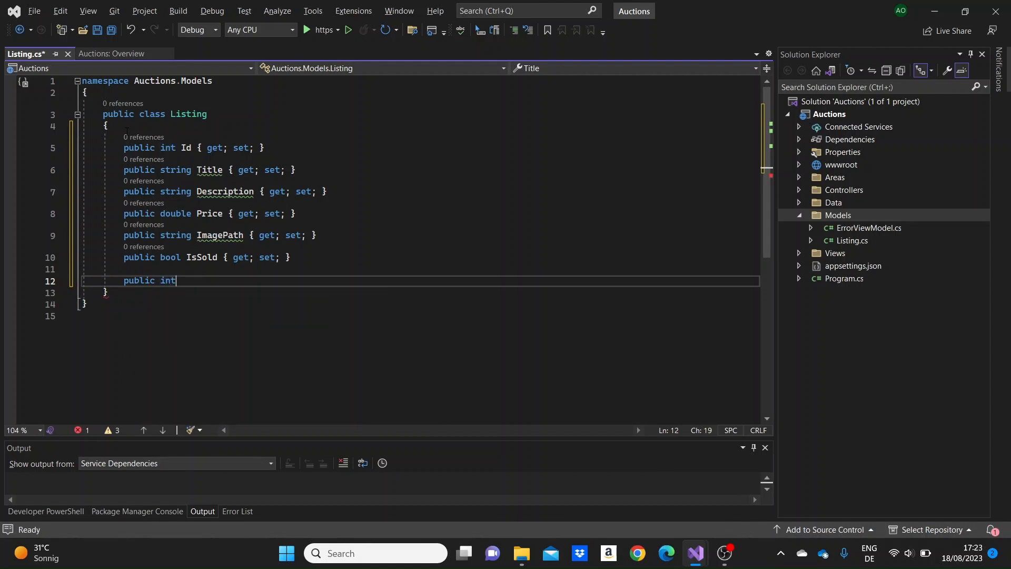
pyautogui.write('string')
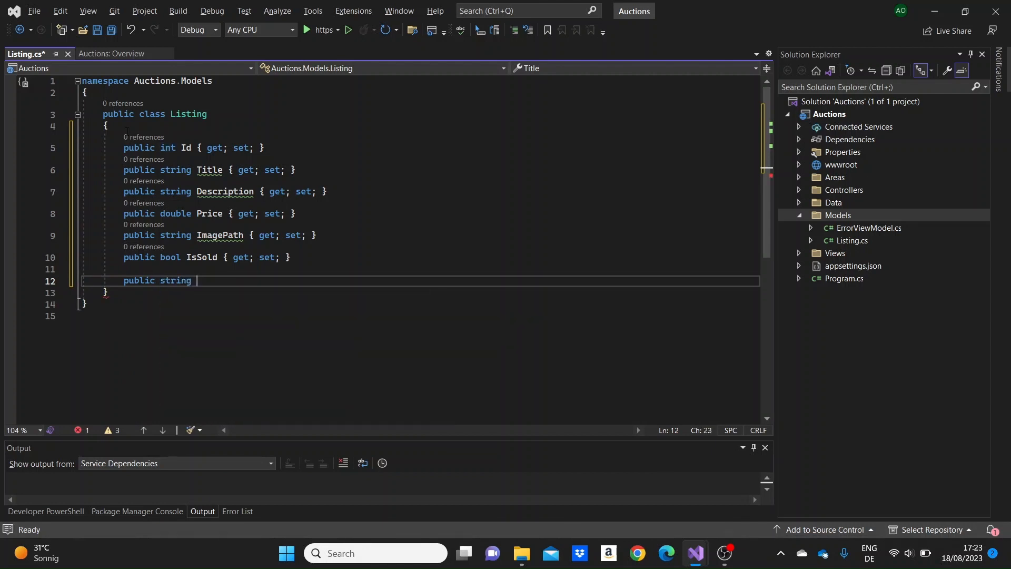
pyautogui.write('Ident')
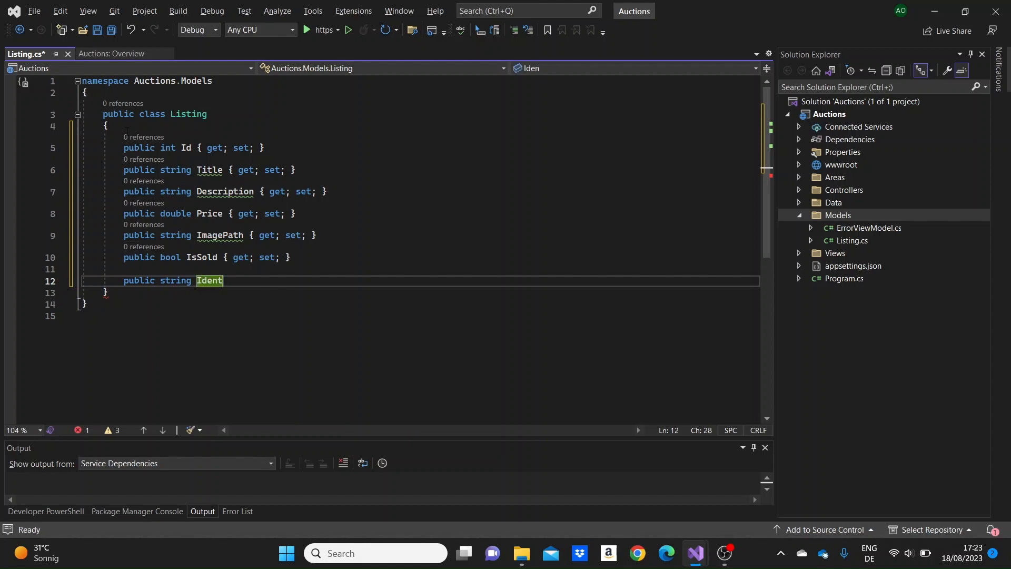
pyautogui.write('ityUse')
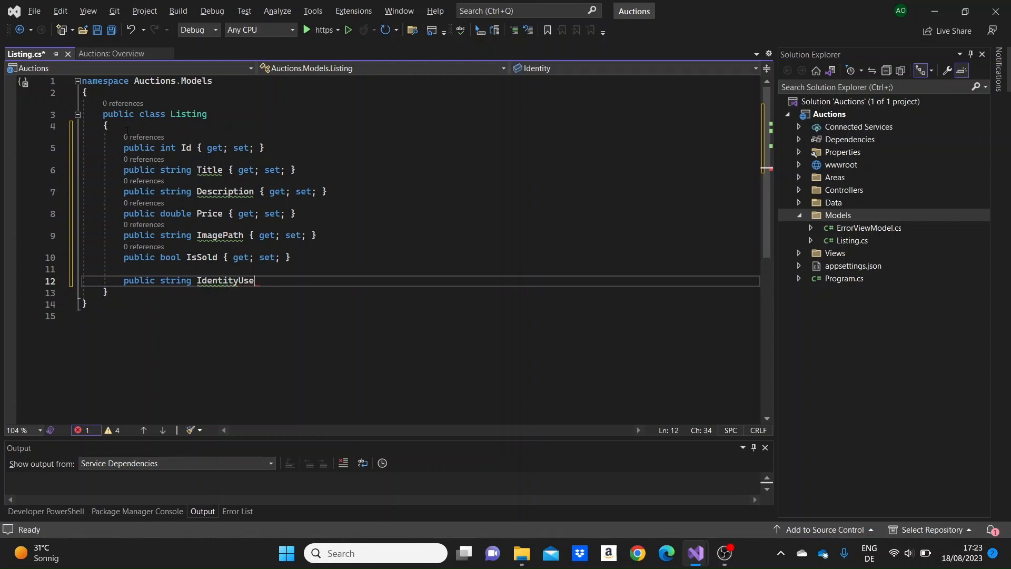
pyautogui.write('rId { get; set;')
pyautogui.write('public I')
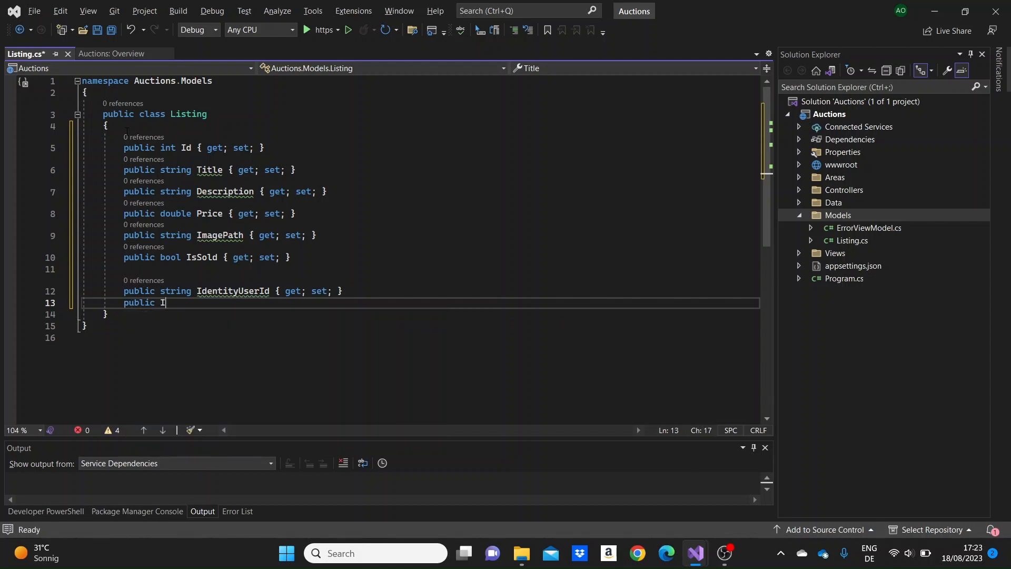
pyautogui.write('dentityUser')
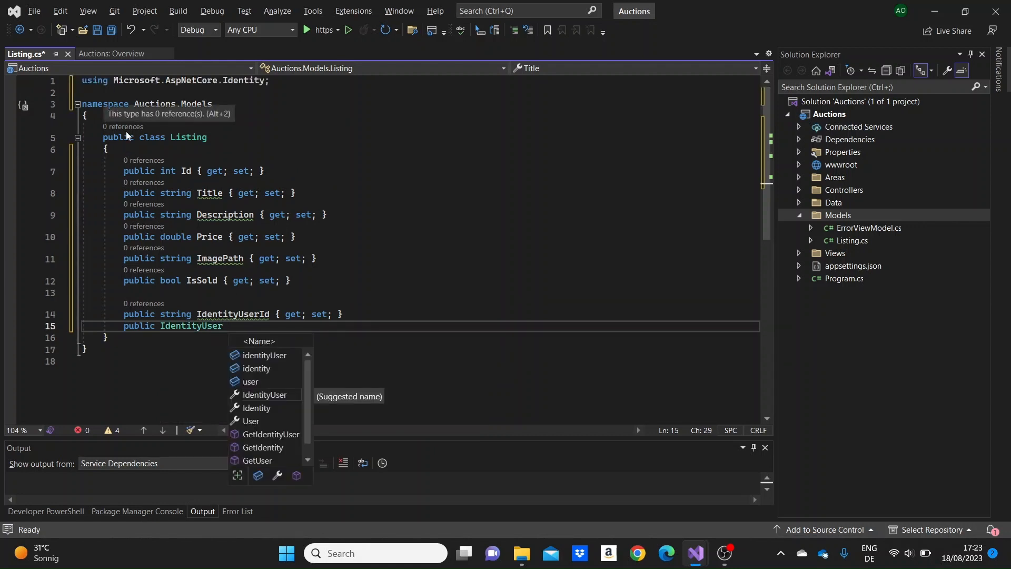
pyautogui.write('User { get; set;')
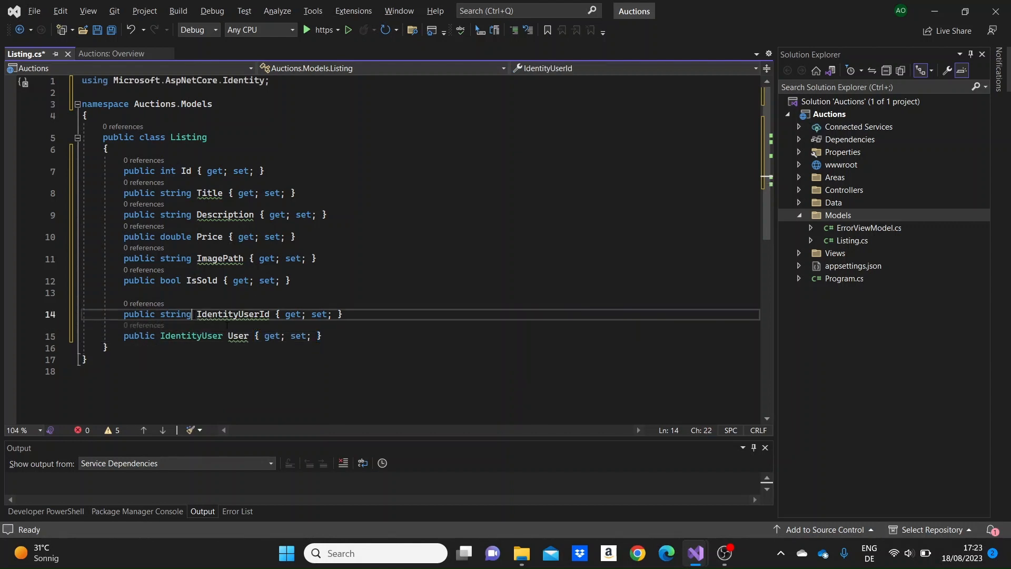
pyautogui.write('?')
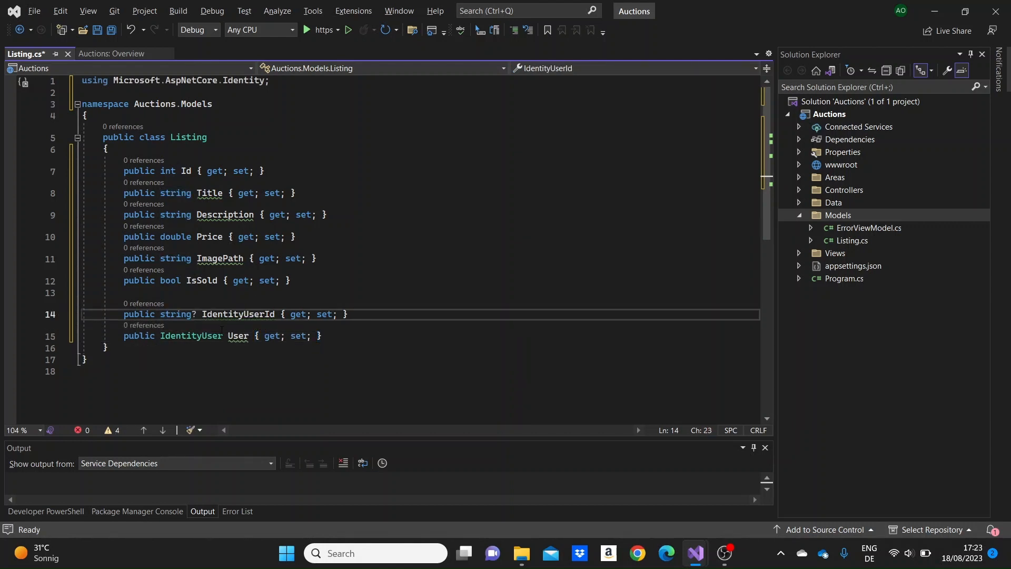
pyautogui.write('?')
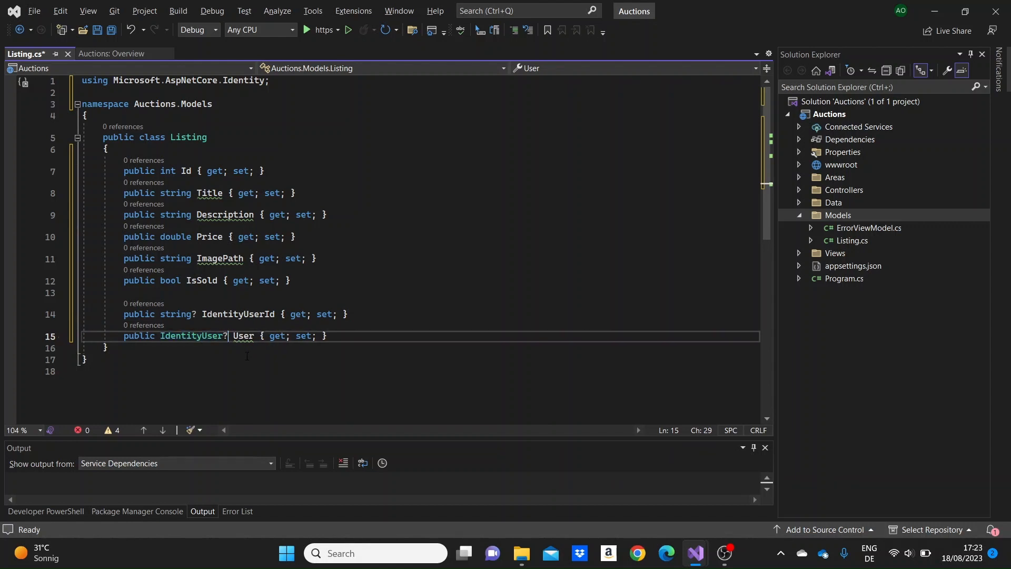
# Step: Mark User with [ForeignKey("IdentityUserId")] and IdentityUserId with [Required]
pyautogui.press('Enter')
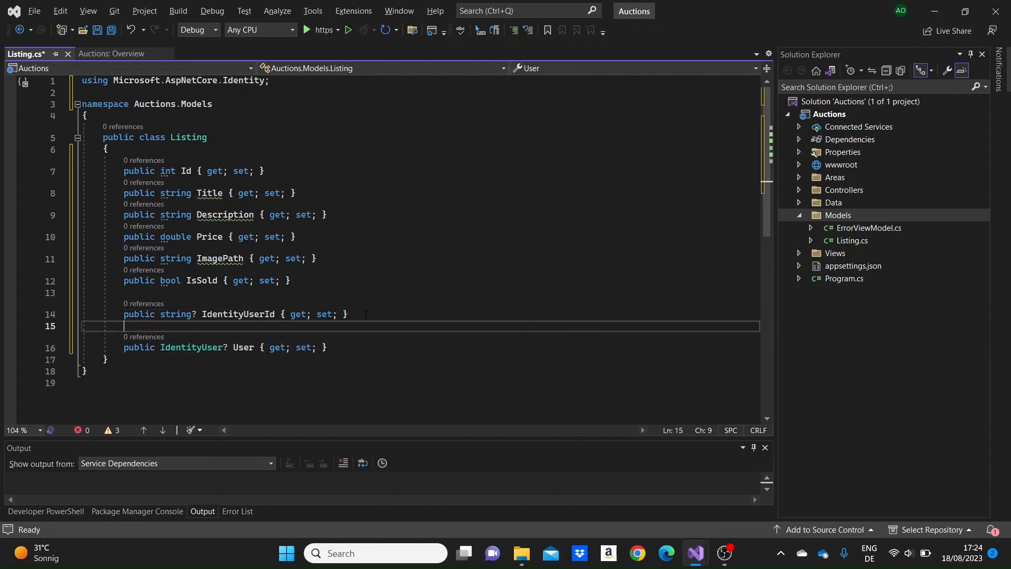
pyautogui.write('[]')
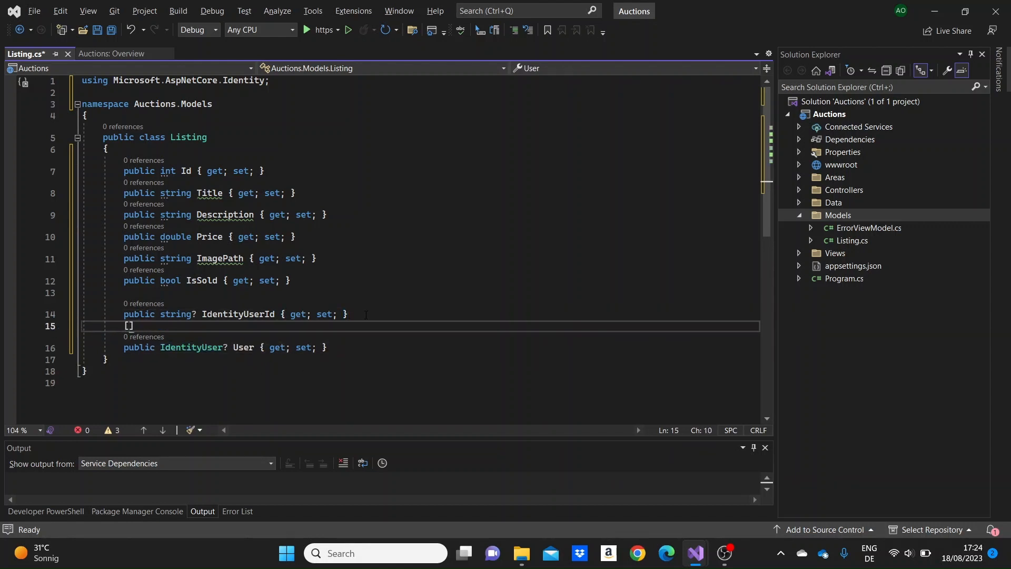
pyautogui.write('ForeignKey(name')
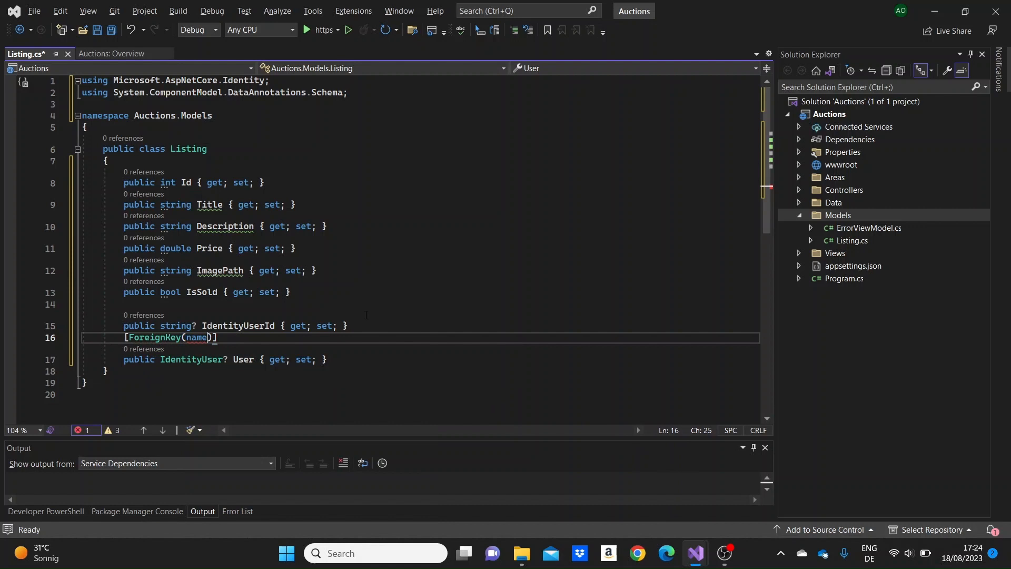
pyautogui.write('IdentityUserId')
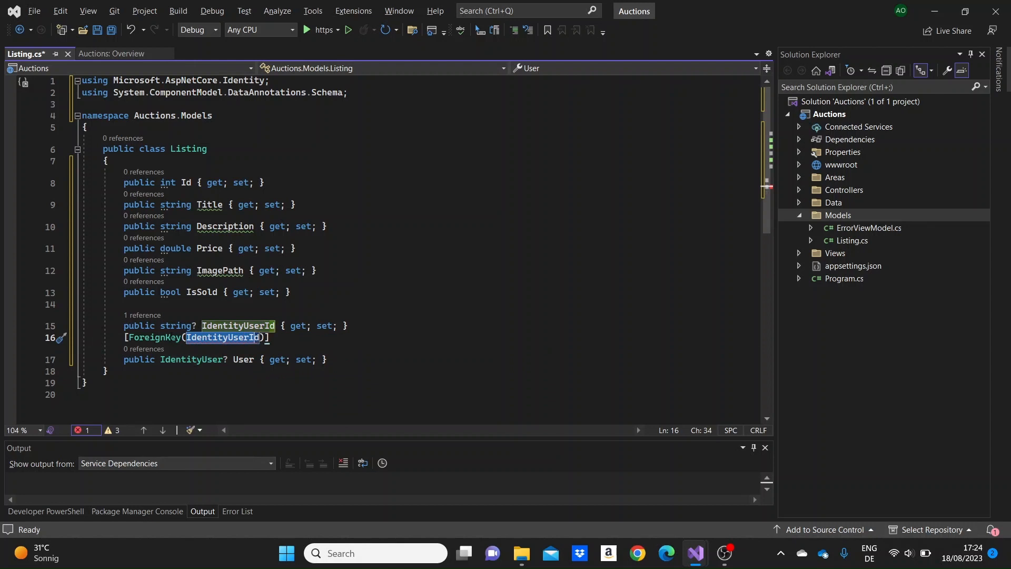
pyautogui.write('"')
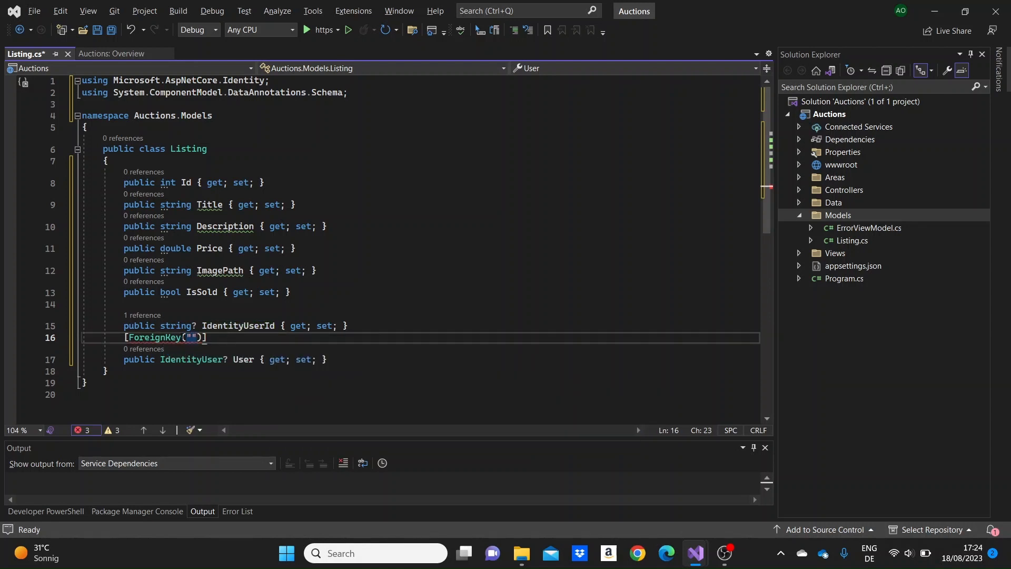
pyautogui.write('IdentityUserId')
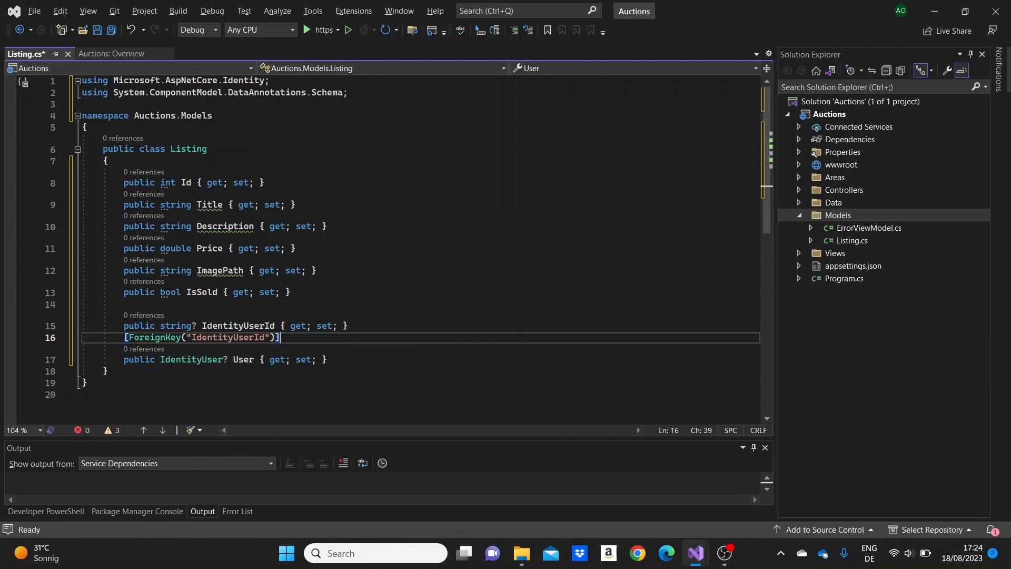
pyautogui.press('Enter')
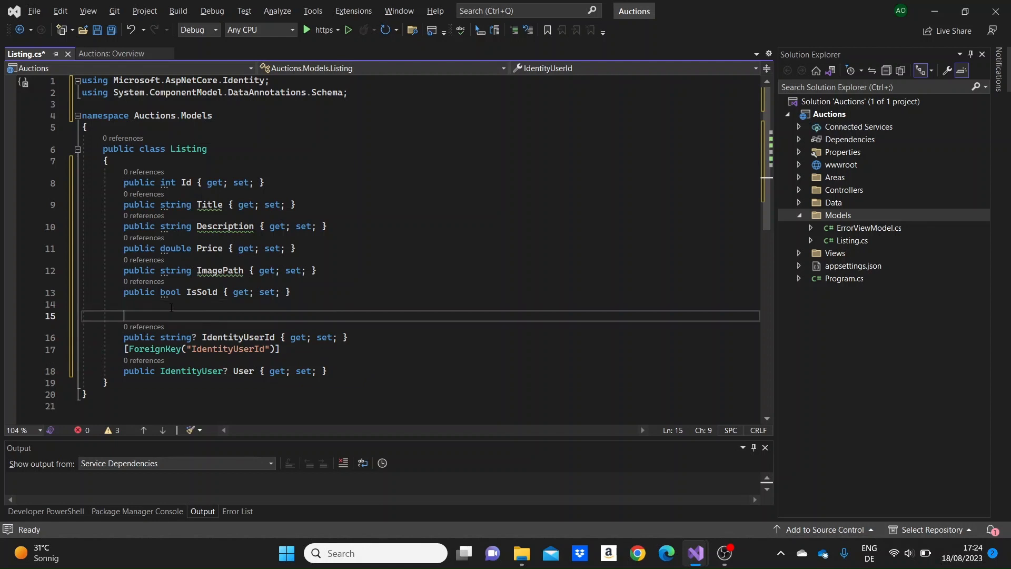
pyautogui.write('[]')
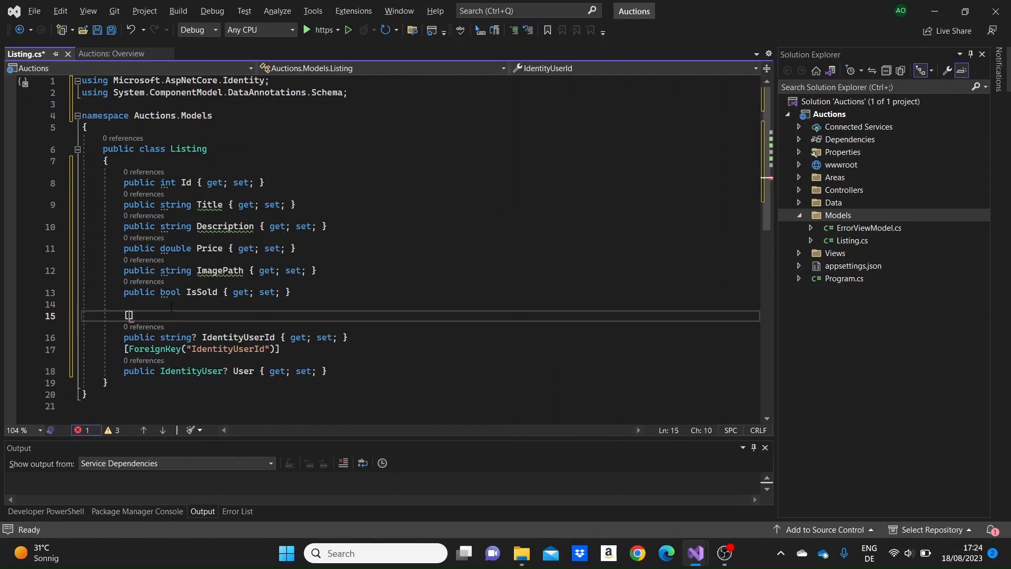
pyautogui.write('Re')
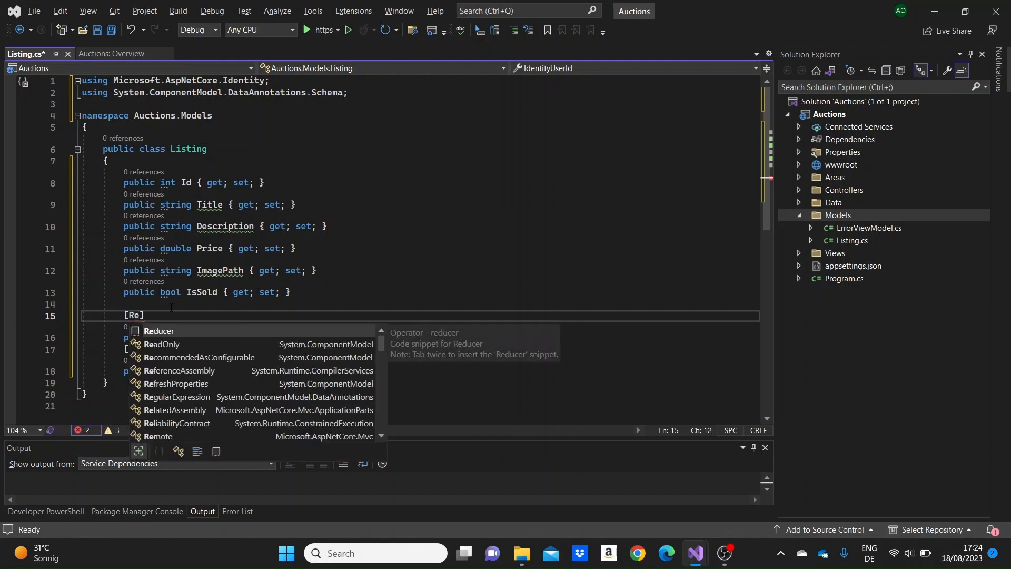
pyautogui.write('quired')
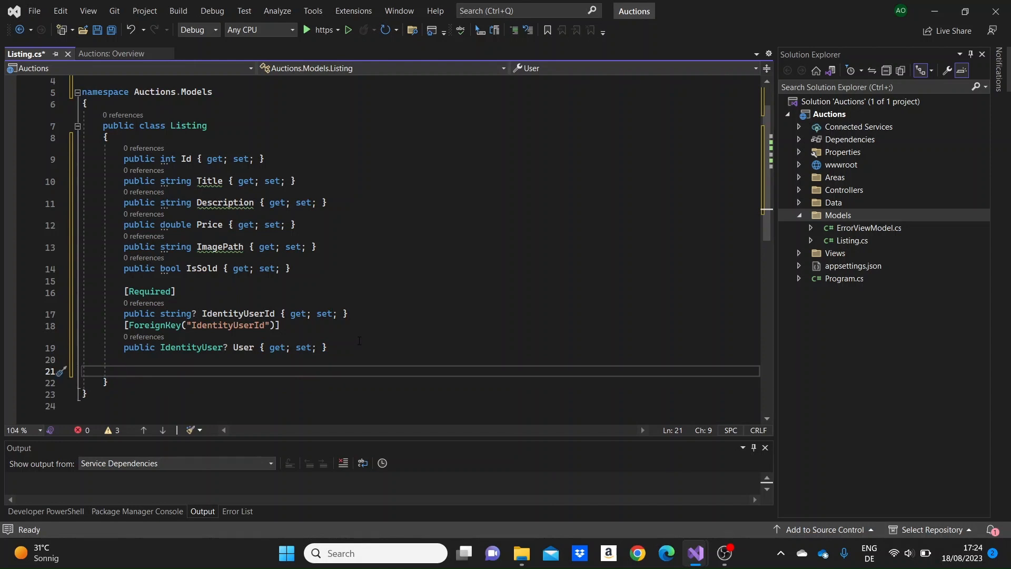
# Step: Add nullable List<Bid> Bids and List<Comment> Comments properties to Listing and save
pyautogui.write('public')
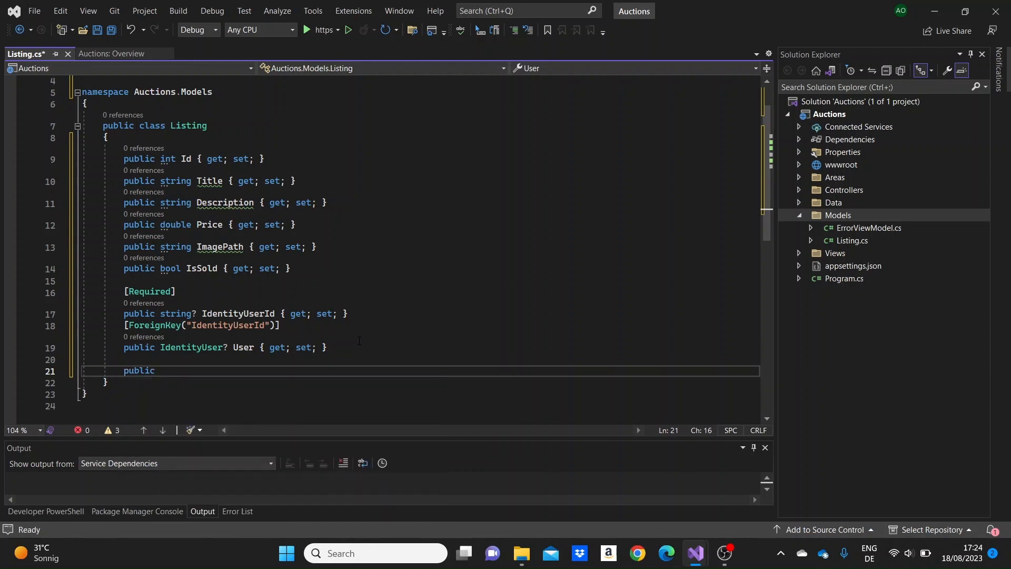
pyautogui.write('Li')
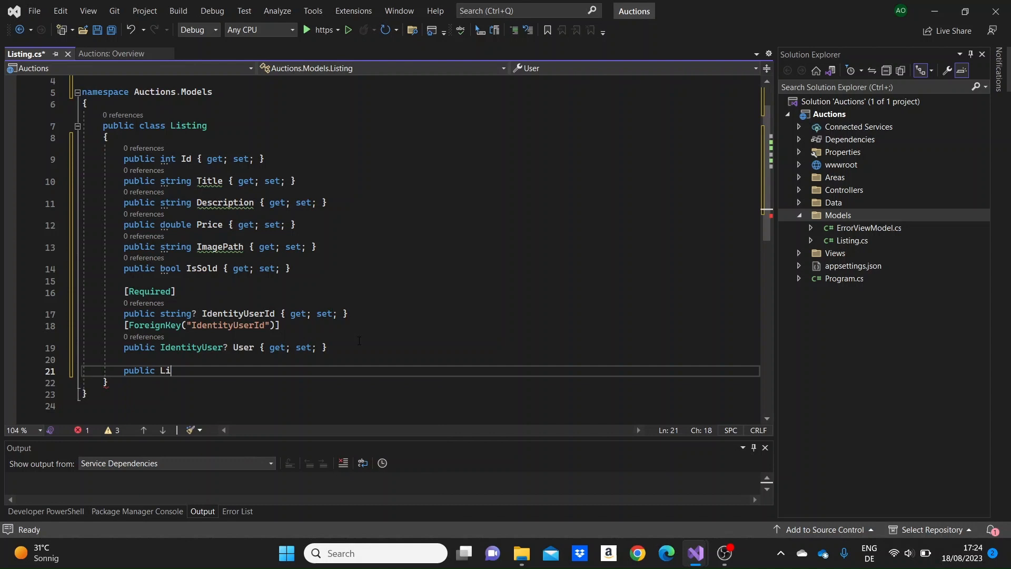
pyautogui.write('st<>')
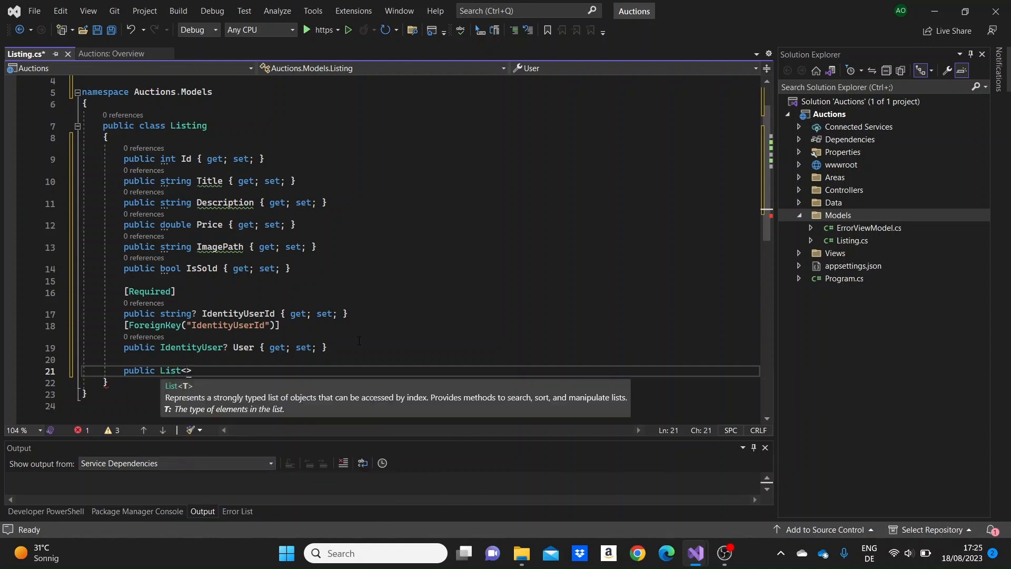
pyautogui.write('Bid')
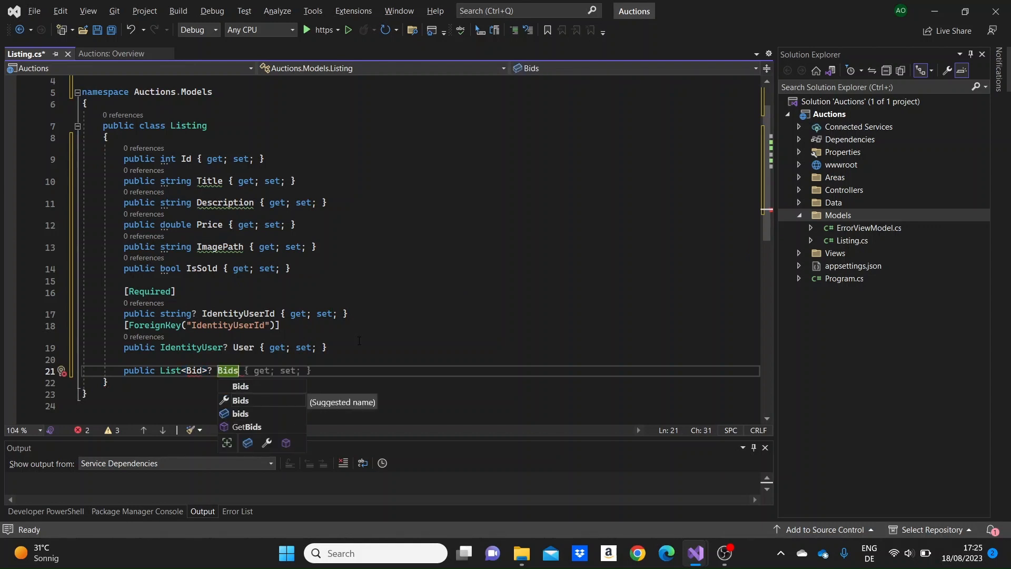
pyautogui.press('enter')
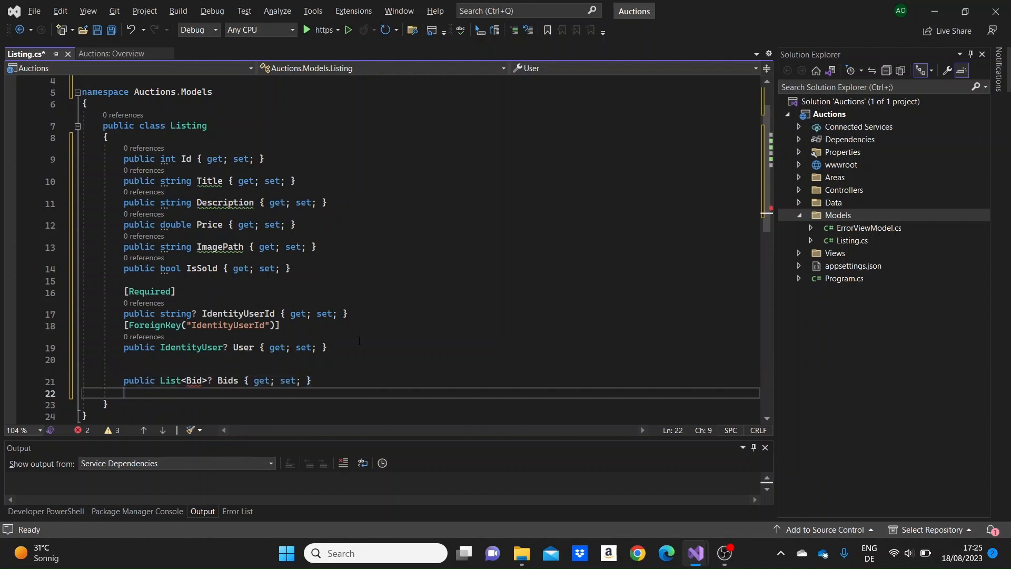
pyautogui.write('public List<Bid>?')
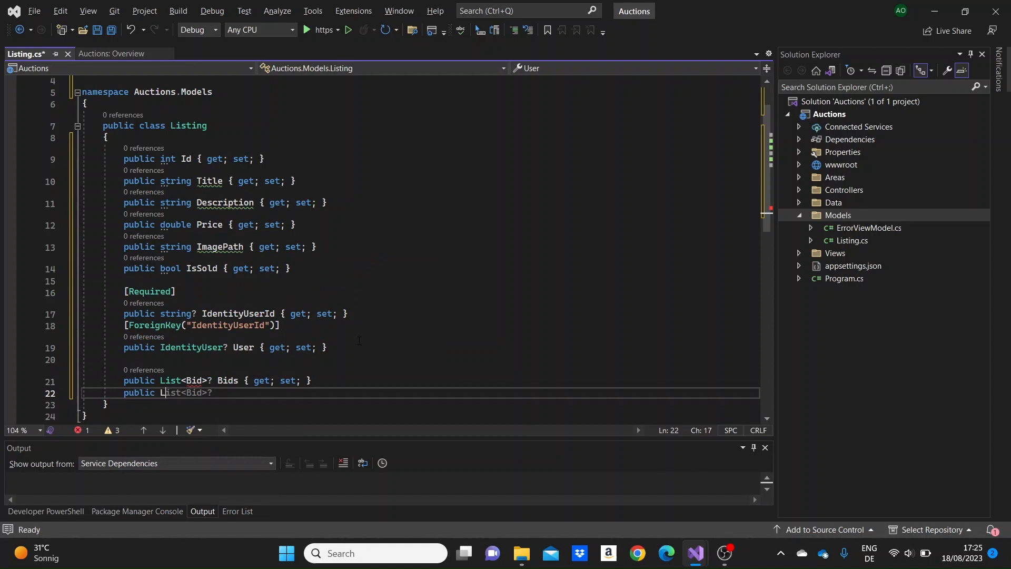
pyautogui.write('ist')
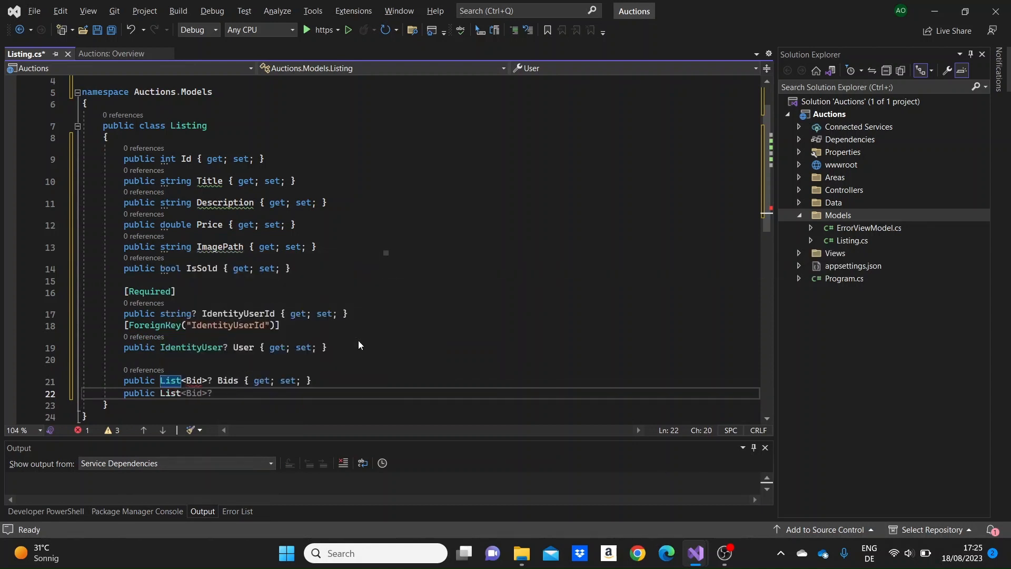
pyautogui.write('C>')
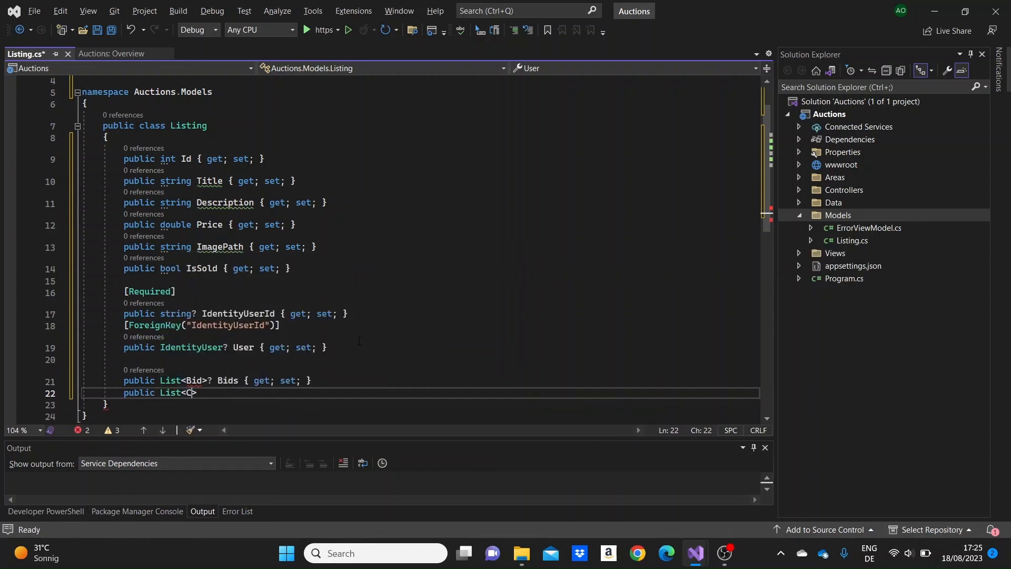
pyautogui.write('ommentAttribute')
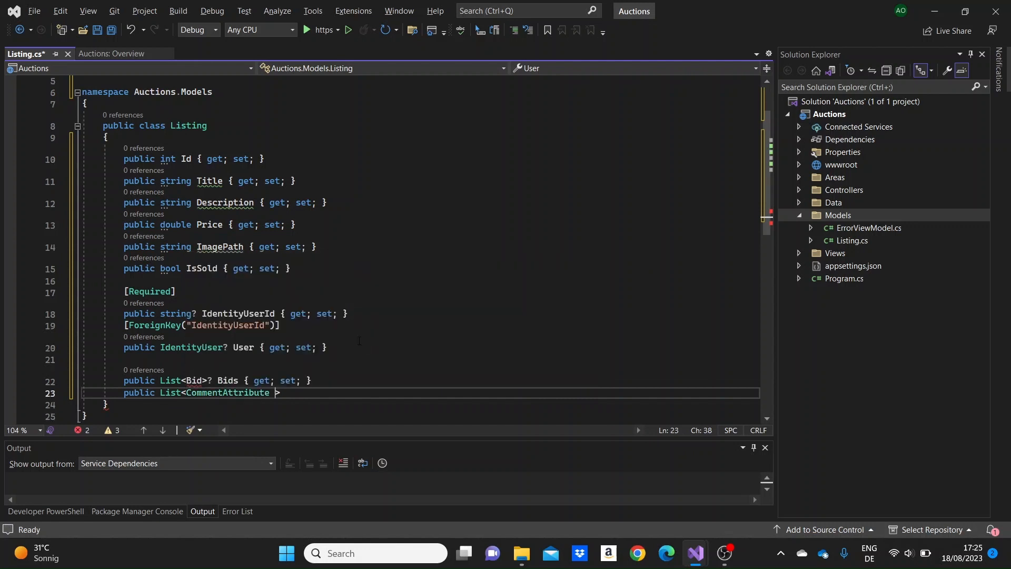
pyautogui.press('Backspace')
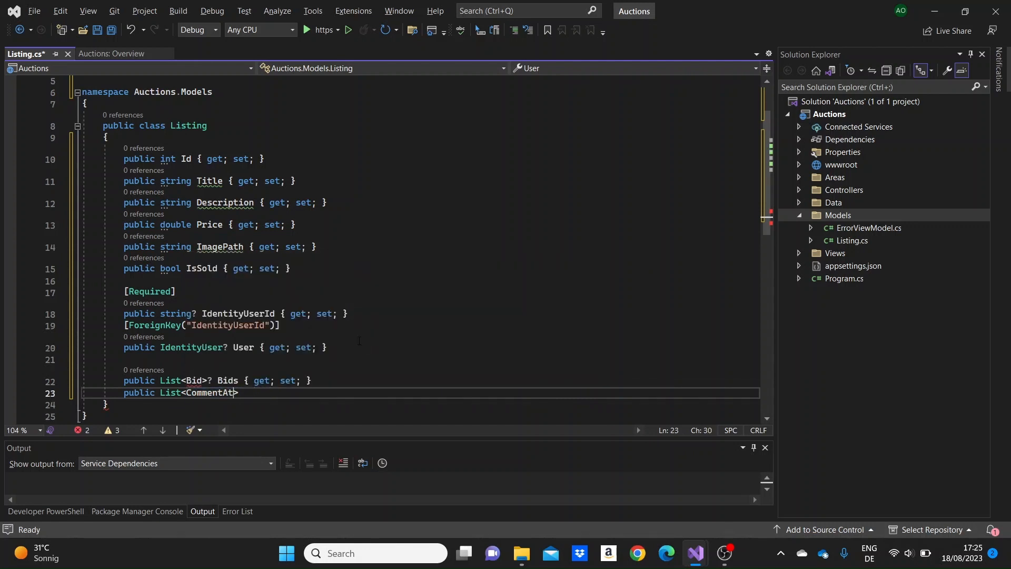
pyautogui.press('BackSpace')
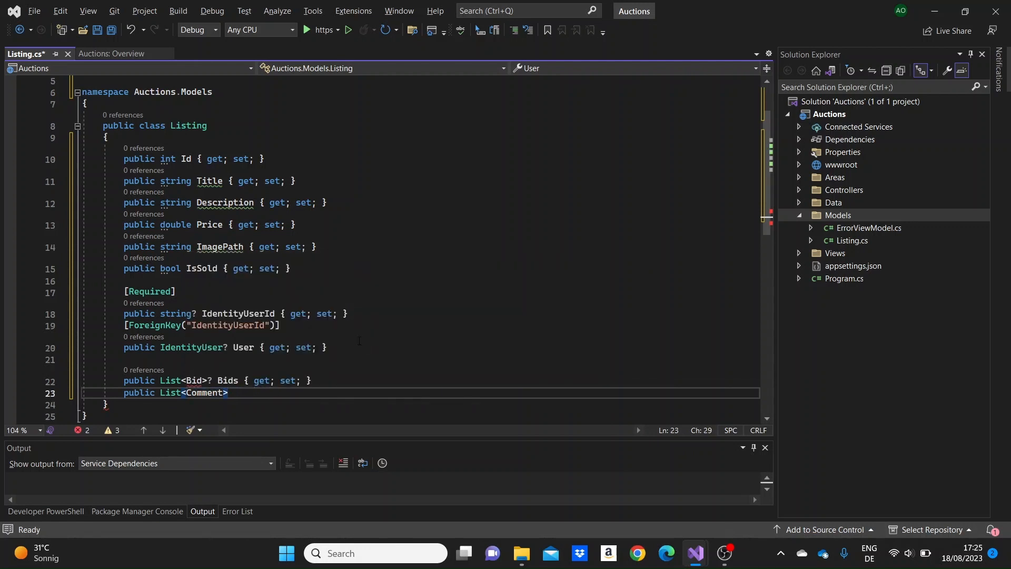
pyautogui.write('?')
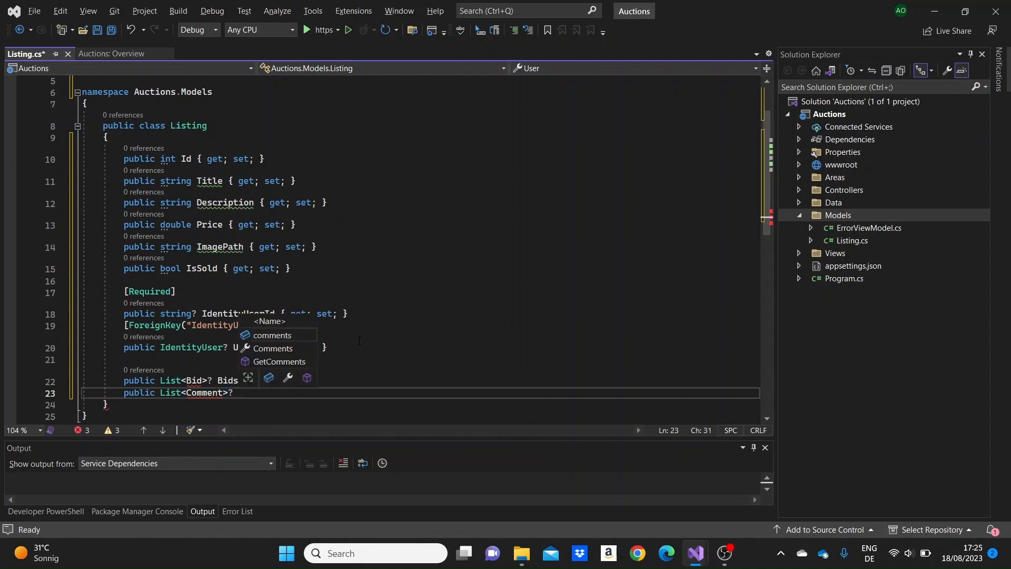
pyautogui.write('Comments')
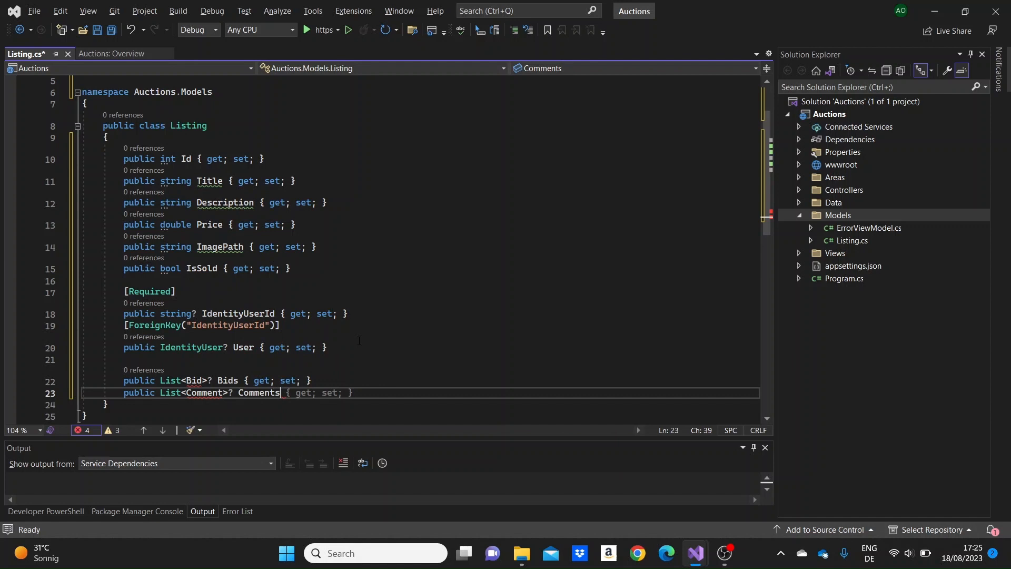
pyautogui.press('ctrl+s')
pyautogui.write('Bid.cs')
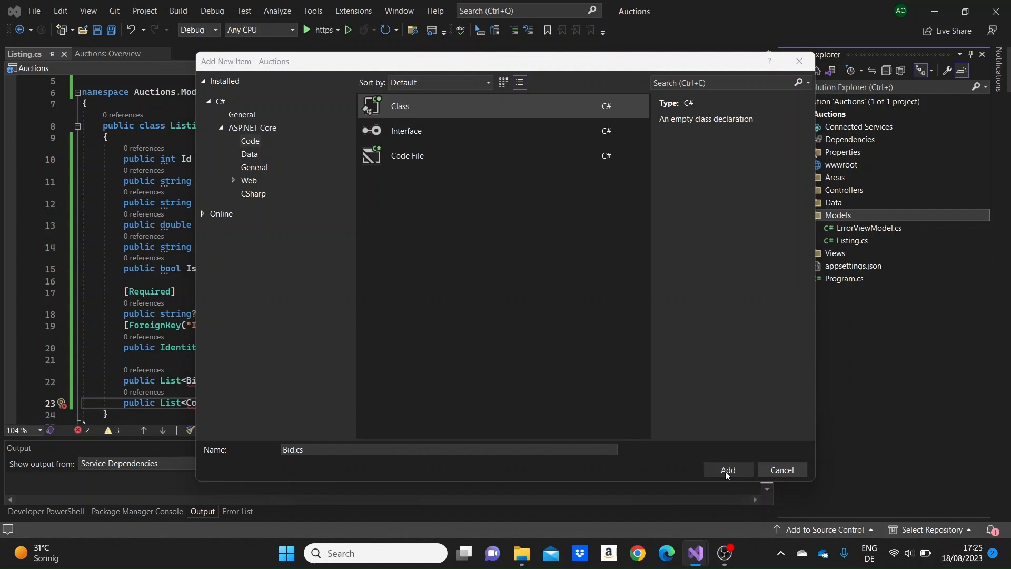
# Step: Create the Bid.cs class file in Models
pyautogui.click(727, 469)
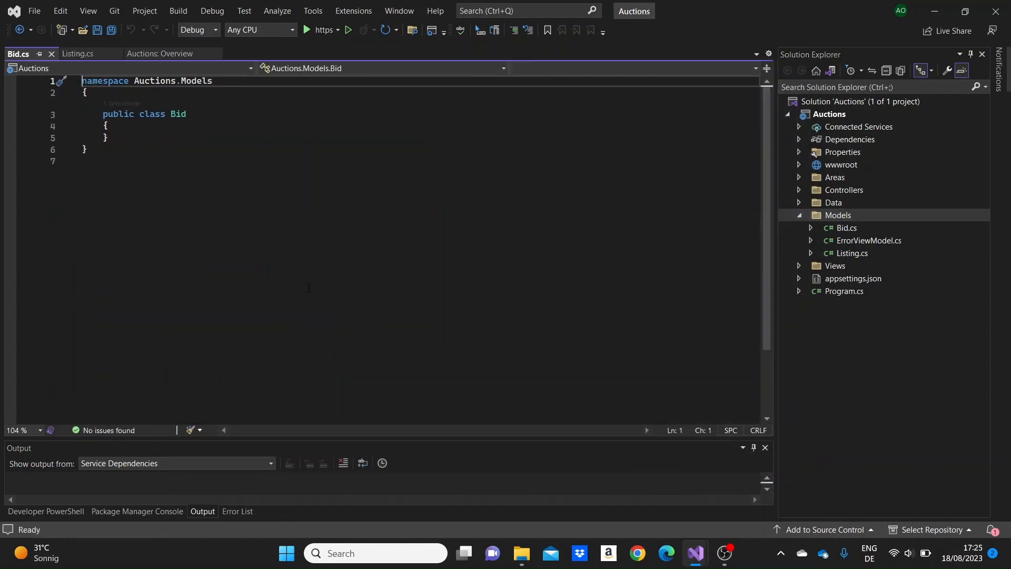
# Step: Give Bid an int Id and double Price property, then return to Listing.cs
pyautogui.write('public int Id { get; set; }')
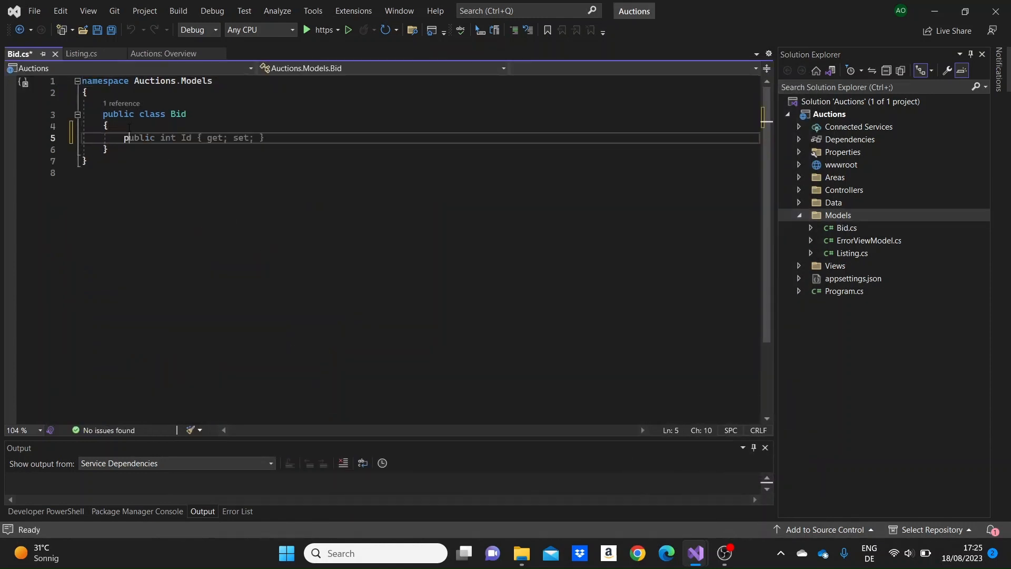
pyautogui.doubleClick(167, 137)
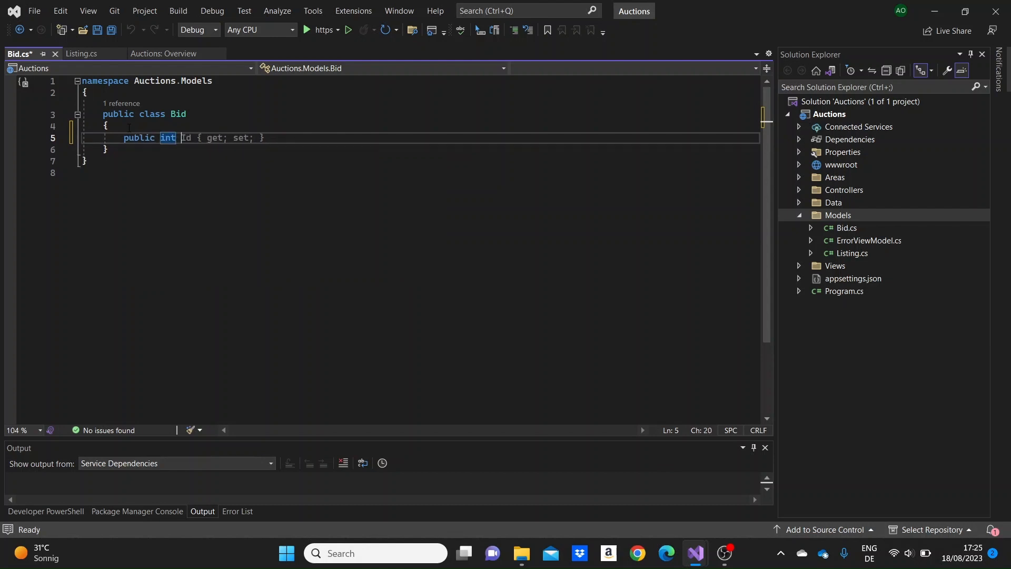
pyautogui.write('public string Name { get; set; }')
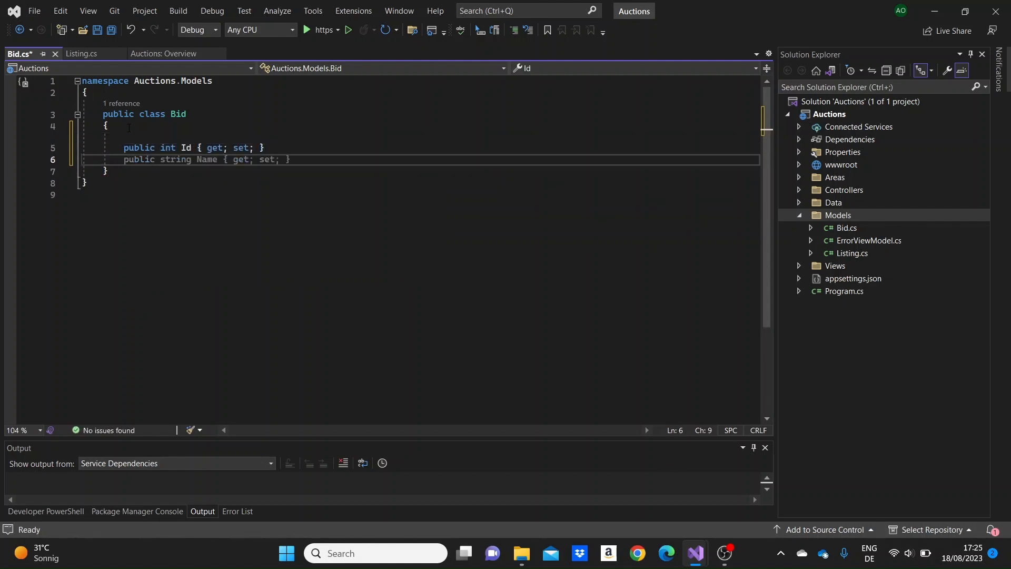
pyautogui.write('public double')
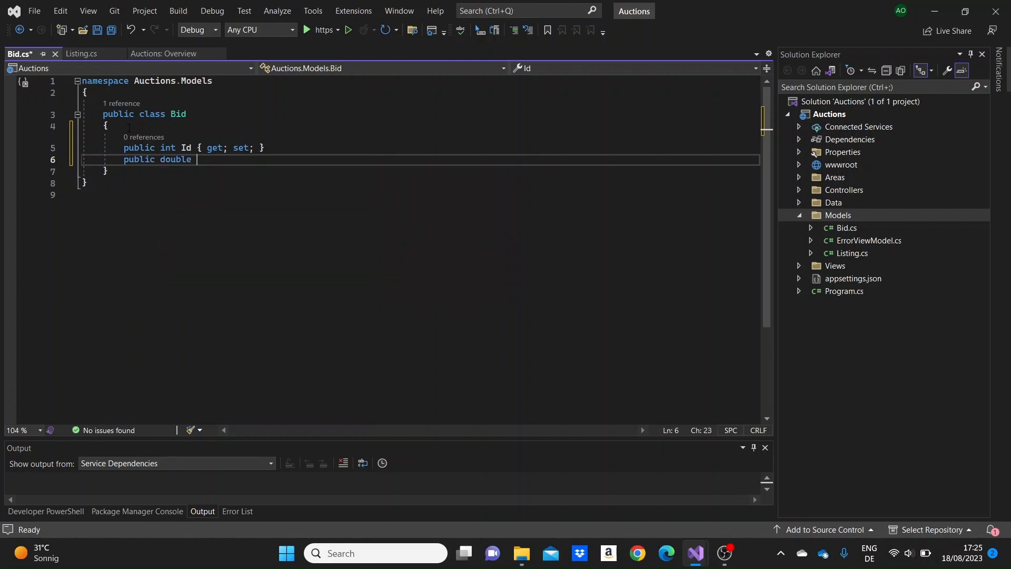
pyautogui.write('Price')
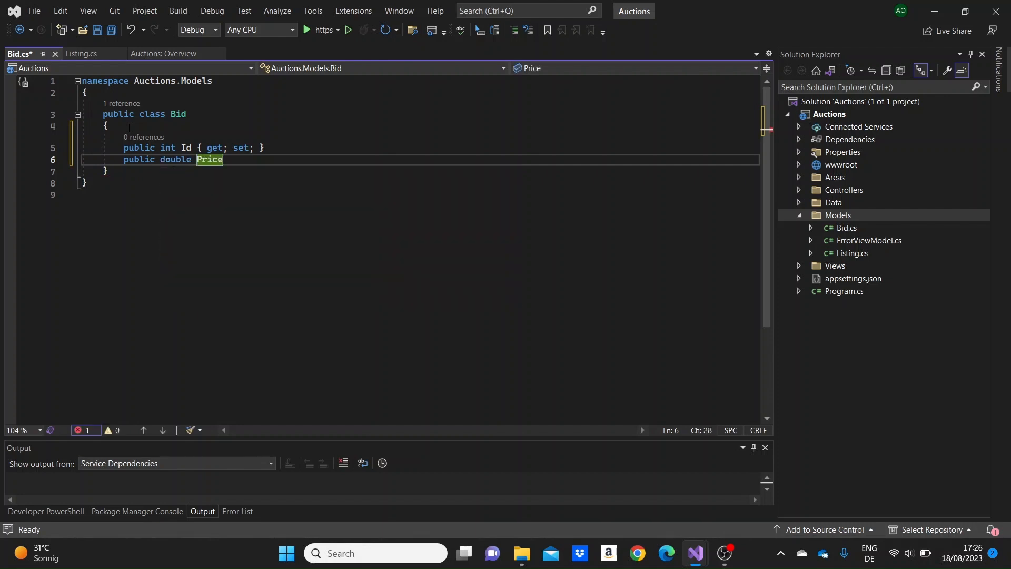
pyautogui.write('{ get; set; }')
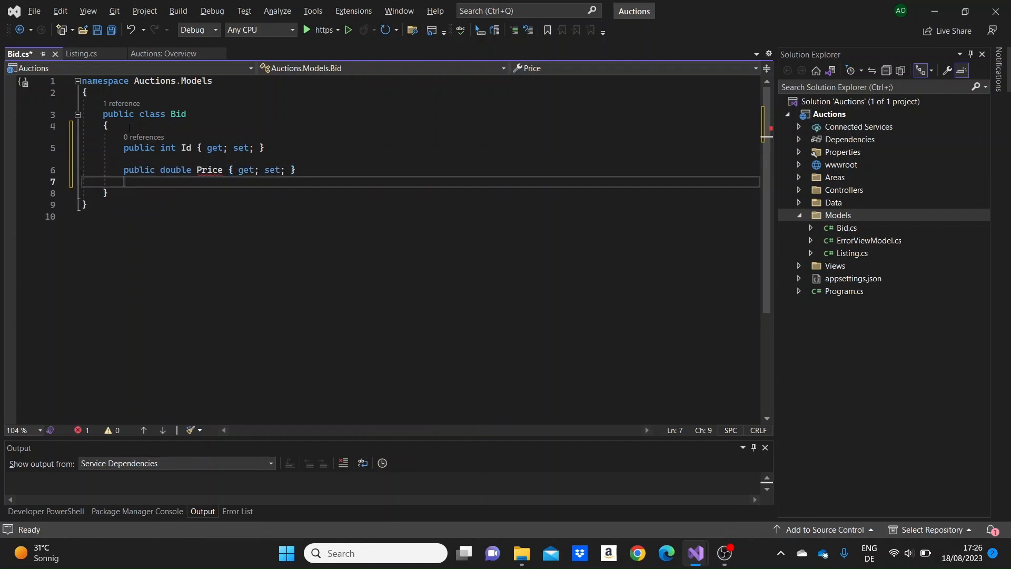
pyautogui.write('public string Name { get; set; }')
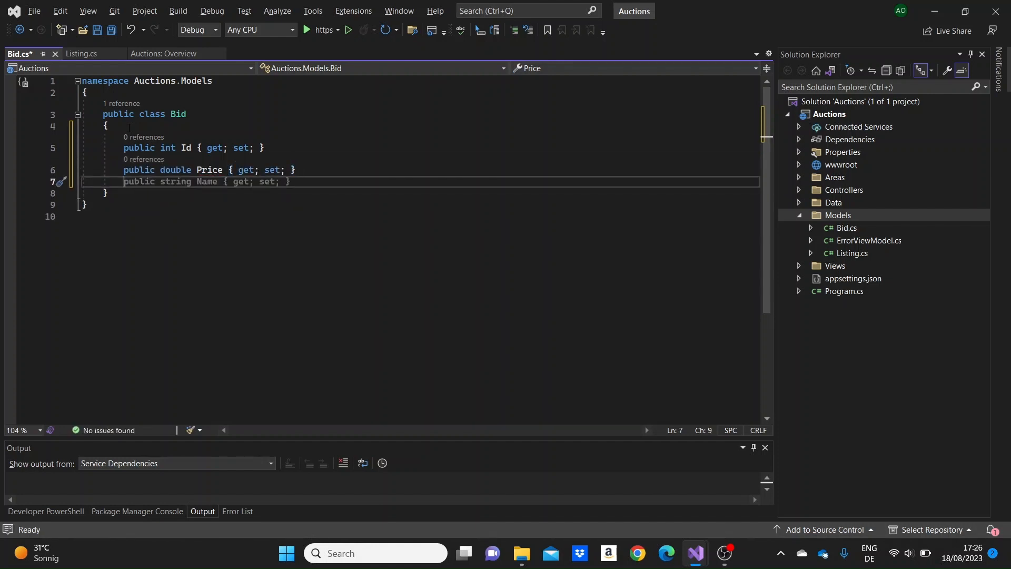
pyautogui.write('pub')
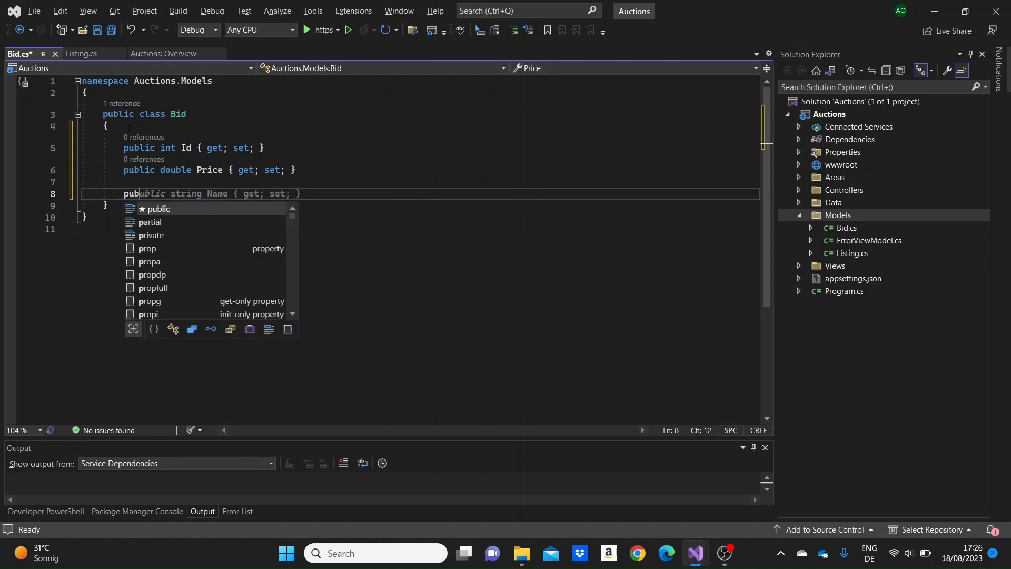
pyautogui.write('lic')
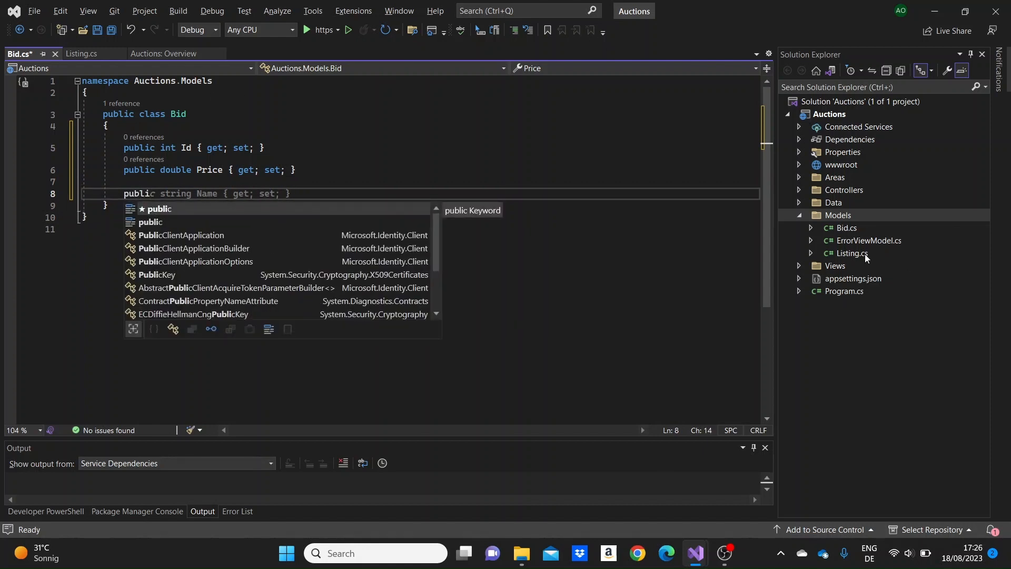
pyautogui.click(851, 252)
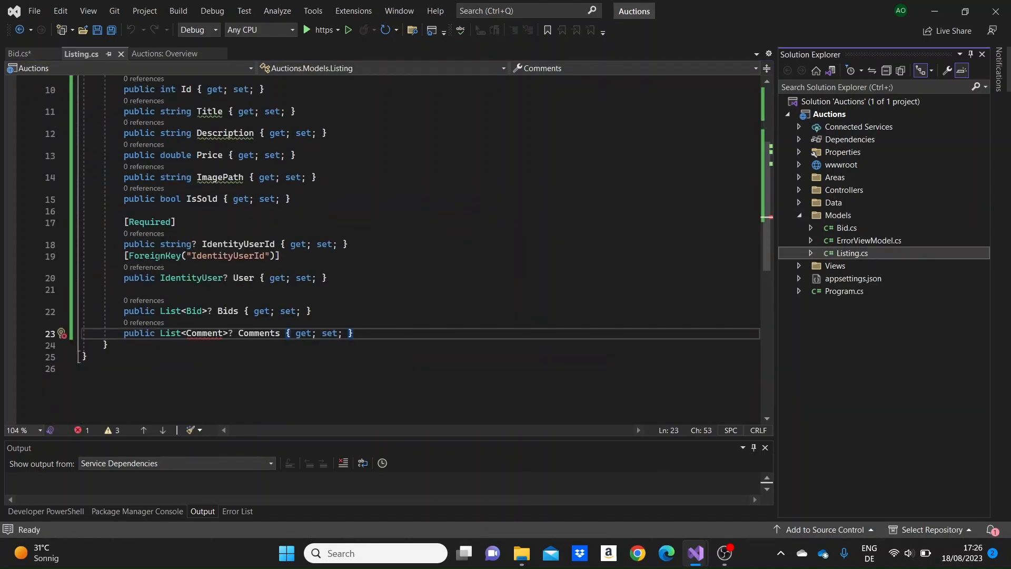
# Step: Copy the IdentityUserId and User properties from Listing into Bid
pyautogui.moveTo(126, 222); pyautogui.dragTo(125, 290)
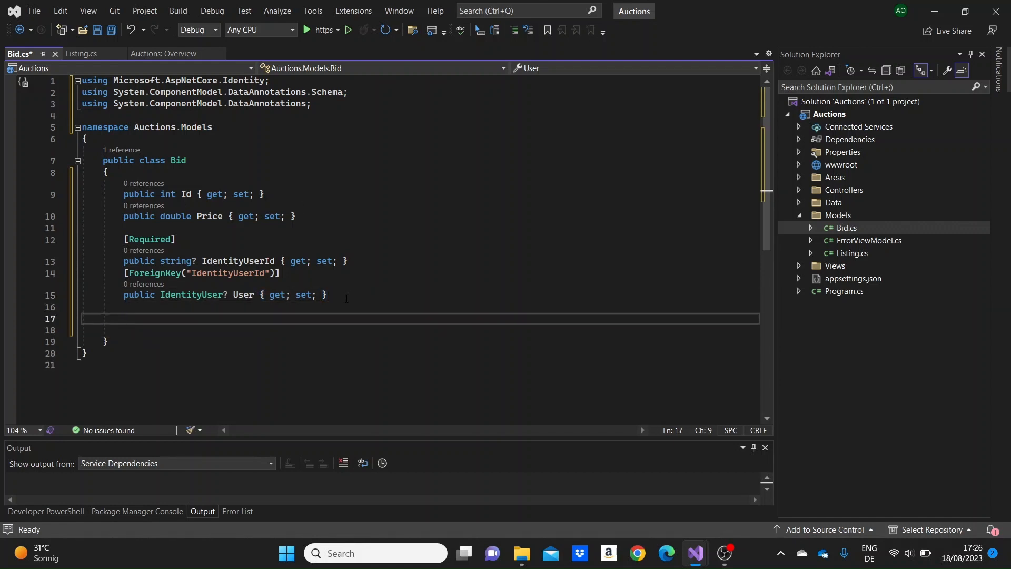
pyautogui.write('public int')
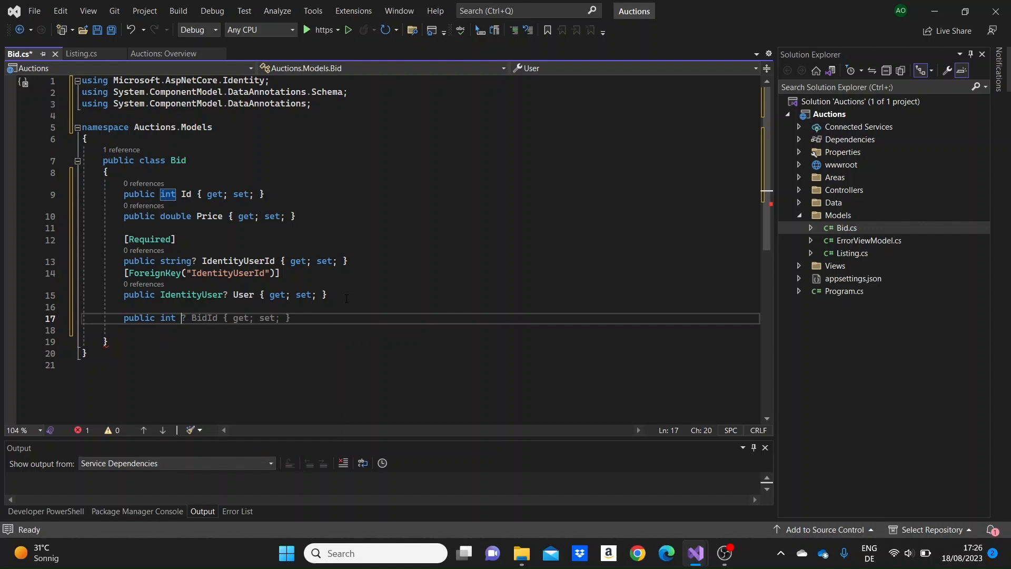
# Step: Add a nullable public Listing navigation property to the Bid class
pyautogui.write('ListingId')
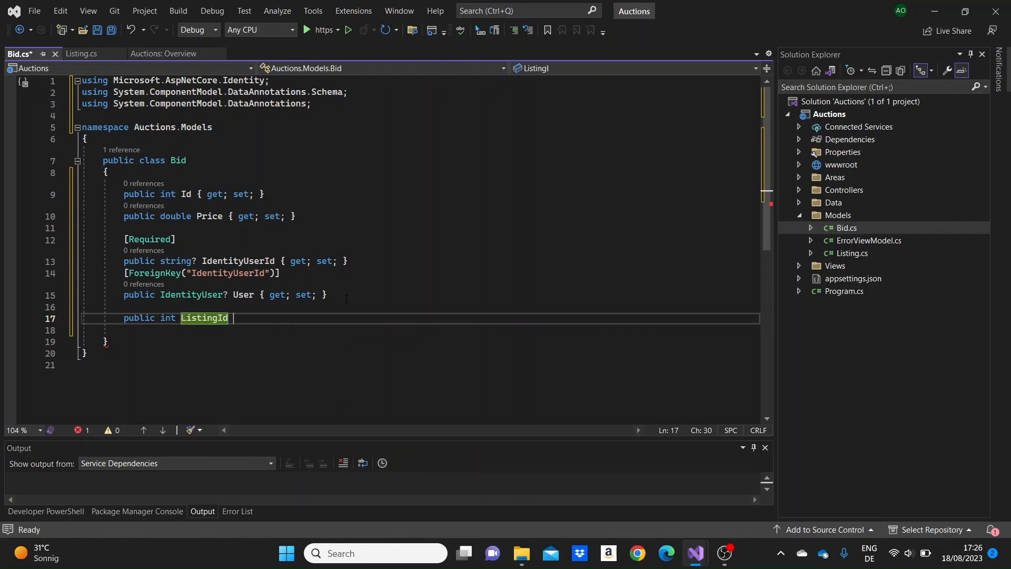
pyautogui.write('{ get; set; }')
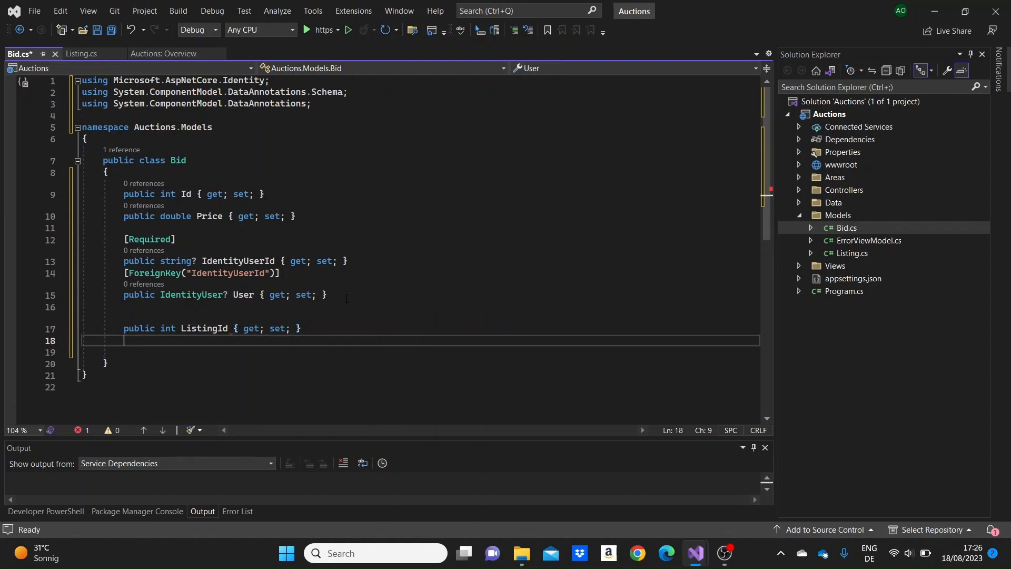
pyautogui.write('public')
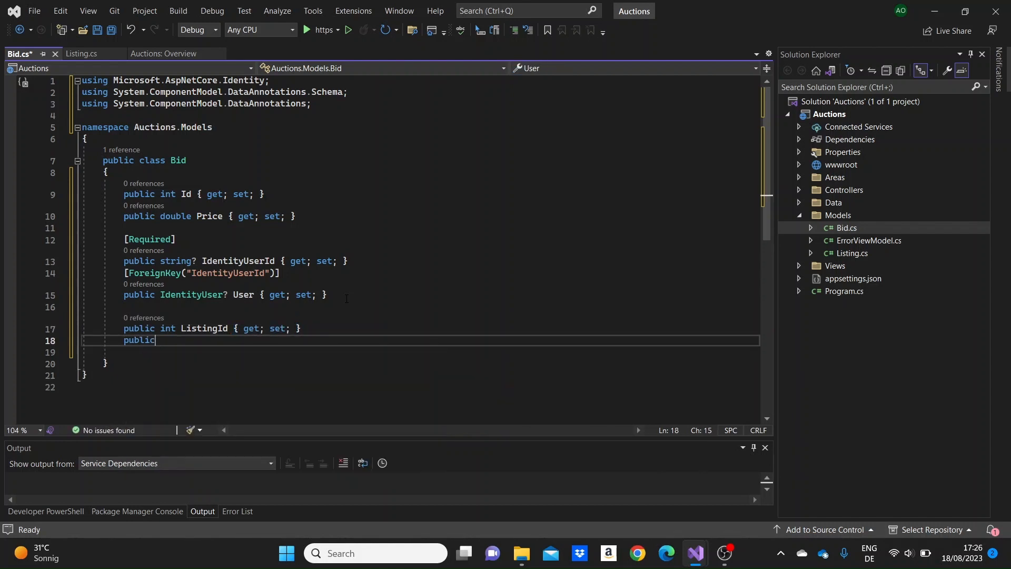
pyautogui.write('Listing')
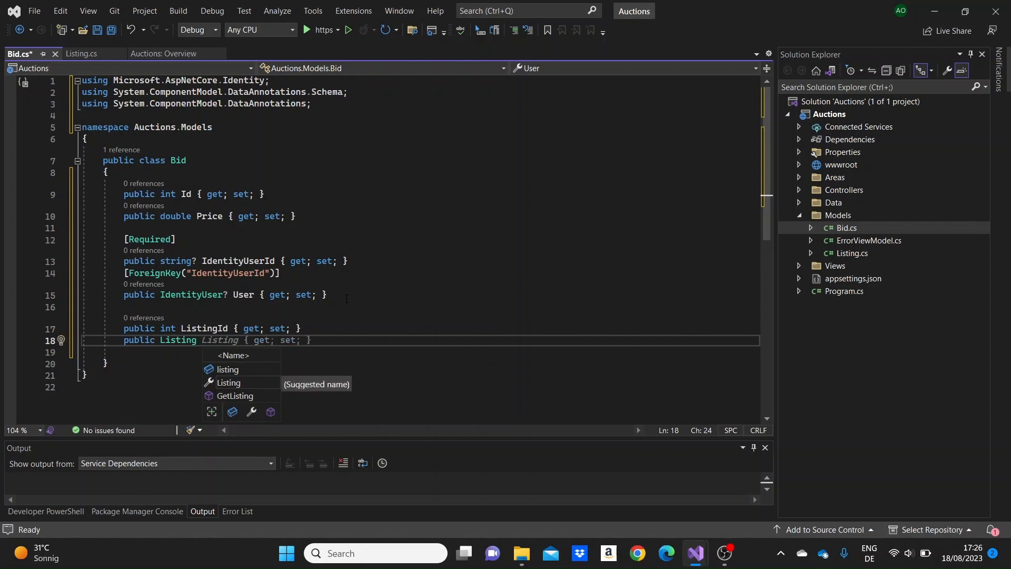
pyautogui.write('Listing { get; set;')
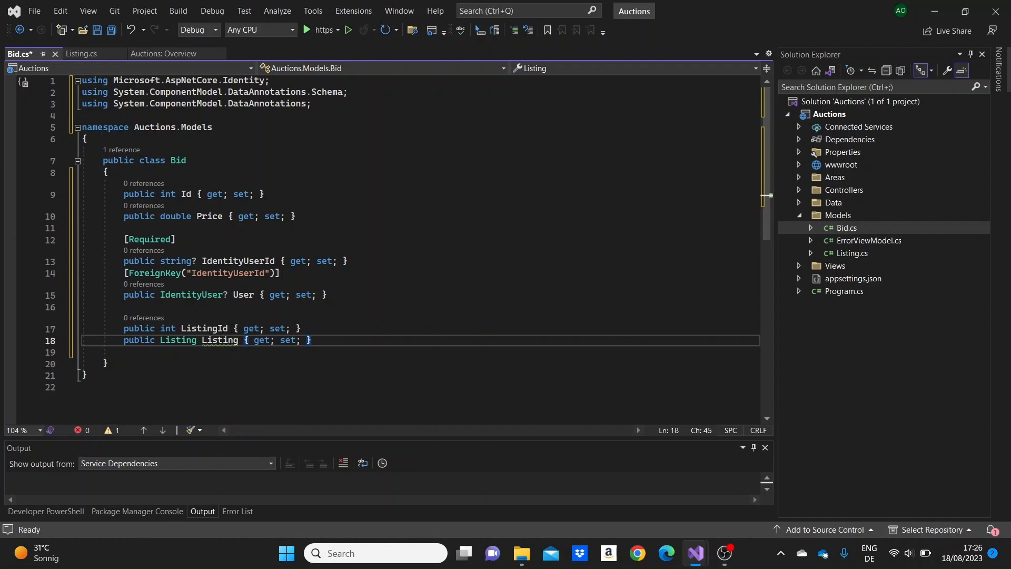
pyautogui.write('?')
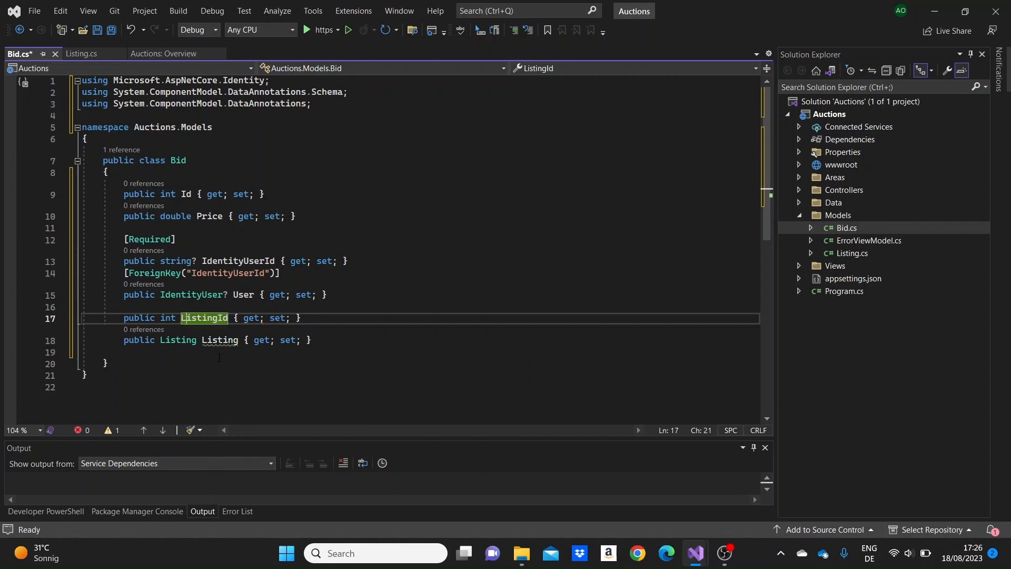
pyautogui.write('?')
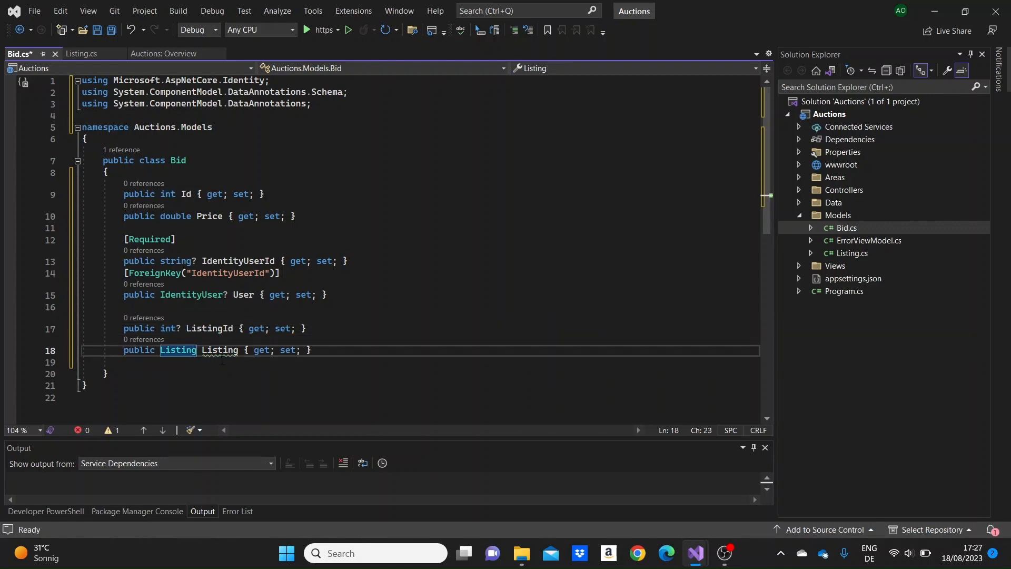
pyautogui.write('?')
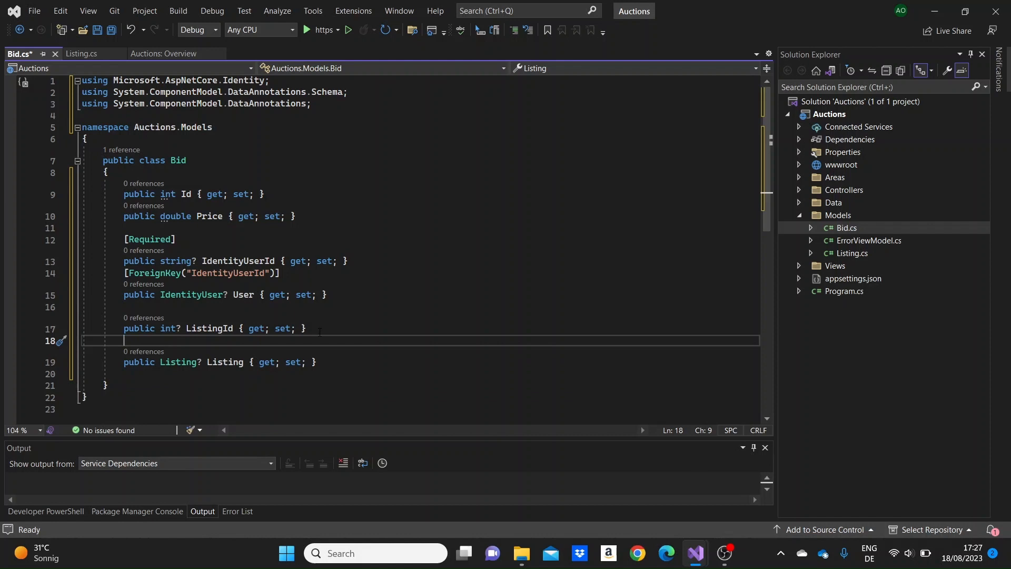
# Step: Mark the Listing property with [ForeignKey("ListingId")] and save Bid.cs
pyautogui.write('[]')
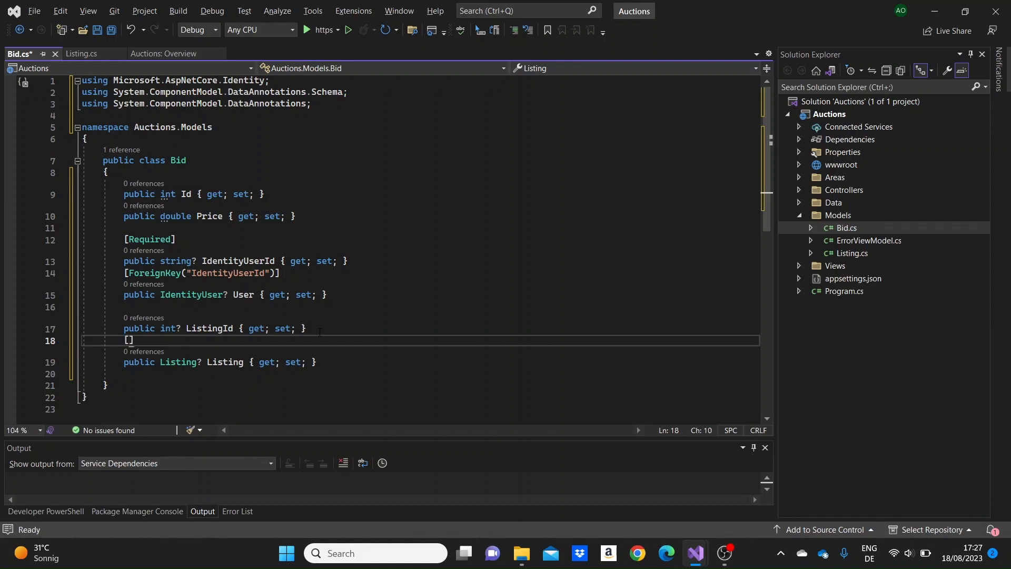
pyautogui.write('ForeignKey')
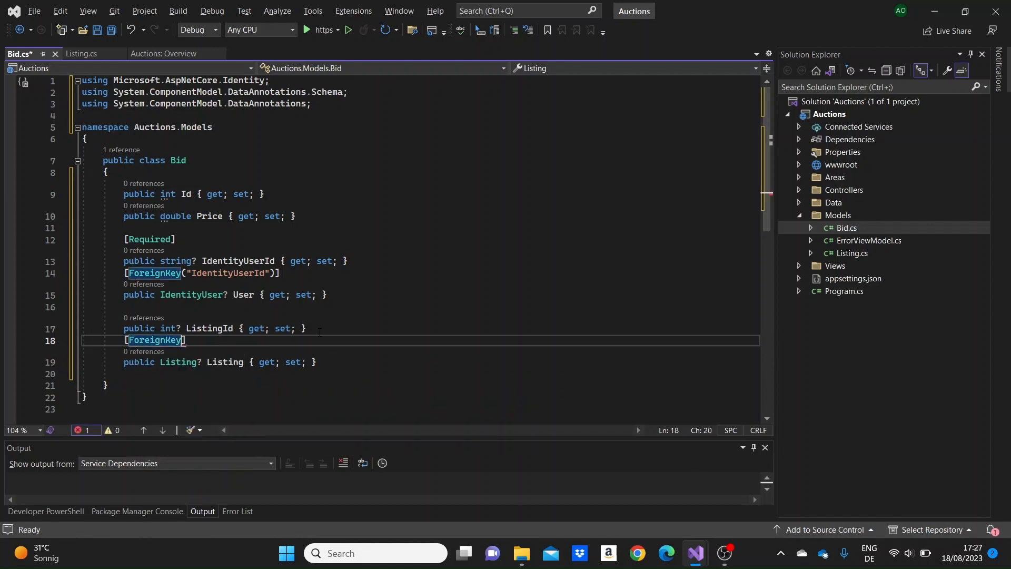
pyautogui.write('("")')
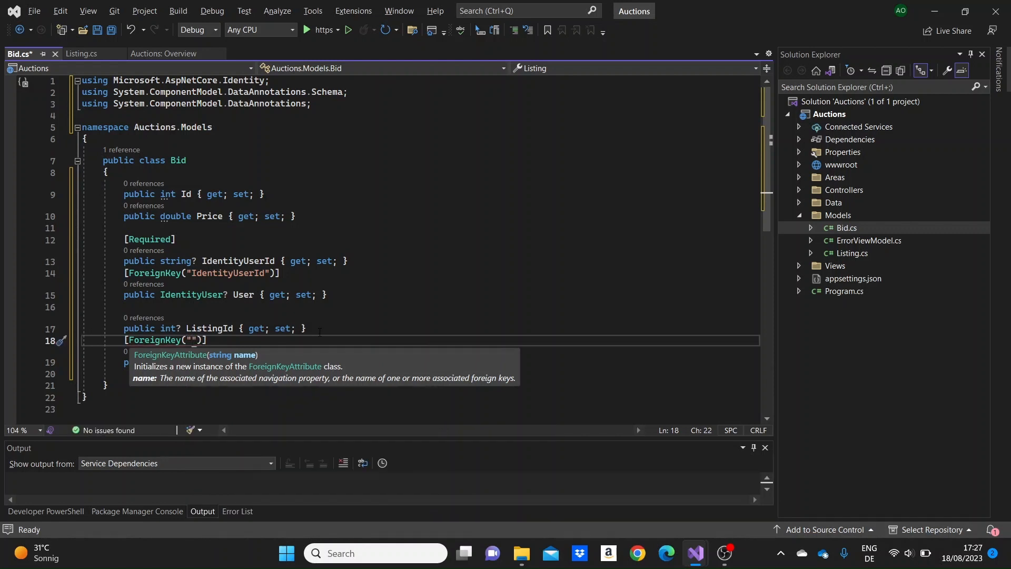
pyautogui.write('ListingId')
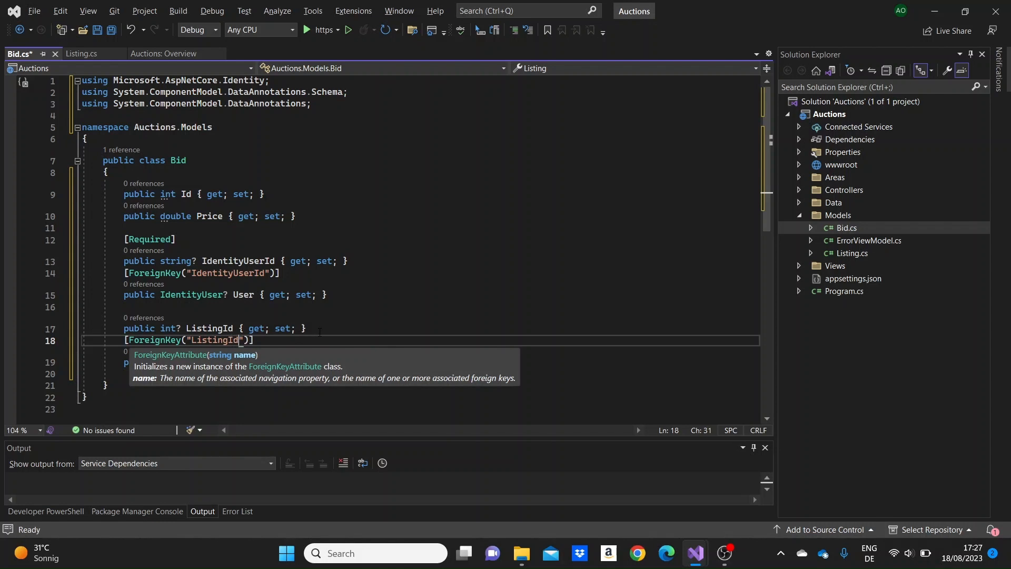
pyautogui.press('ctrl+s')
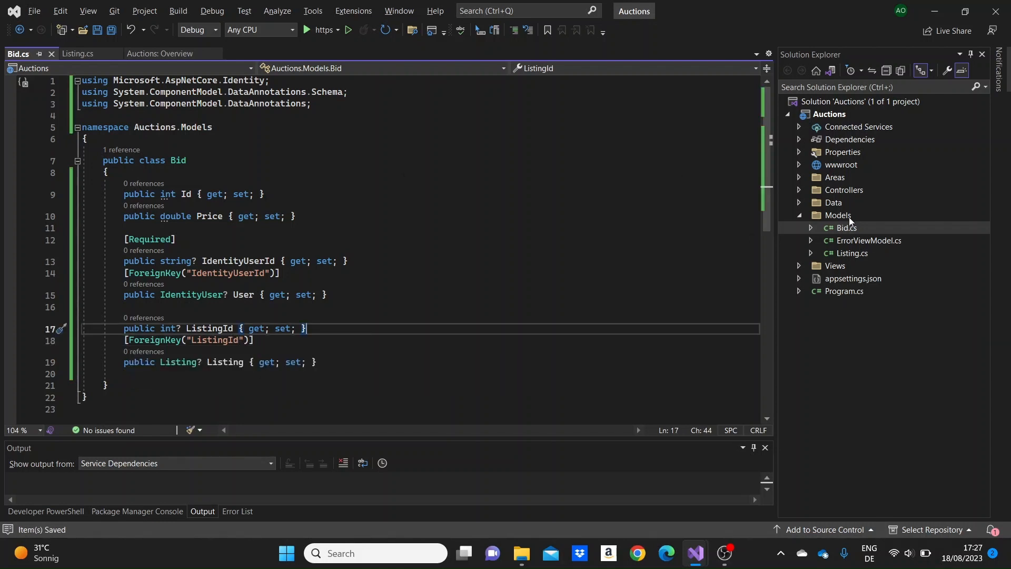
# Step: Add a new class named Comment.cs to the Models folder
pyautogui.rightClick(839, 215)
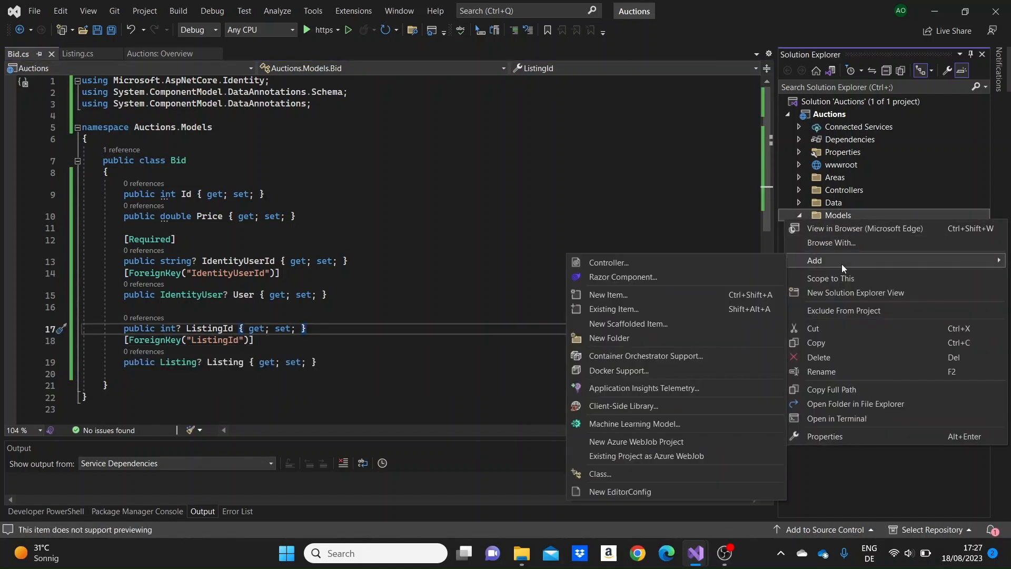
pyautogui.moveTo(618, 455)
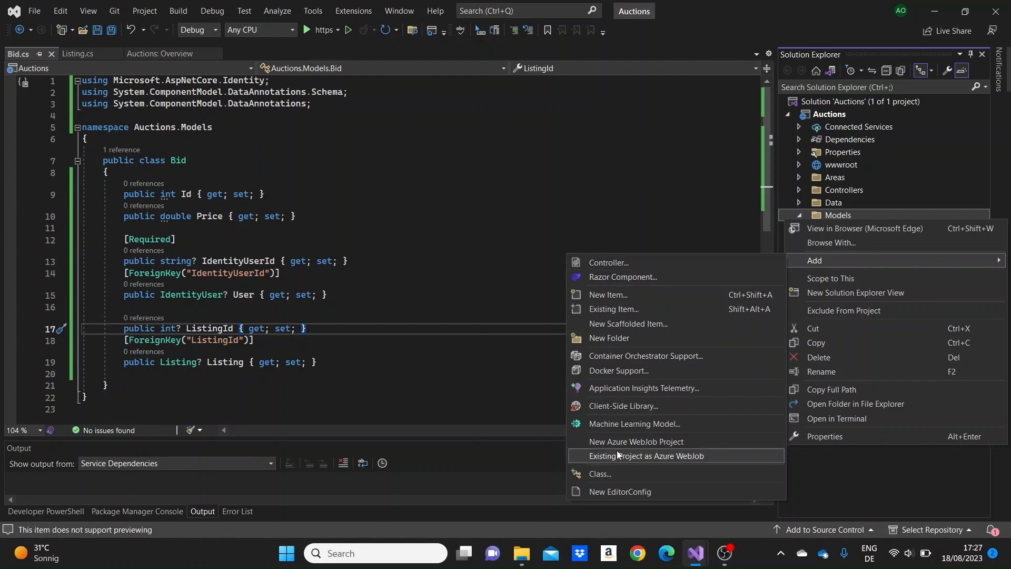
pyautogui.click(599, 474)
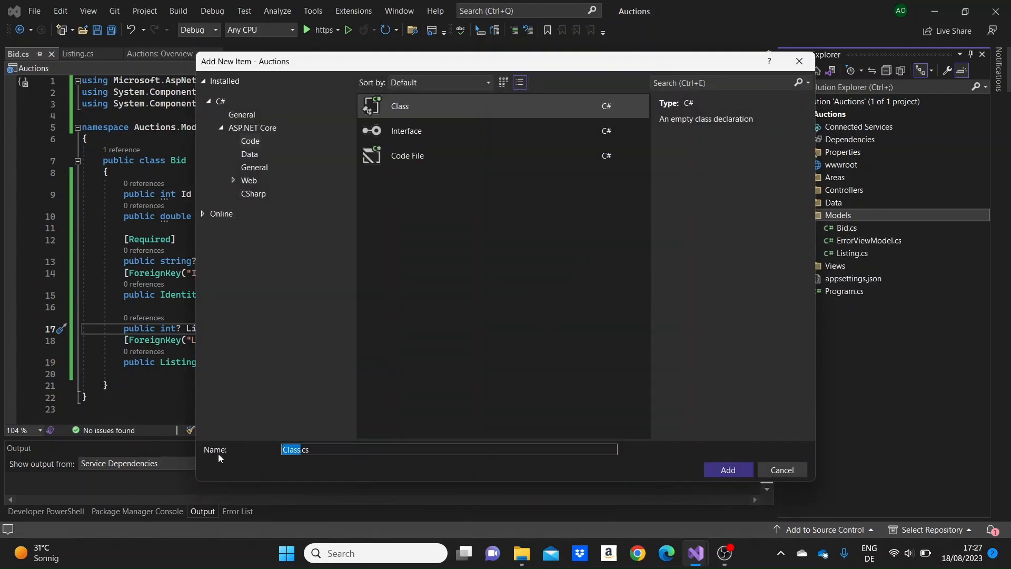
pyautogui.write('Comment')
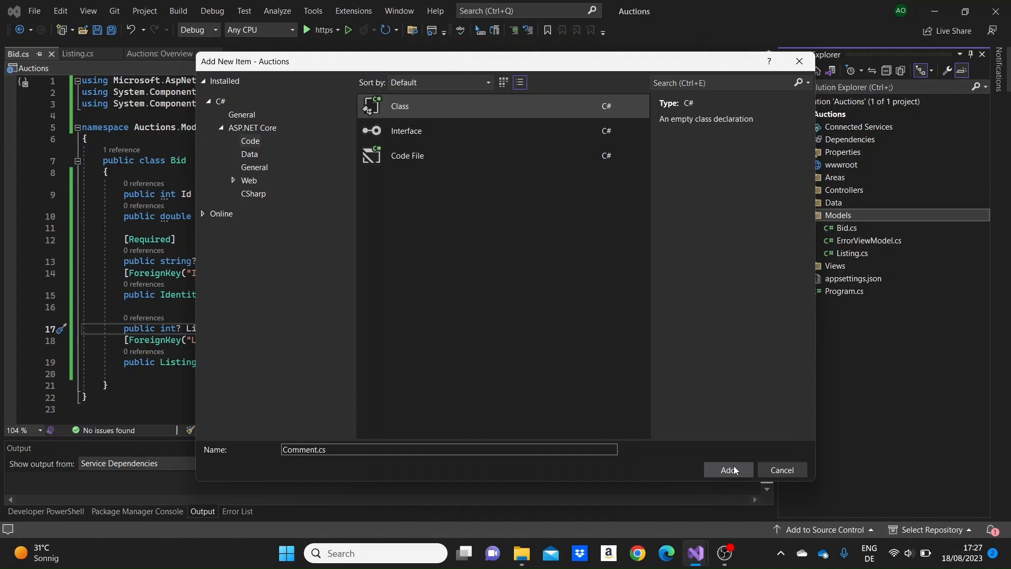
pyautogui.click(727, 469)
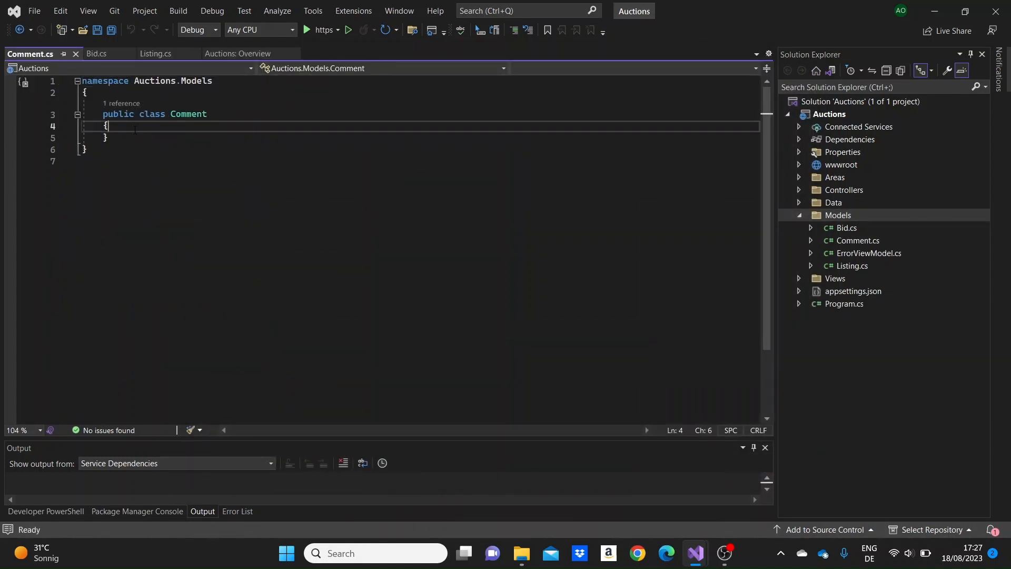
# Step: Type 'public int Id { get; set; }' and a string Content property into Comment
pyautogui.write('public int Id { get; set; }')
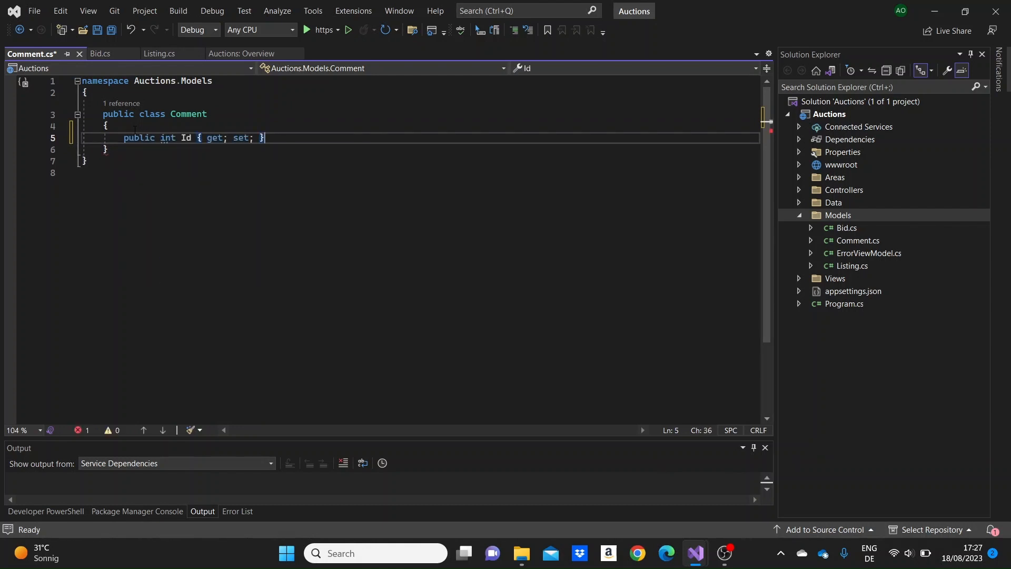
pyautogui.write('public string Title { get; set; }')
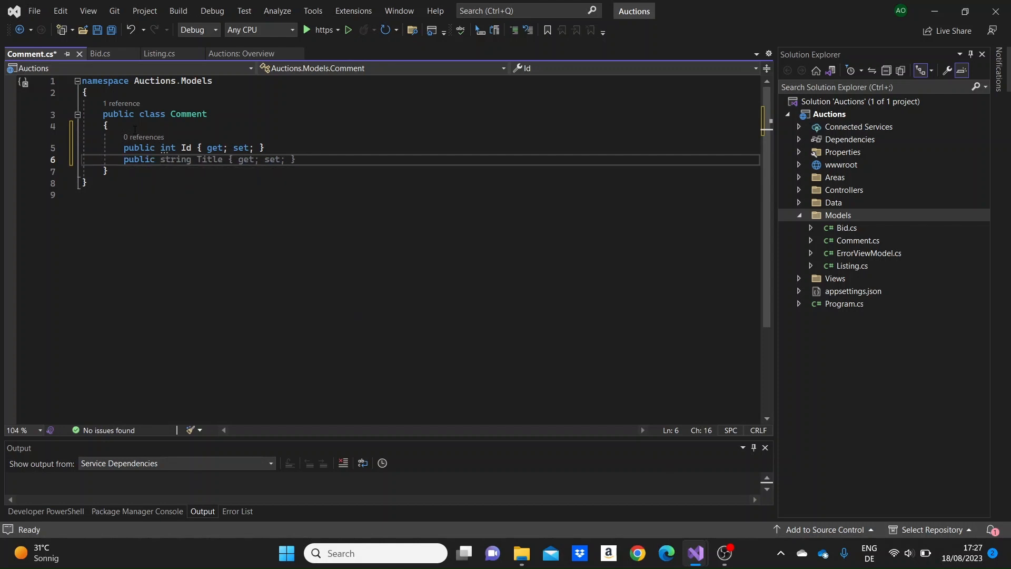
pyautogui.write('Co')
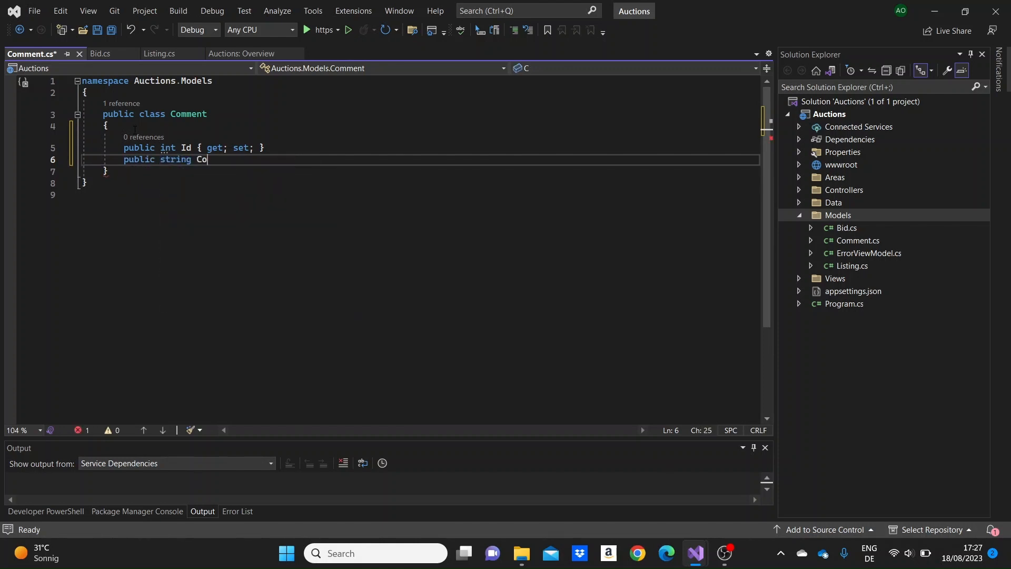
pyautogui.write('ntent { get; set; }')
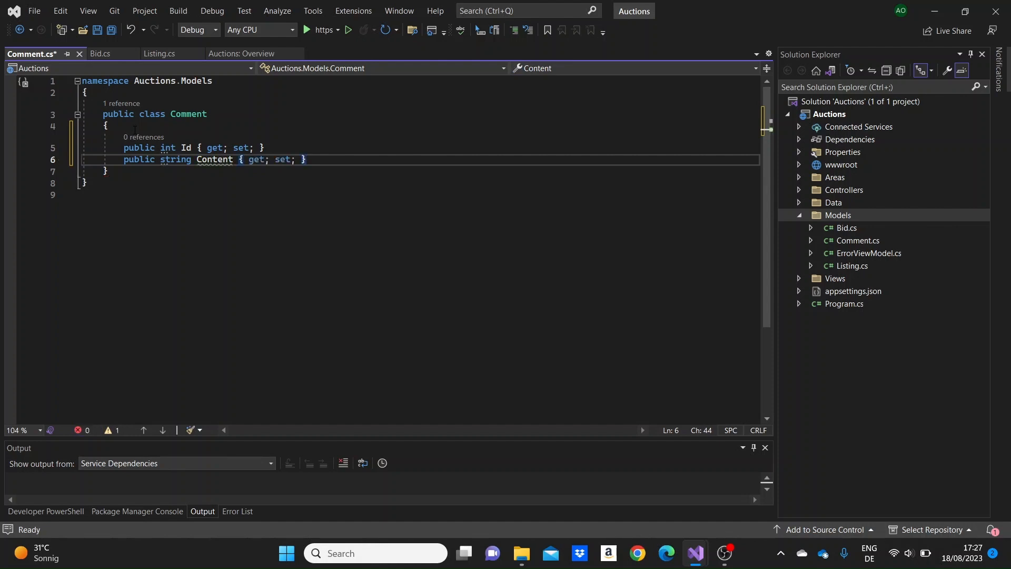
pyautogui.write('public string Title { get; set; }')
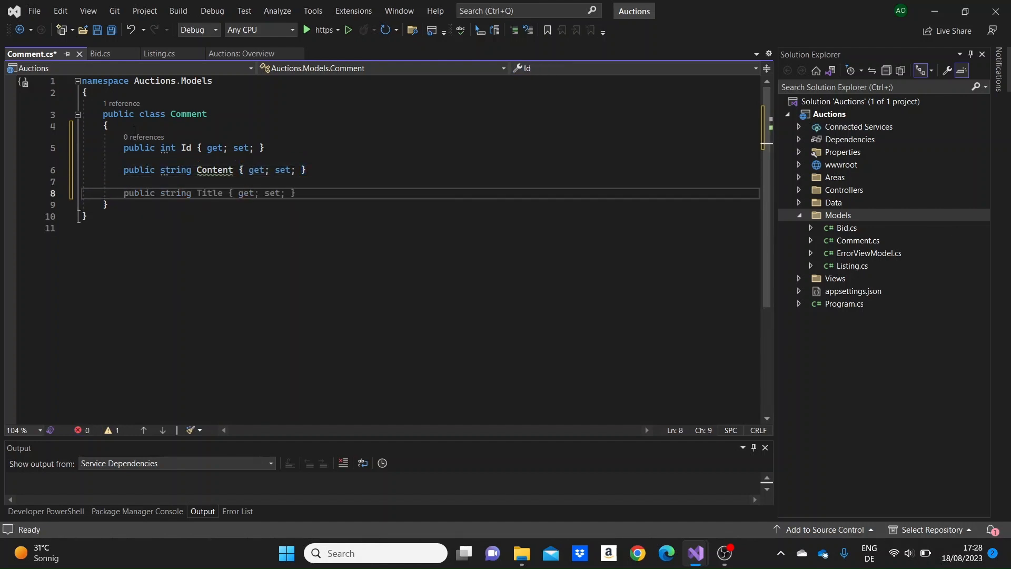
# Step: Copy the required IdentityUserId and User properties from Listing into Comment, save, and expand Data
pyautogui.click(157, 54)
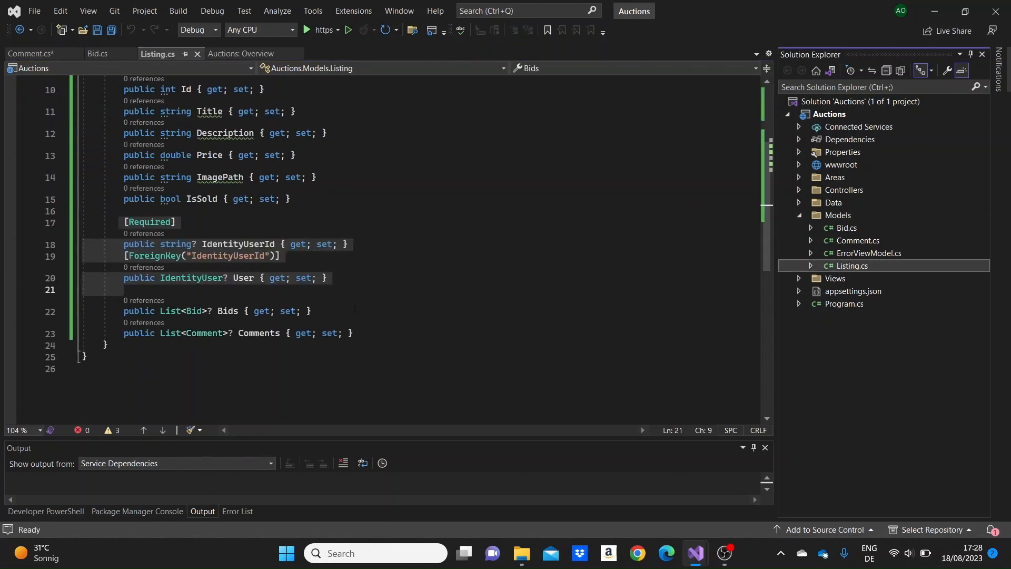
pyautogui.moveTo(125, 222); pyautogui.dragTo(256, 277)
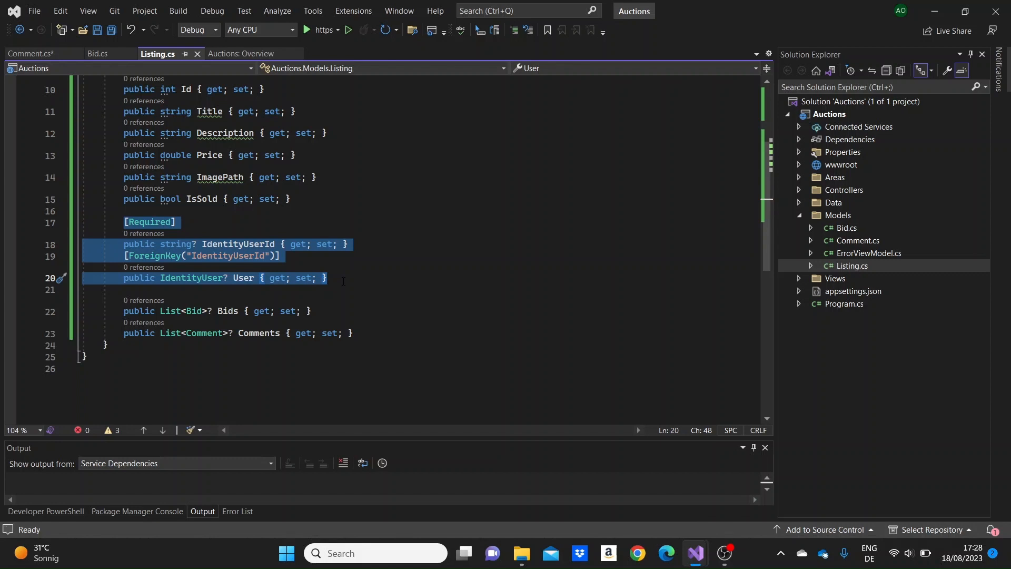
pyautogui.moveTo(870, 256)
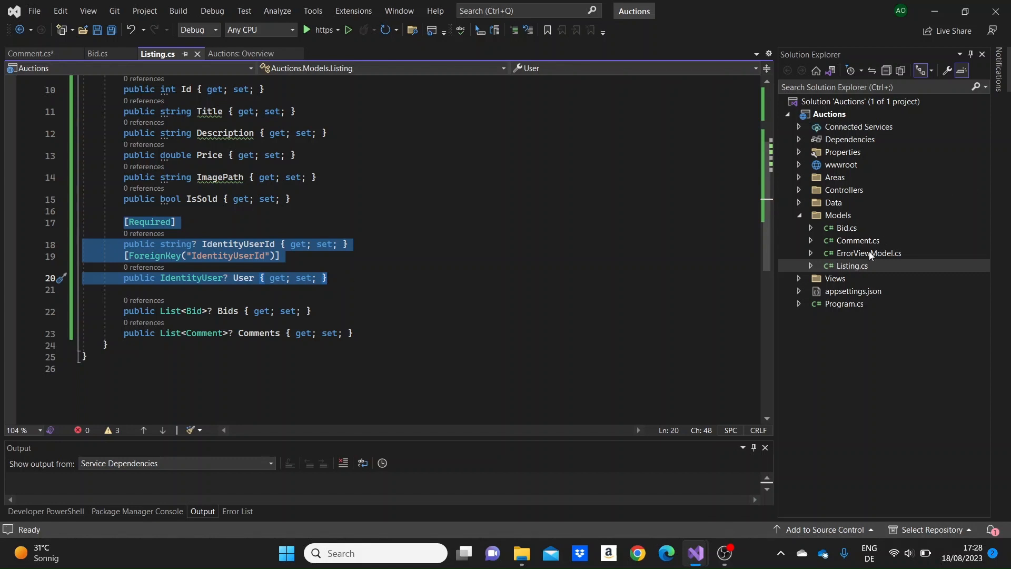
pyautogui.click(98, 54)
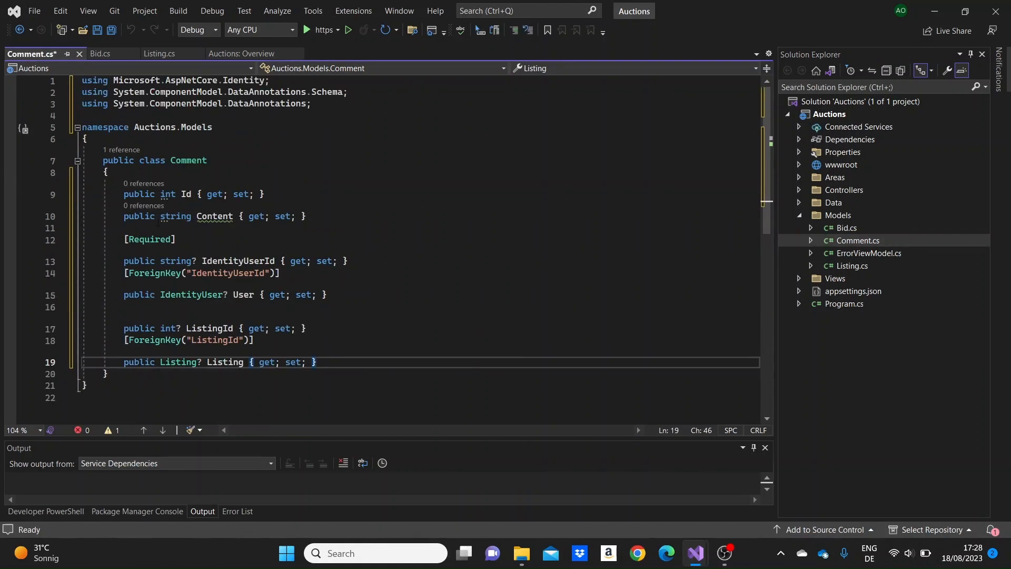
pyautogui.scroll(-3)
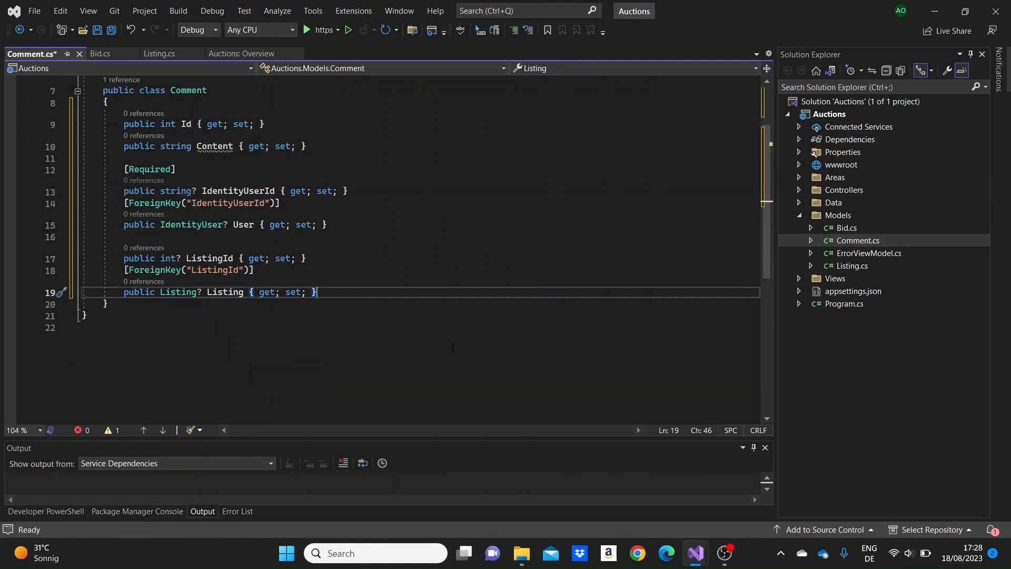
pyautogui.moveTo(448, 347)
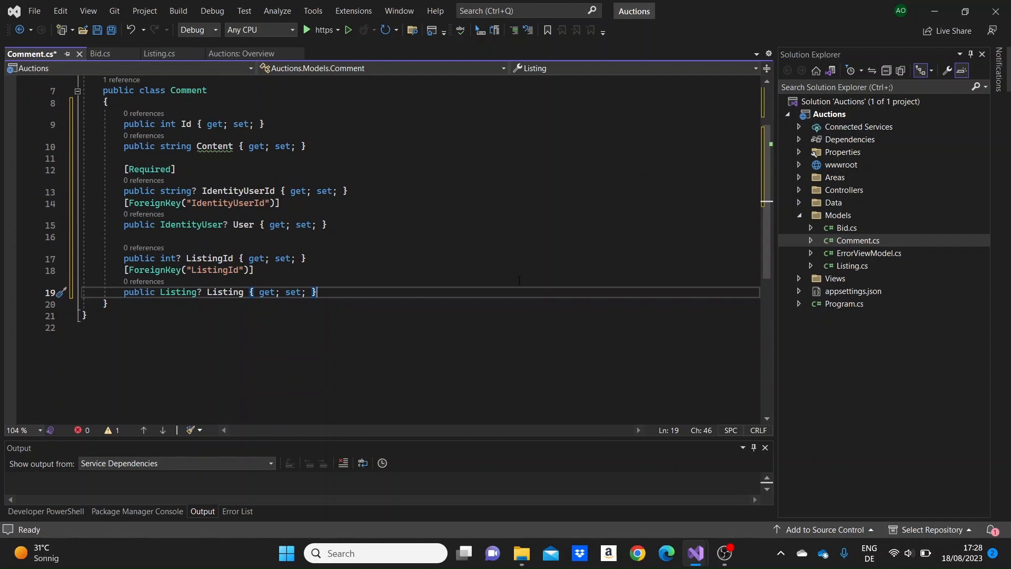
pyautogui.press('ctrl+s')
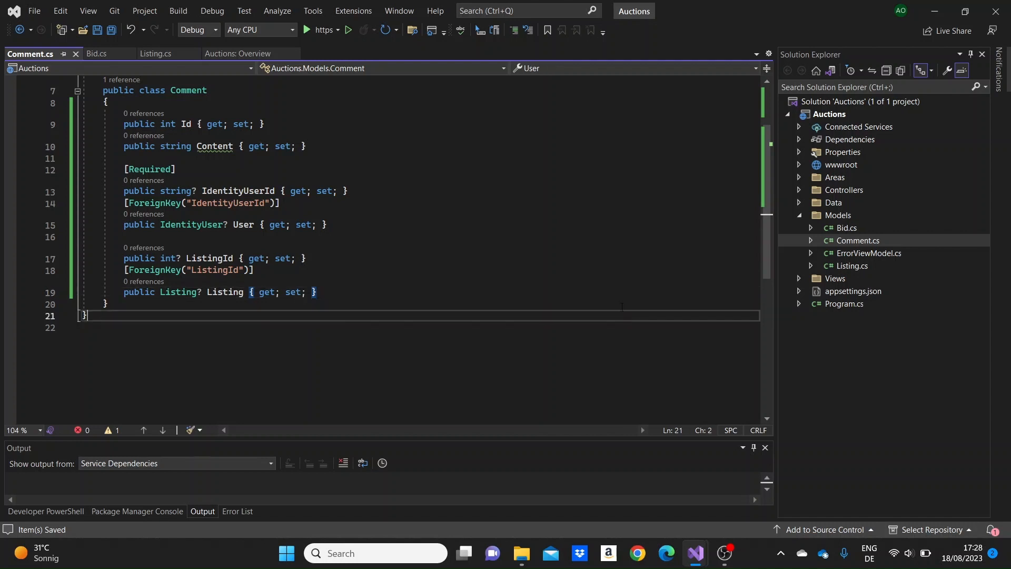
pyautogui.moveTo(791, 233)
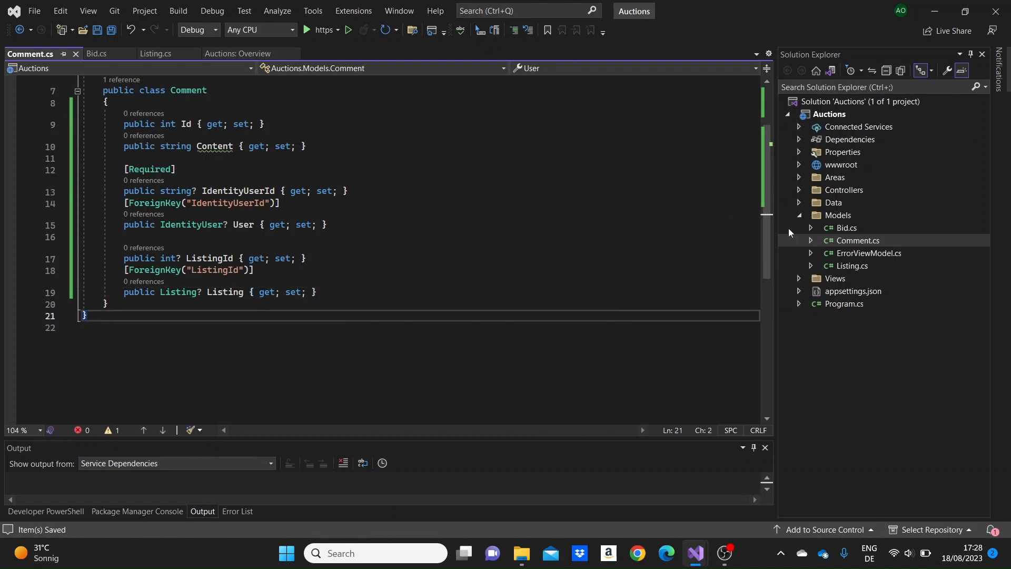
pyautogui.click(799, 202)
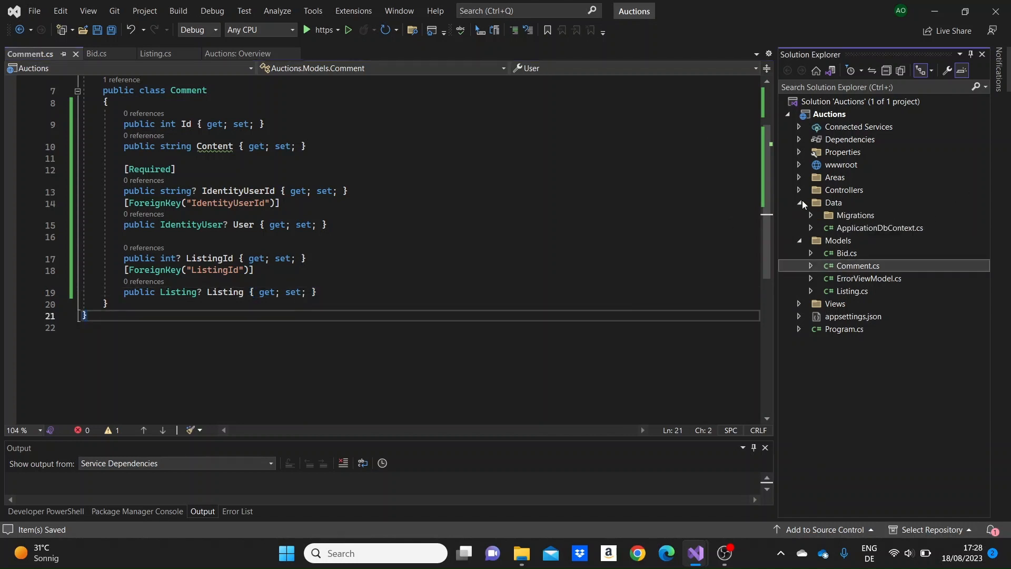
# Step: Open ApplicationDbContext.cs and declare the Listings DbSet
pyautogui.doubleClick(881, 227)
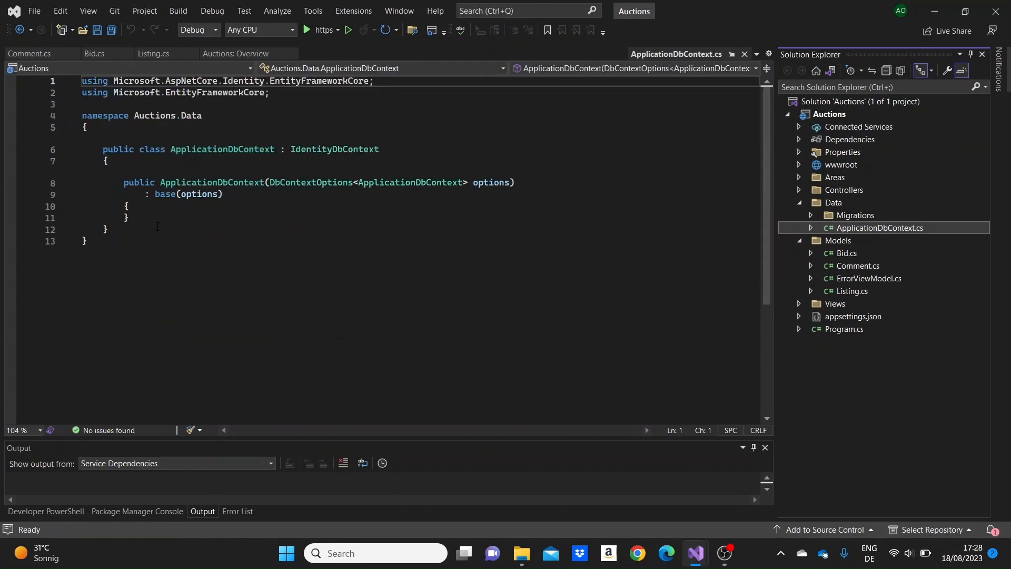
pyautogui.write('public Db')
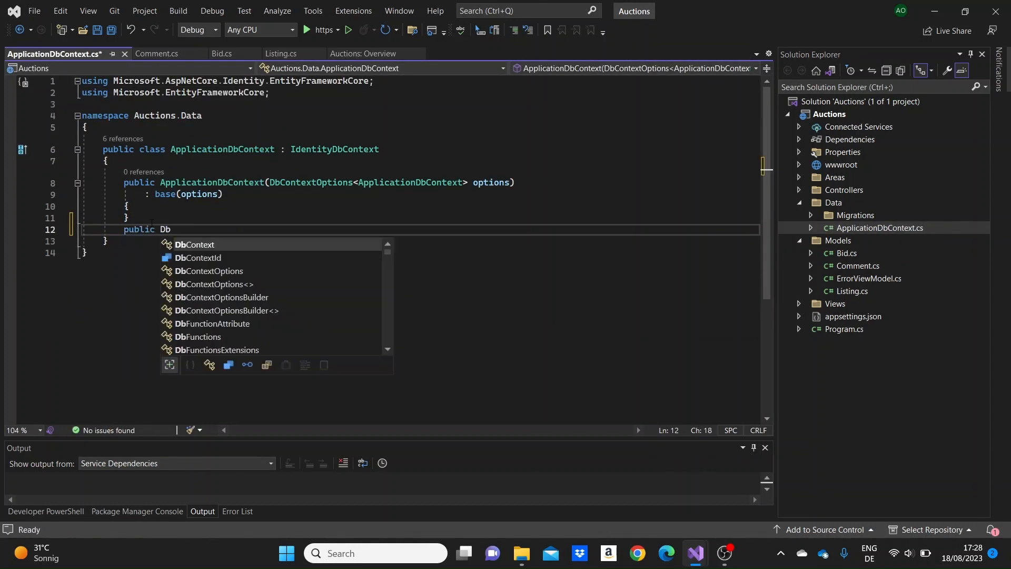
pyautogui.write('Set')
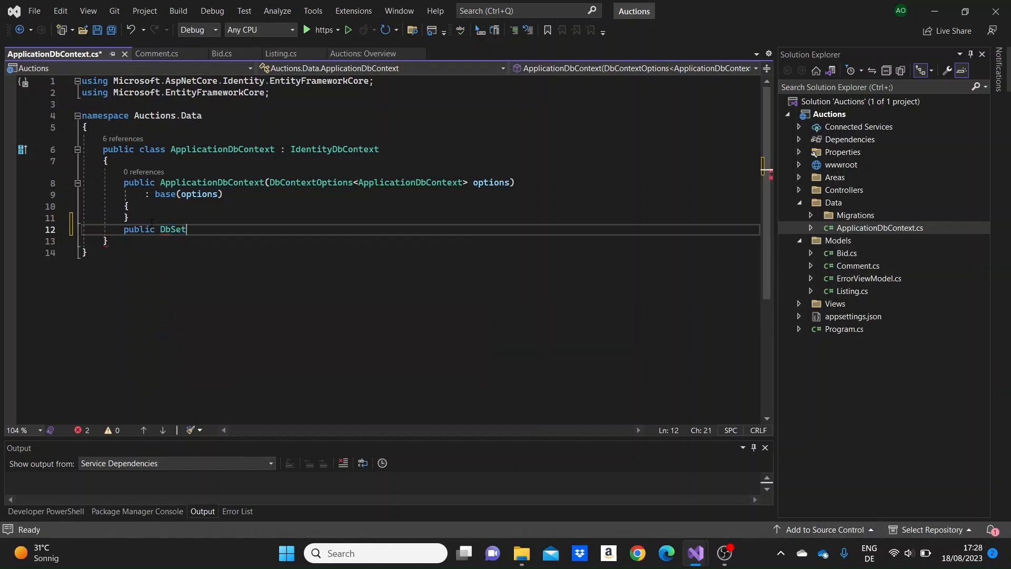
pyautogui.write('<Li>')
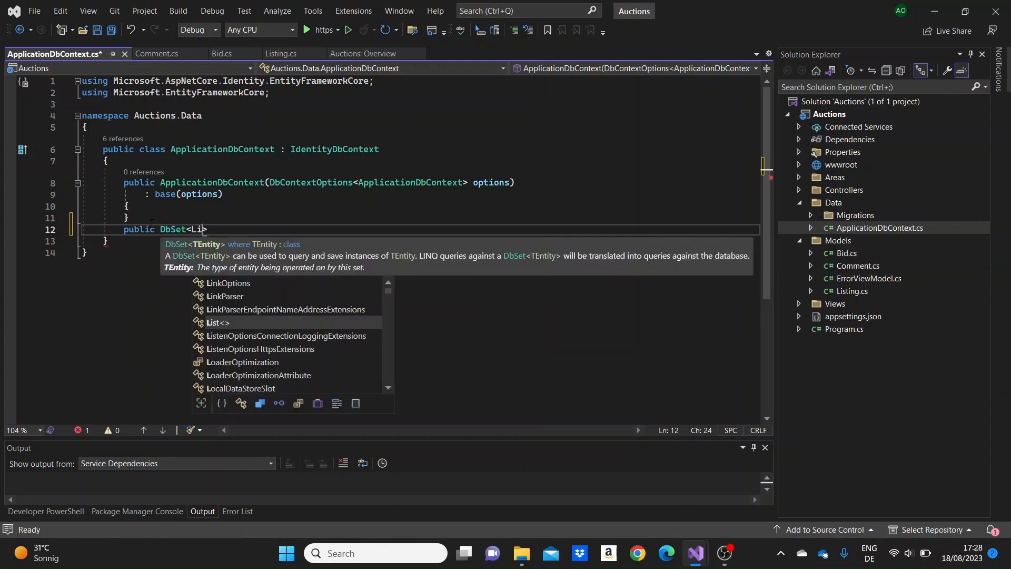
pyautogui.write('sting')
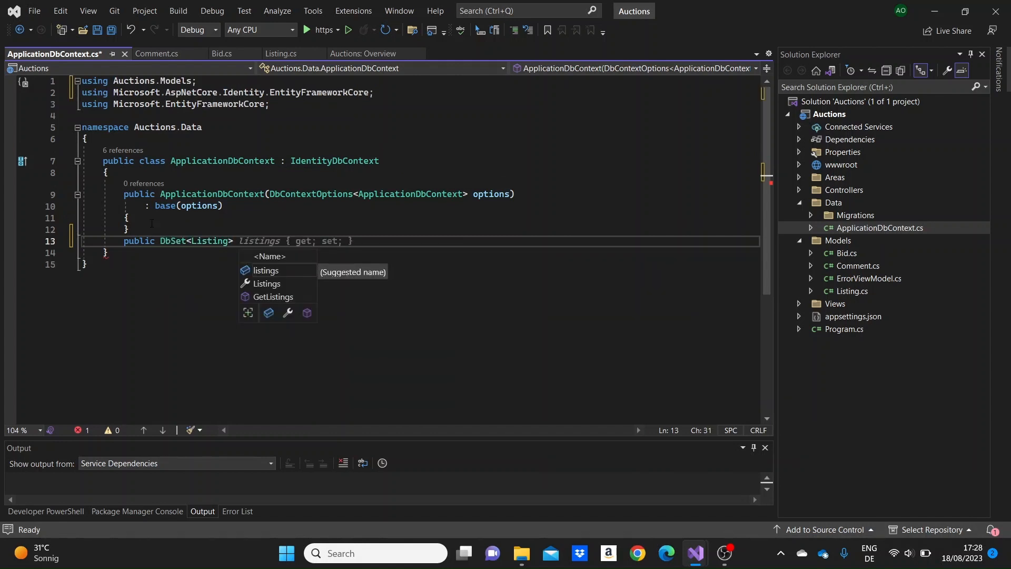
pyautogui.write('Listin')
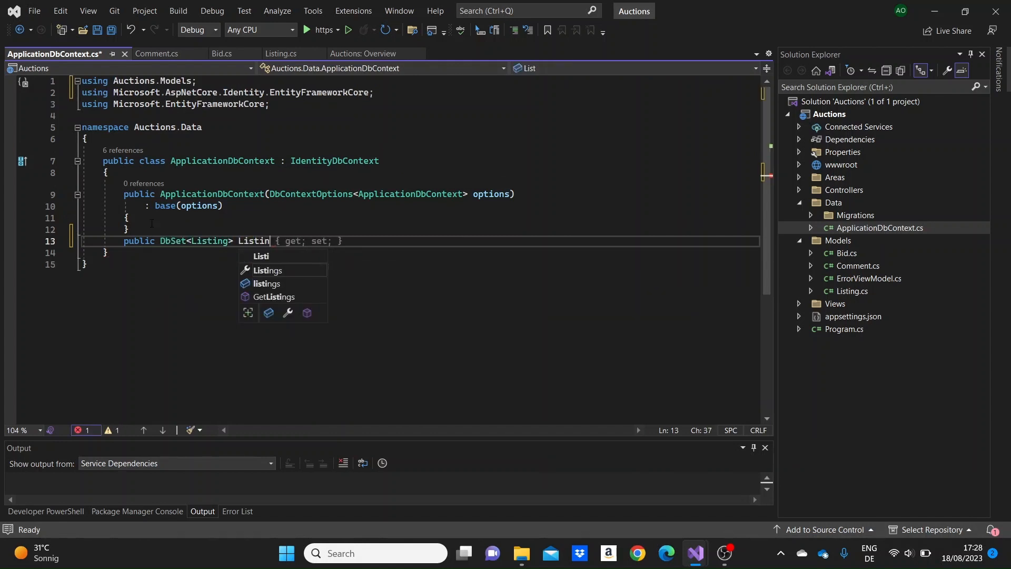
pyautogui.write('gs { get; set;')
pyautogui.write('public')
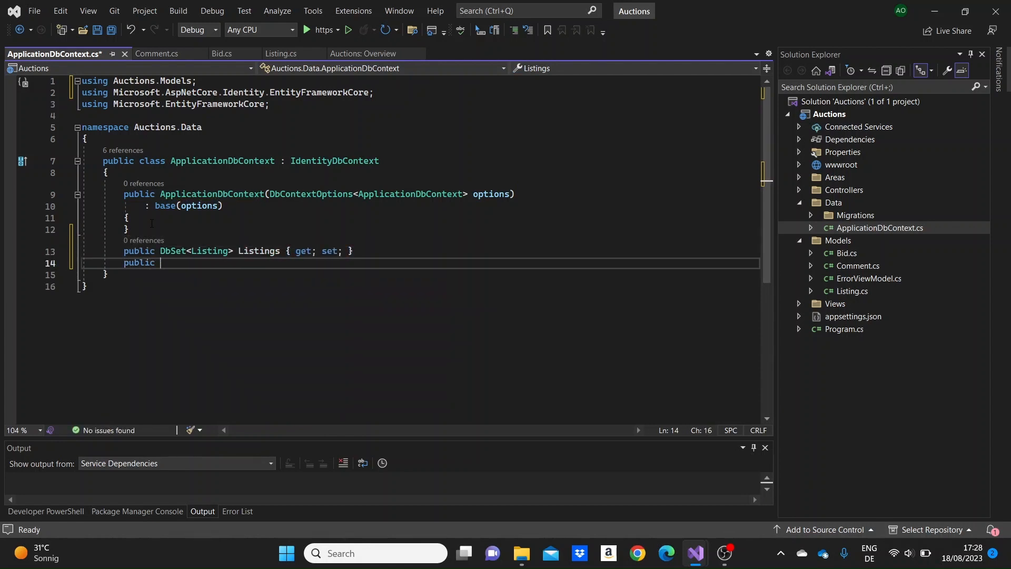
# Step: Add a 'DbSet<Bid> Bids' property to the context
pyautogui.write('Db')
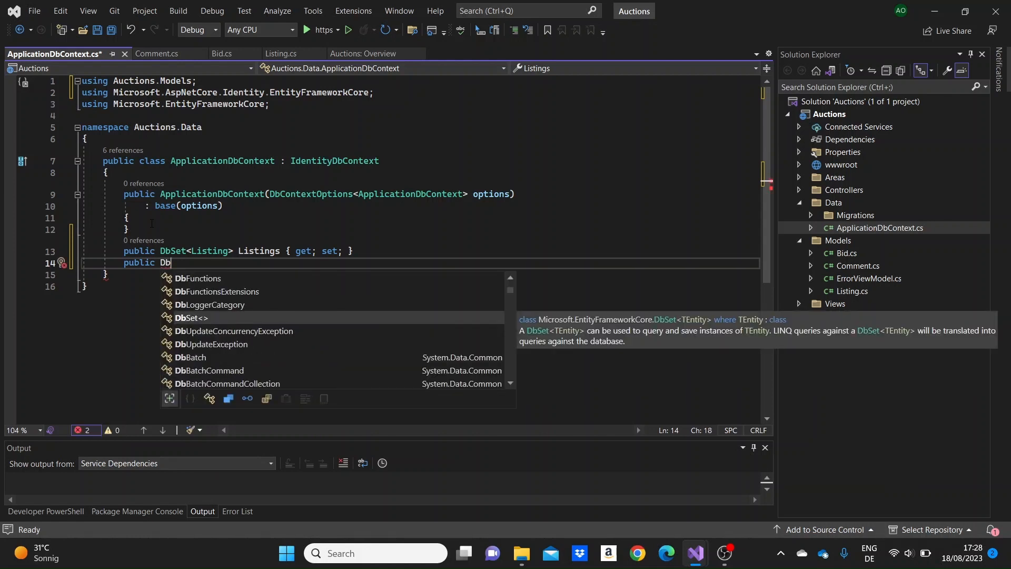
pyautogui.write('Set<>')
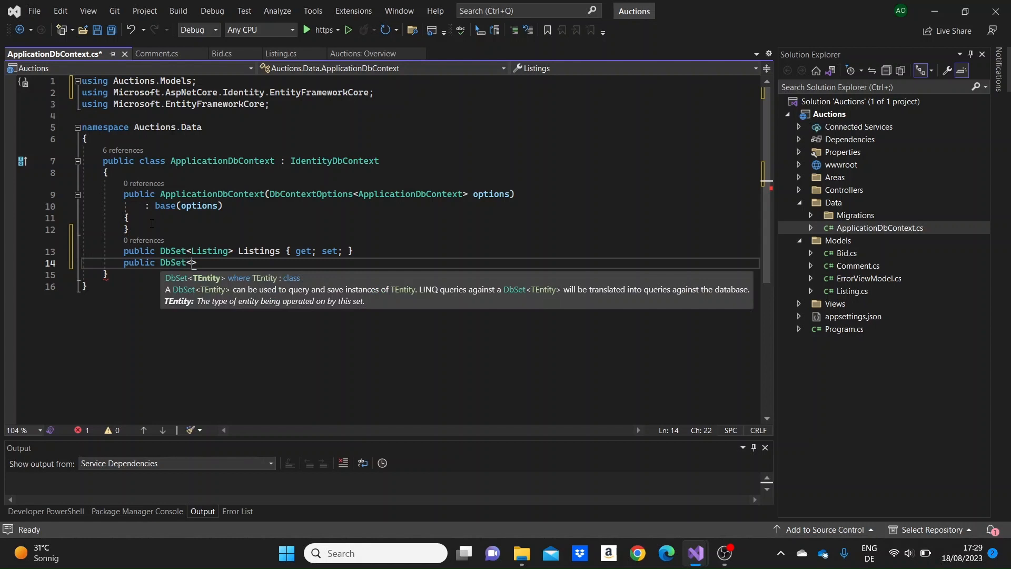
pyautogui.write('Bid')
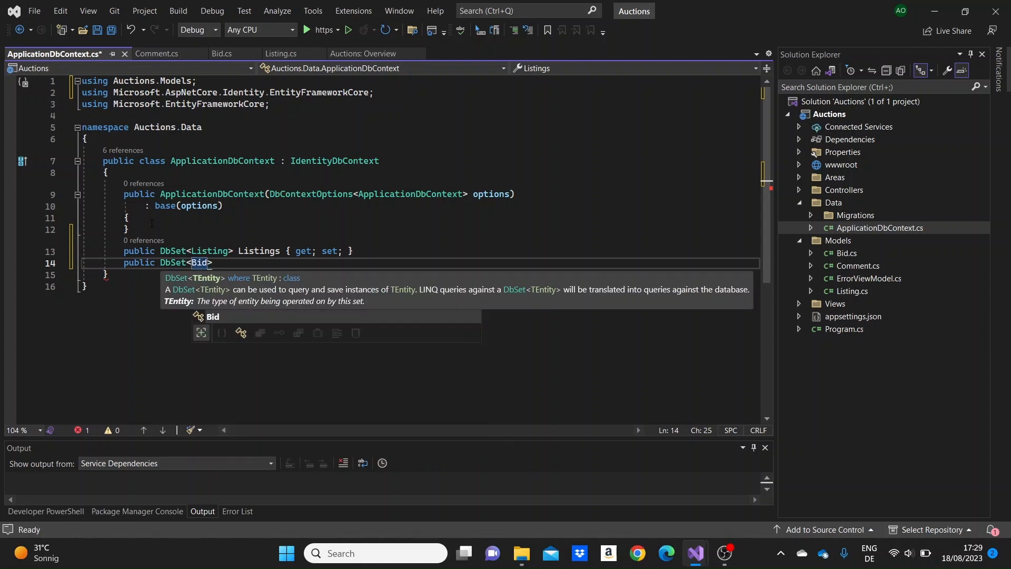
pyautogui.write('Bids { get; set;')
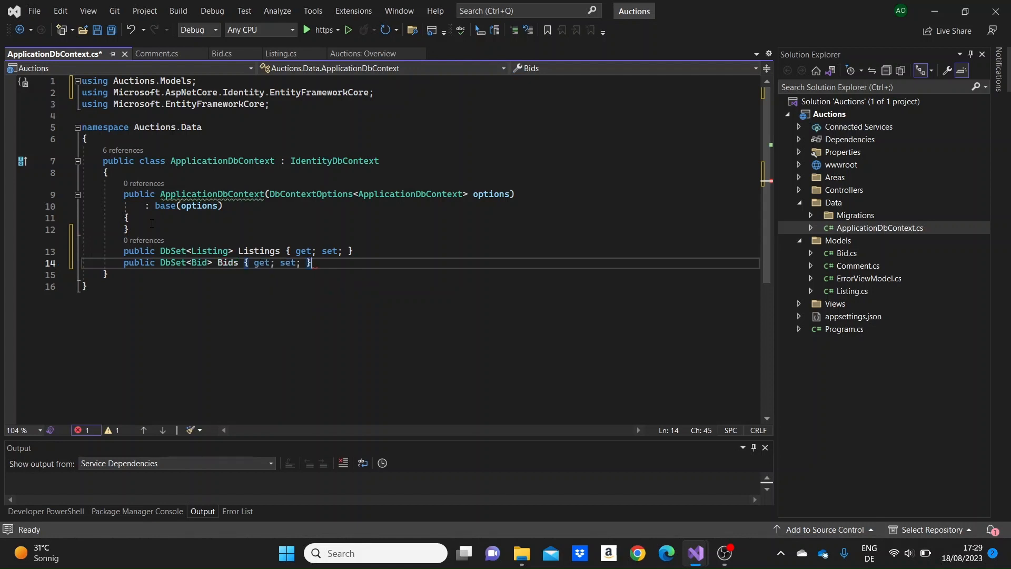
# Step: Add a 'DbSet<Comment> Comments' property and save the context file
pyautogui.write('publi')
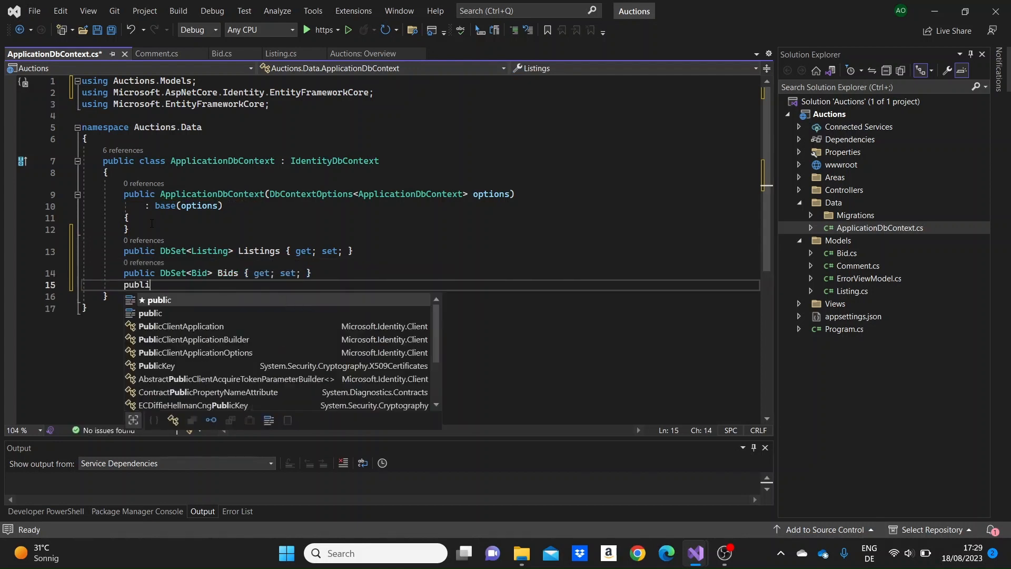
pyautogui.write('DbSet>')
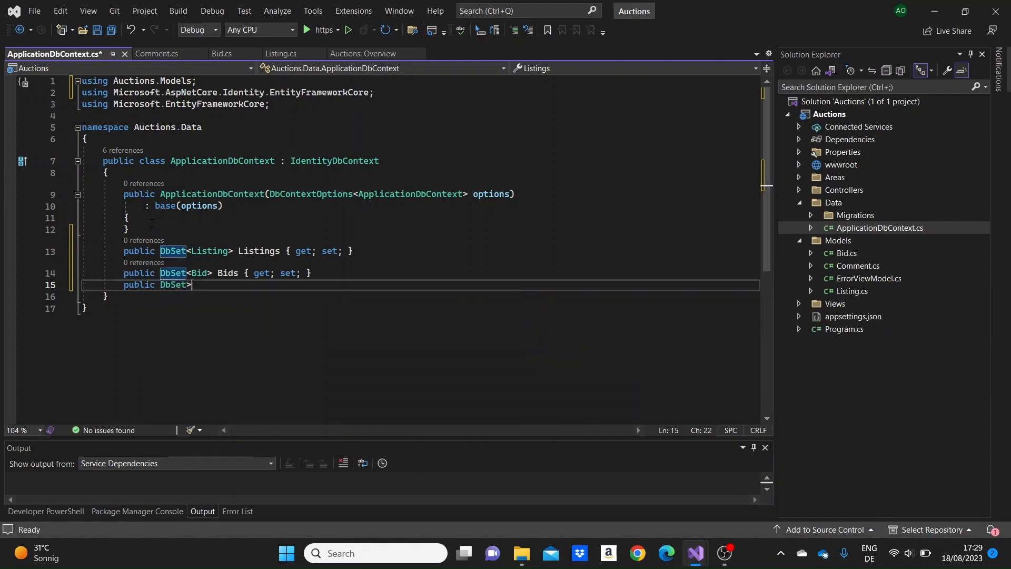
pyautogui.write('<')
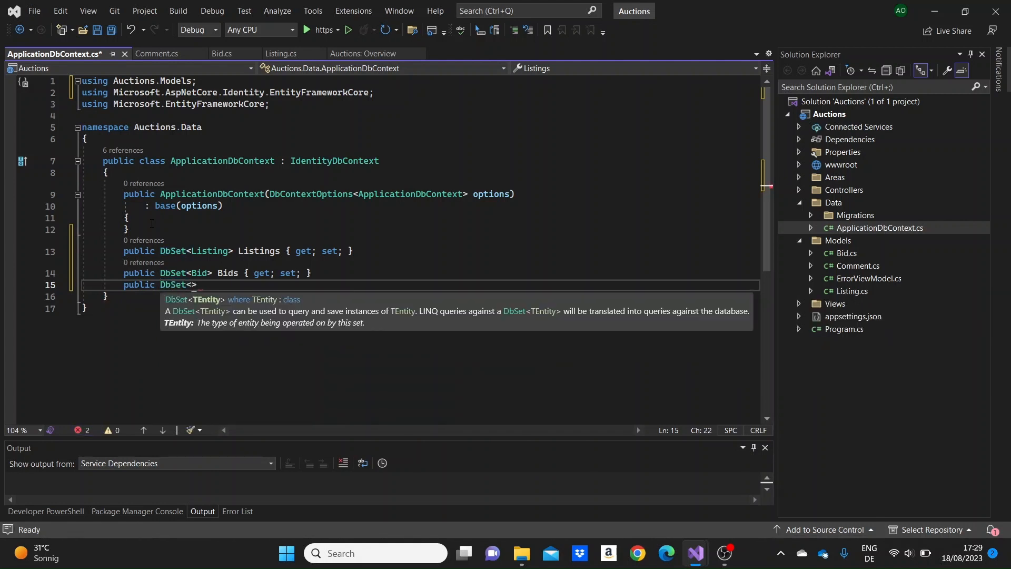
pyautogui.write('Co')
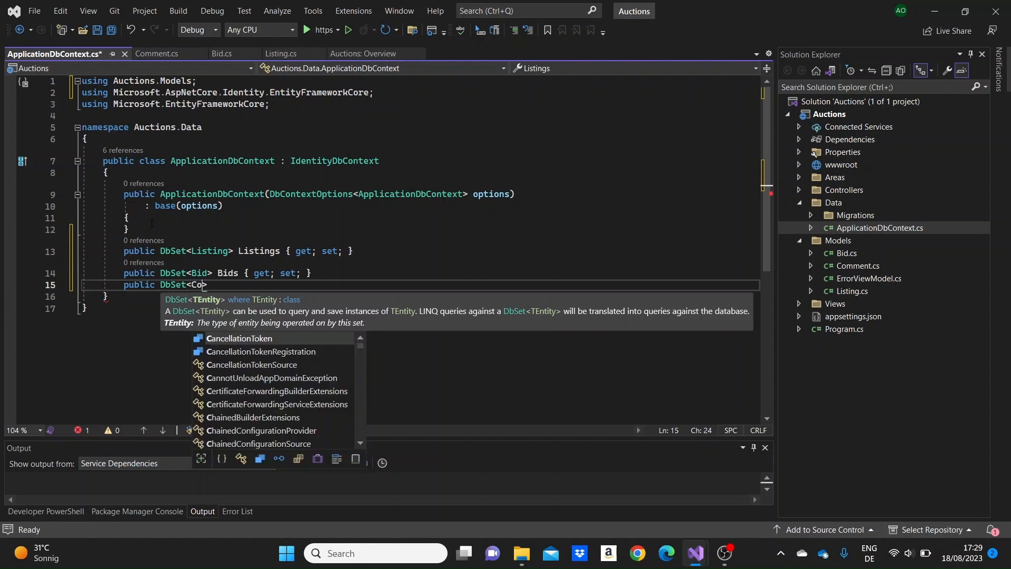
pyautogui.write('mment')
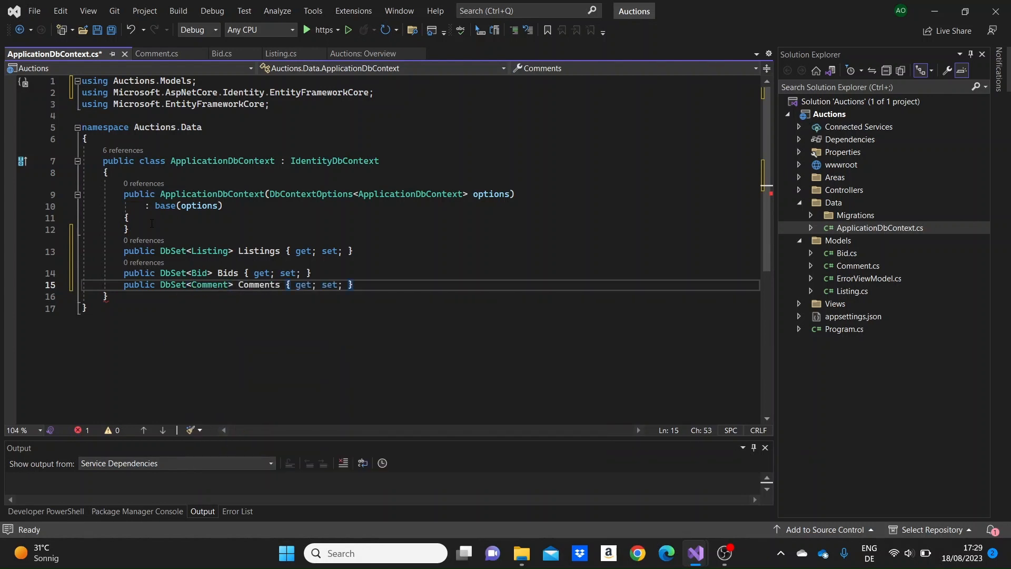
pyautogui.press('ctrl+s')
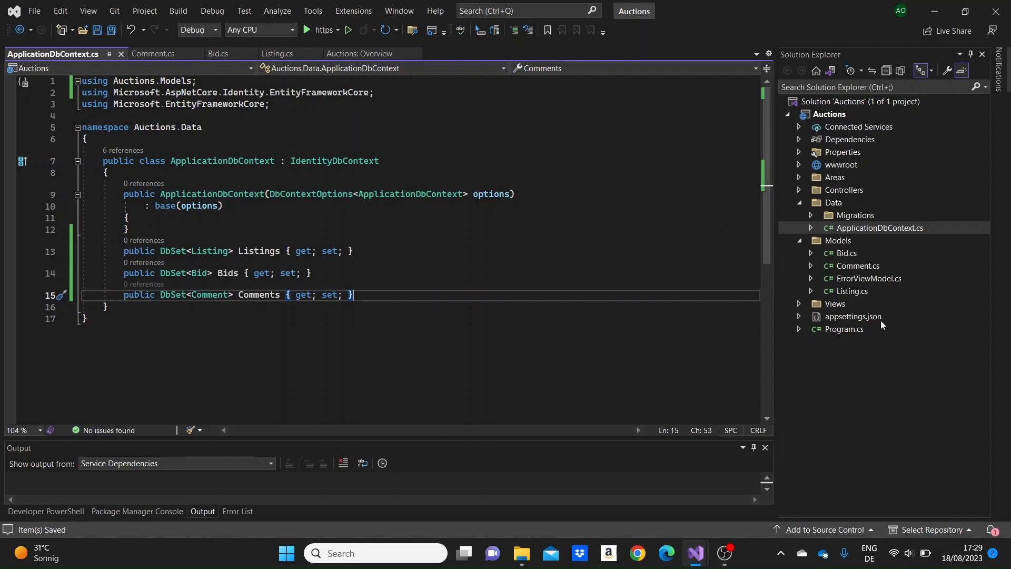
# Step: Open appsettings.json and create the Auctions_Data SQL Server database from Server Explorer
pyautogui.click(853, 316)
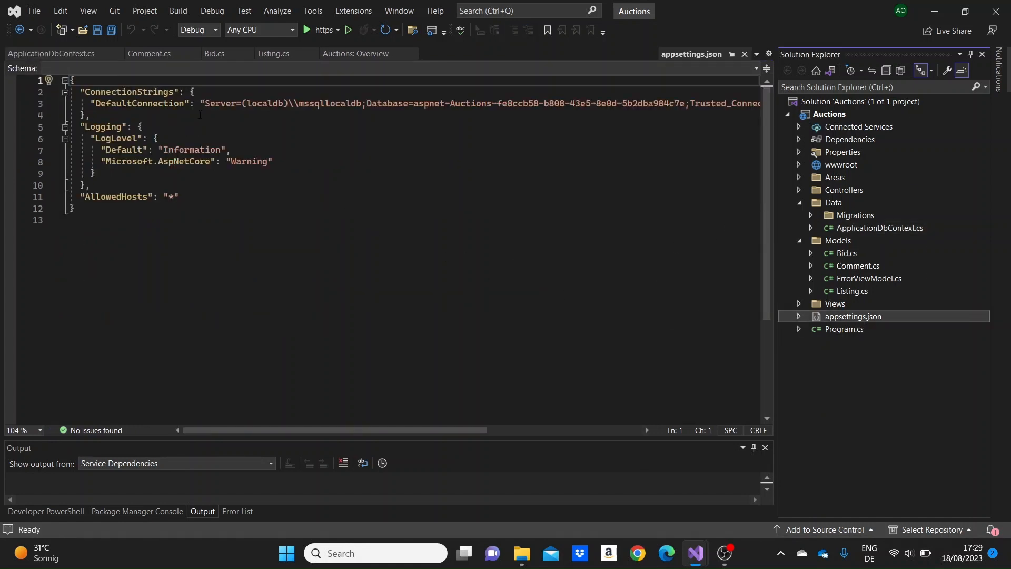
pyautogui.click(87, 10)
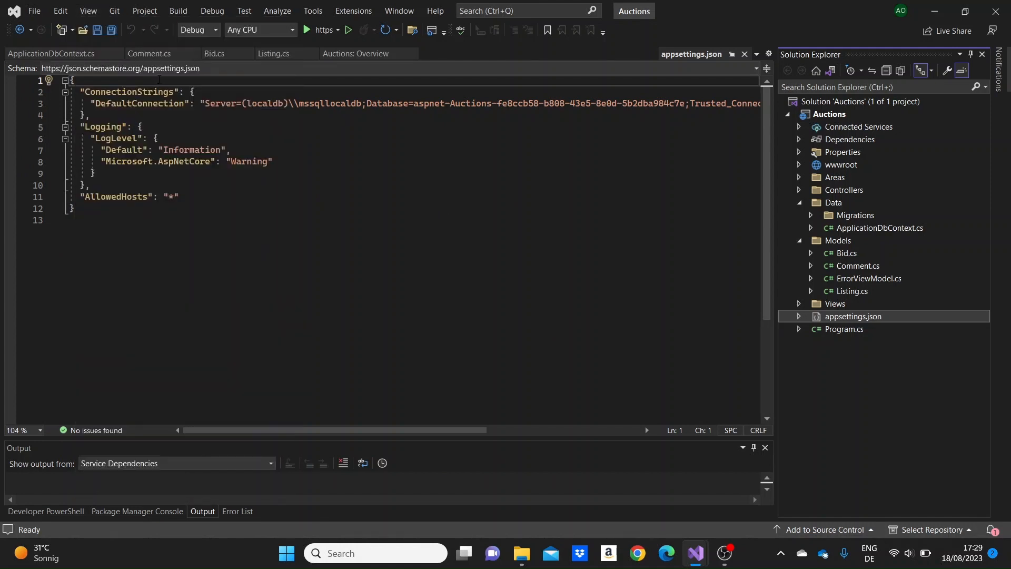
pyautogui.rightClick(66, 85)
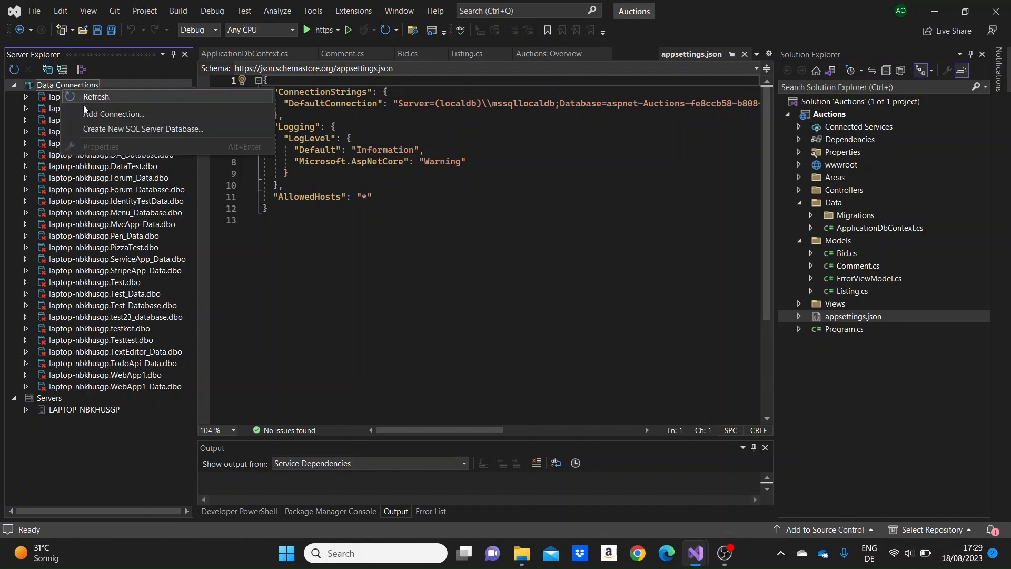
pyautogui.click(144, 131)
pyautogui.write('LAPTOP-NBKHUSGP')
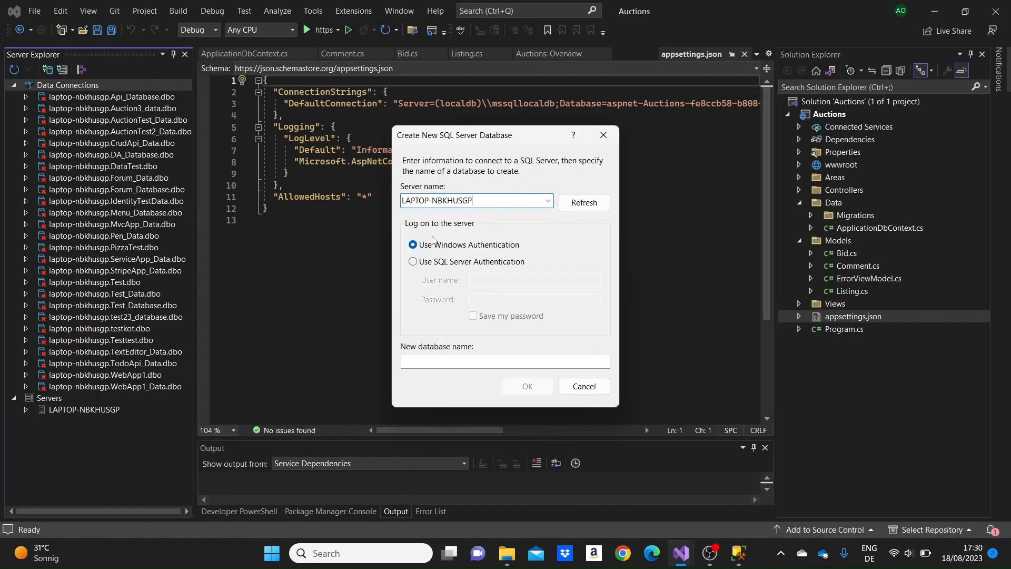
pyautogui.write('Auctions_Data')
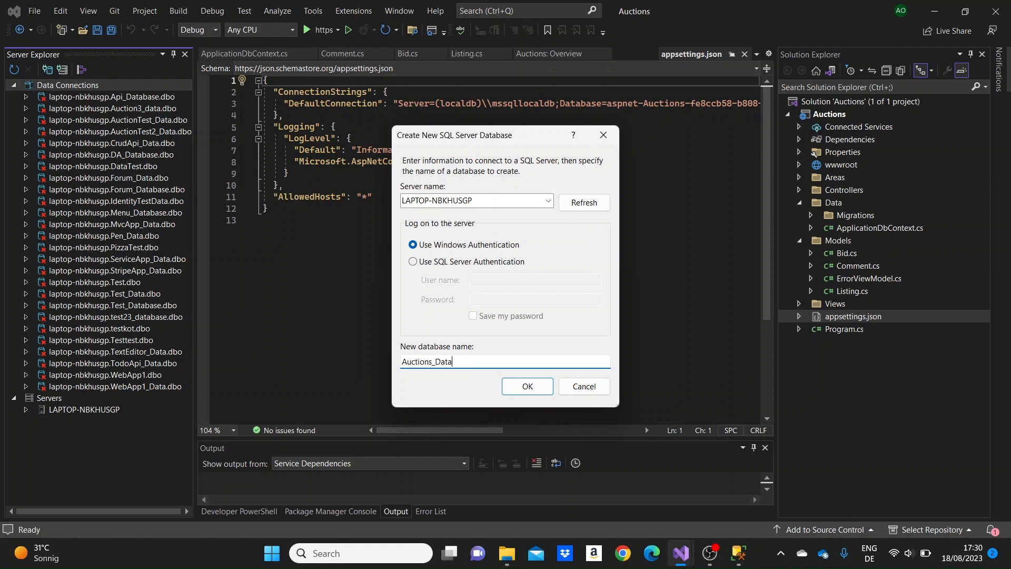
pyautogui.click(527, 386)
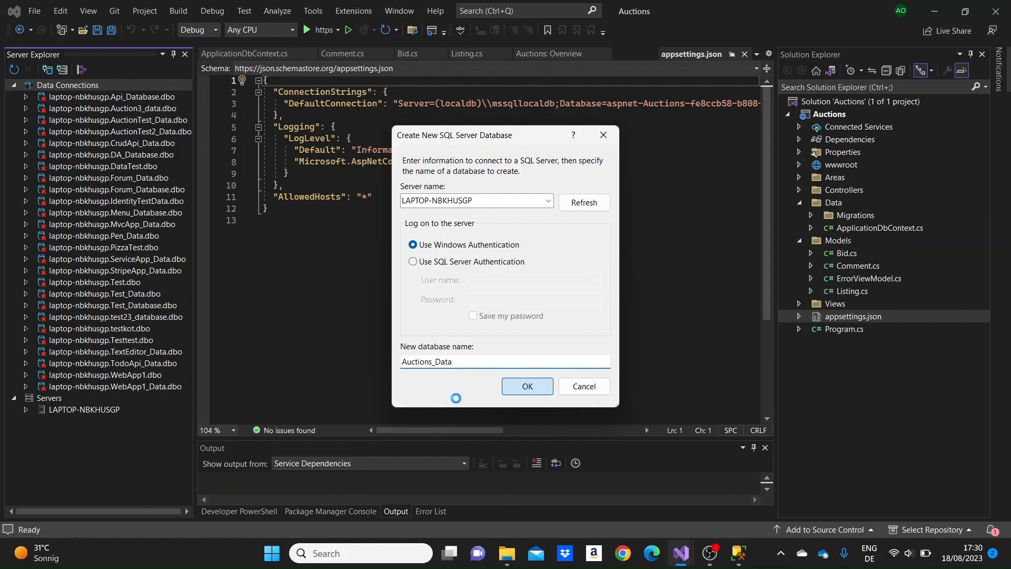
pyautogui.click(526, 386)
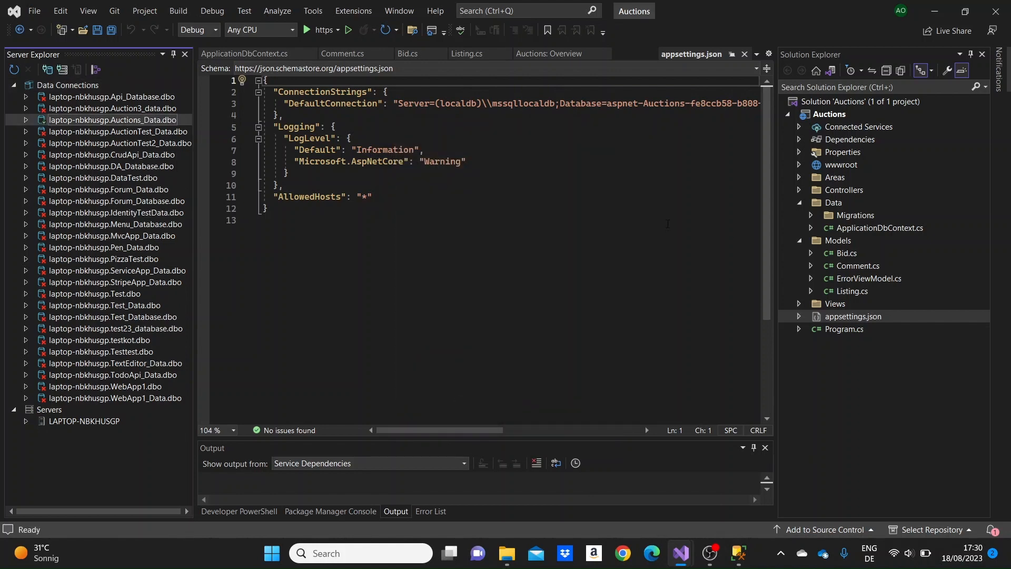
# Step: Set DefaultConnection to the Auctions_Data connection string with Encrypt=False and save appsettings.json
pyautogui.rightClick(113, 120)
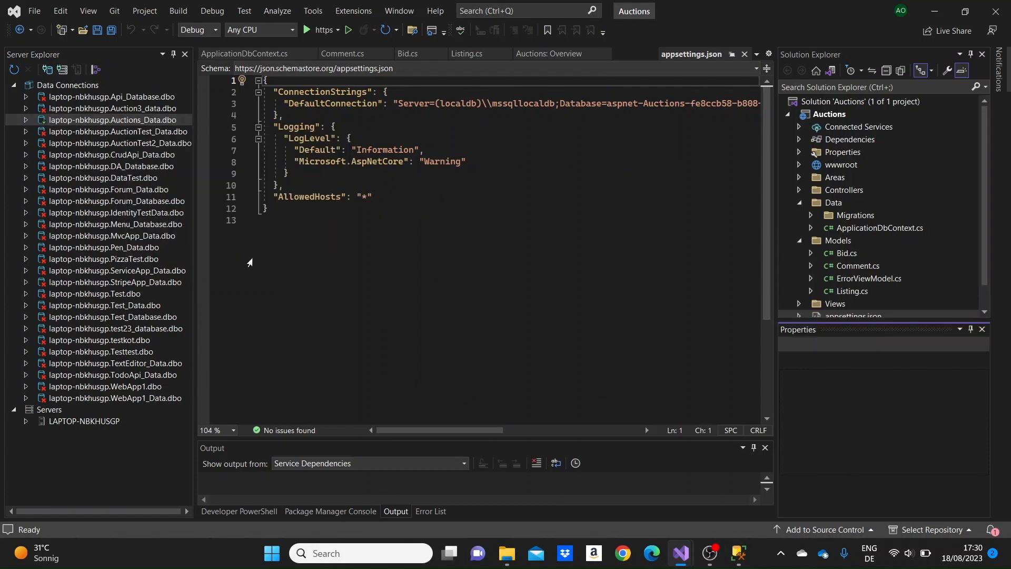
pyautogui.click(116, 120)
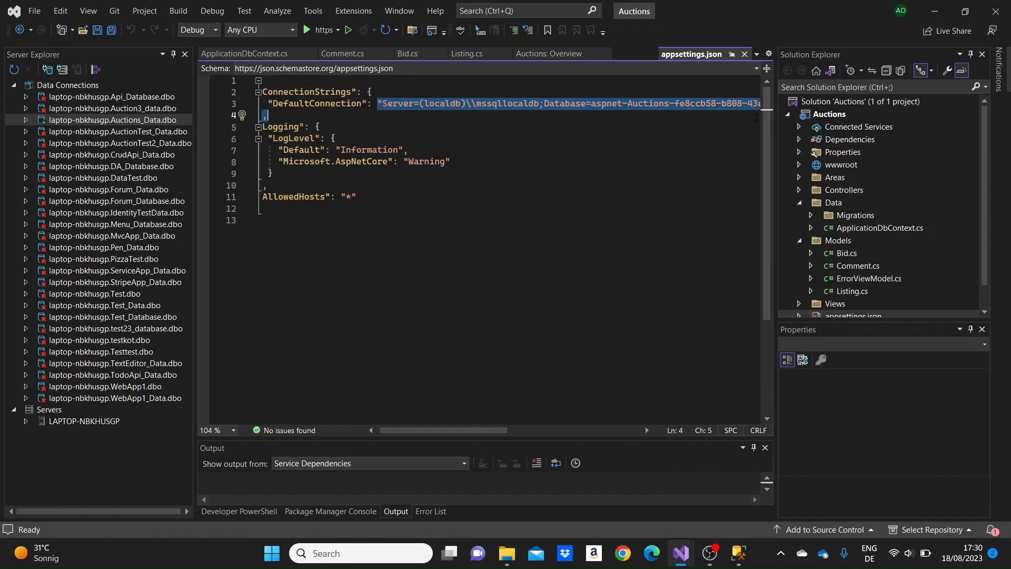
pyautogui.press('Delete')
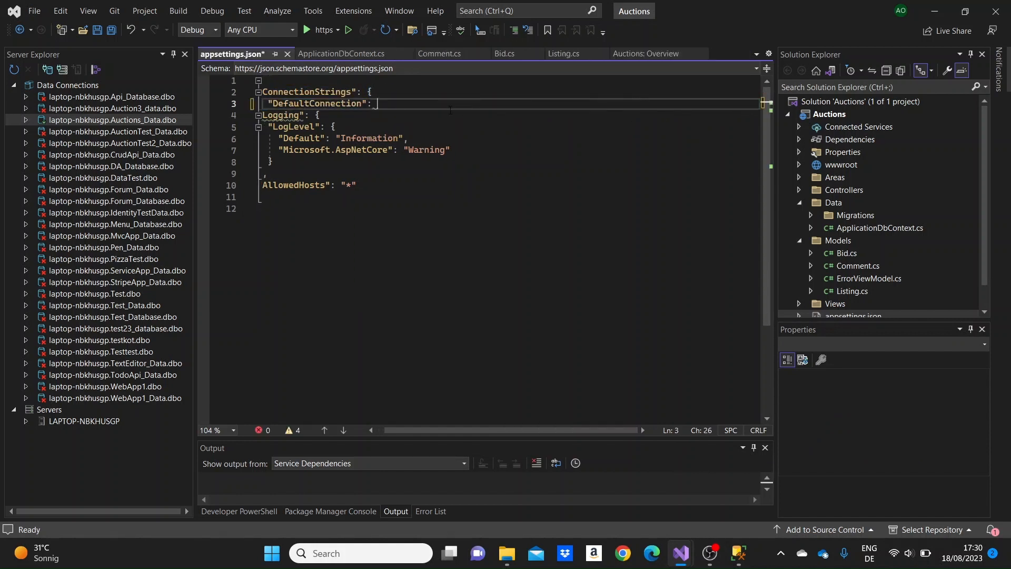
pyautogui.write('""')
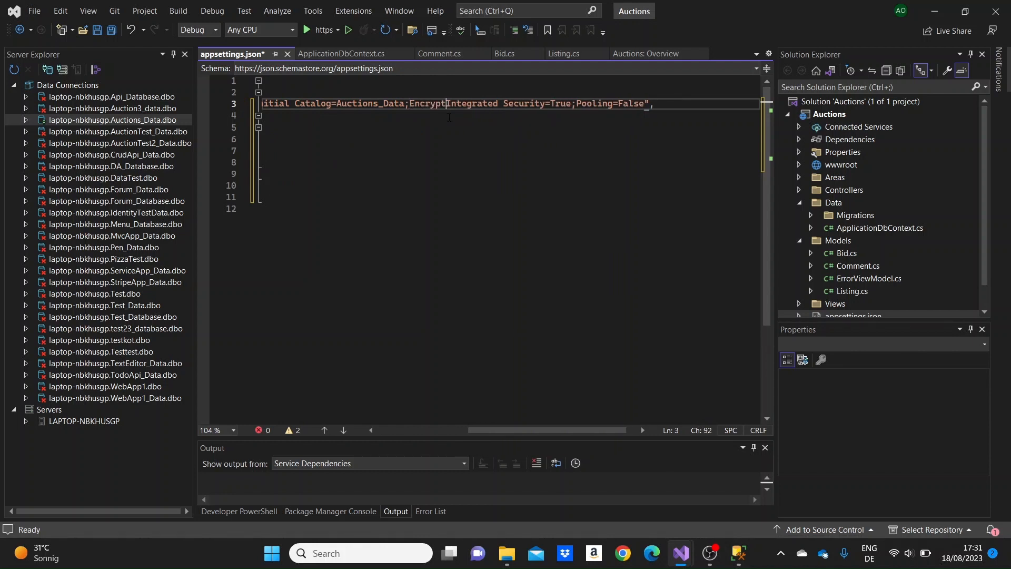
pyautogui.write('=False;')
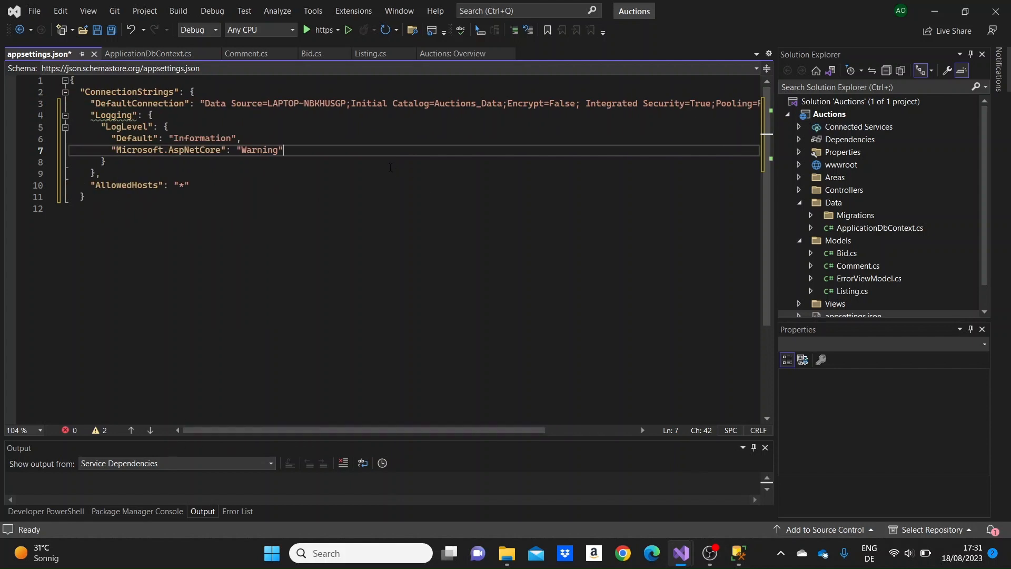
pyautogui.press('ctrl+s')
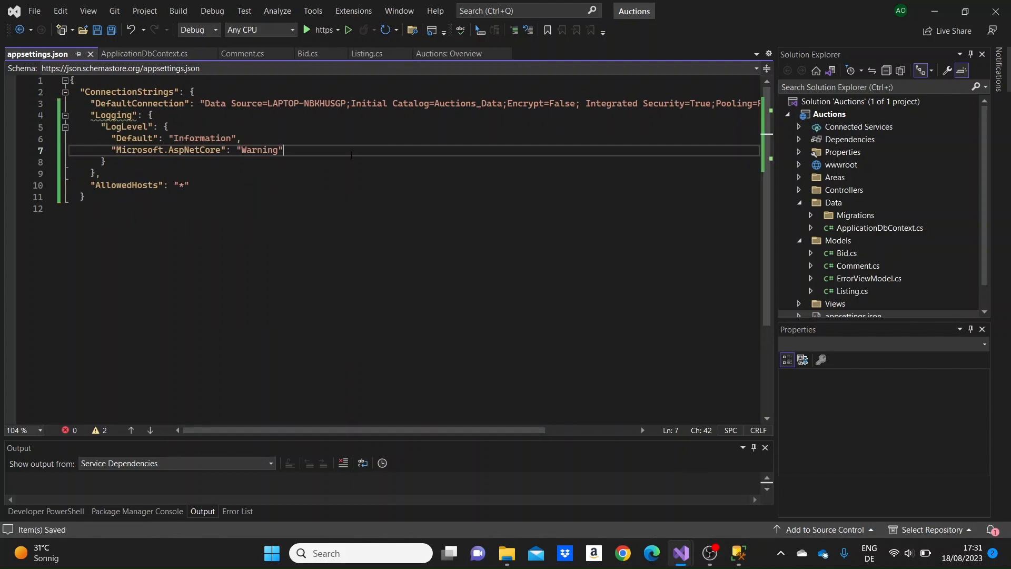
pyautogui.click(844, 304)
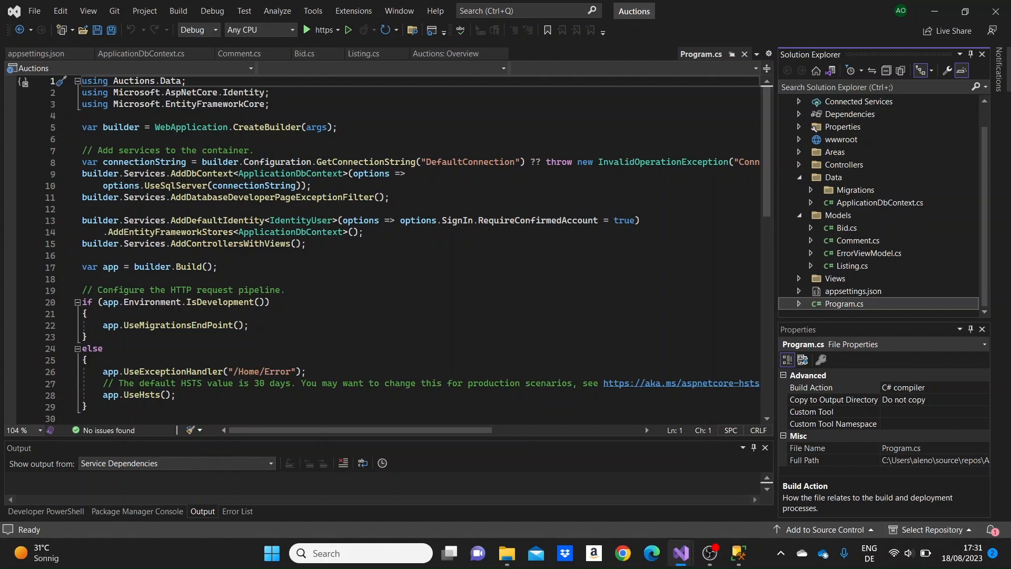
# Step: Run Add-Migration "Initial mgr" in the Package Manager Console, then start typing Update-Database
pyautogui.click(136, 511)
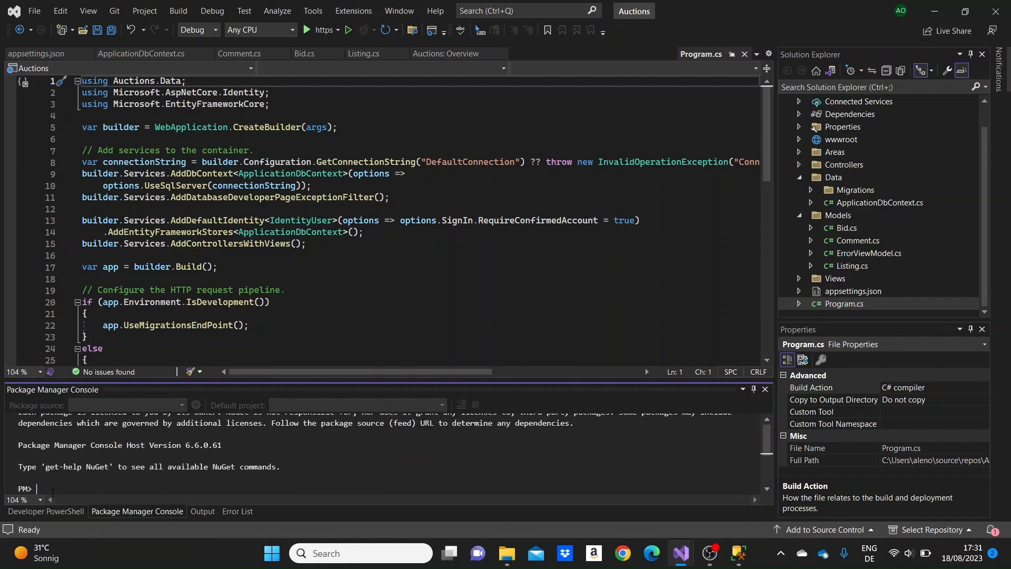
pyautogui.write('Add')
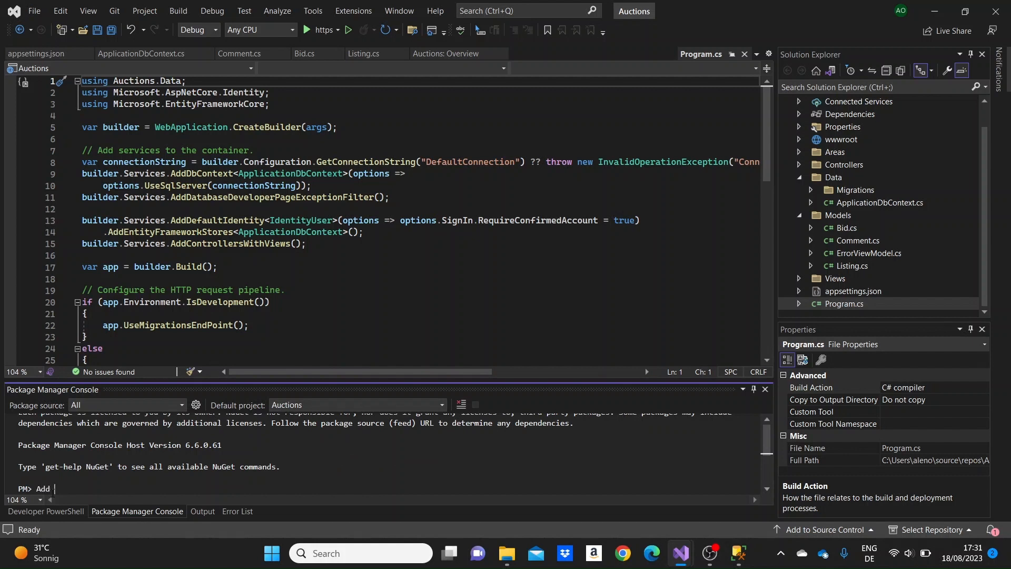
pyautogui.write('Migration')
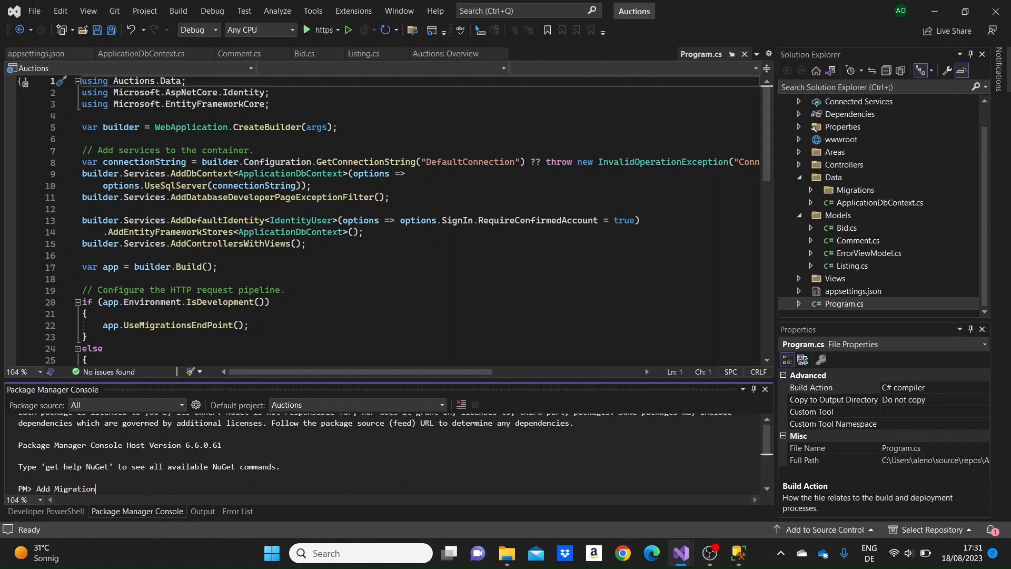
pyautogui.write('""')
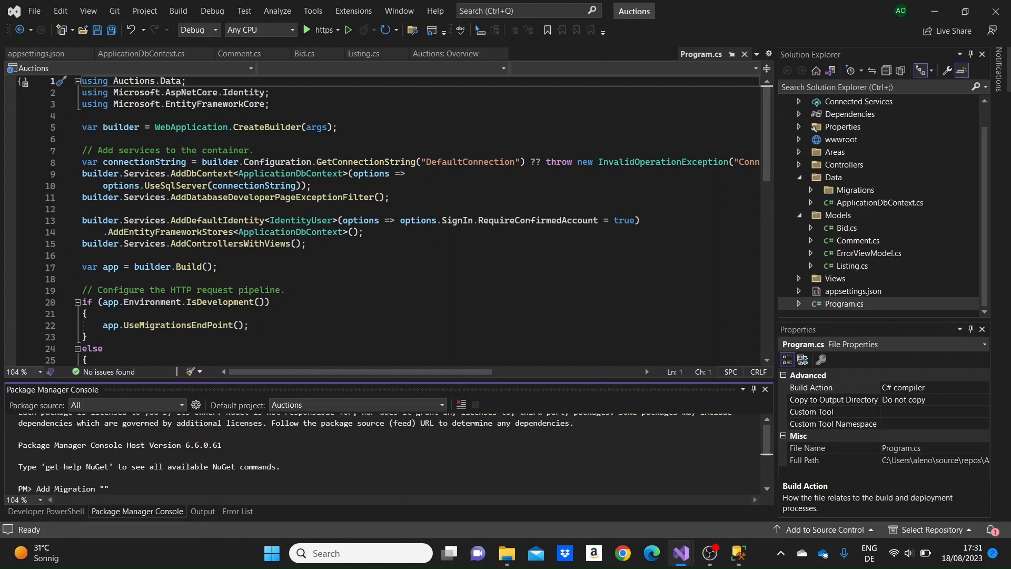
pyautogui.write('Initial mgr')
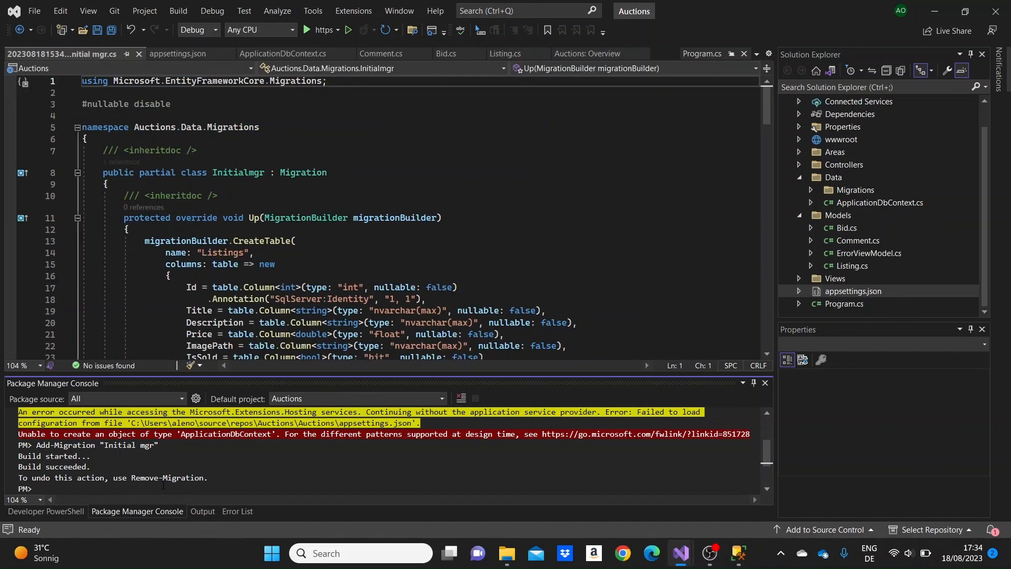
pyautogui.write('Update-Data')
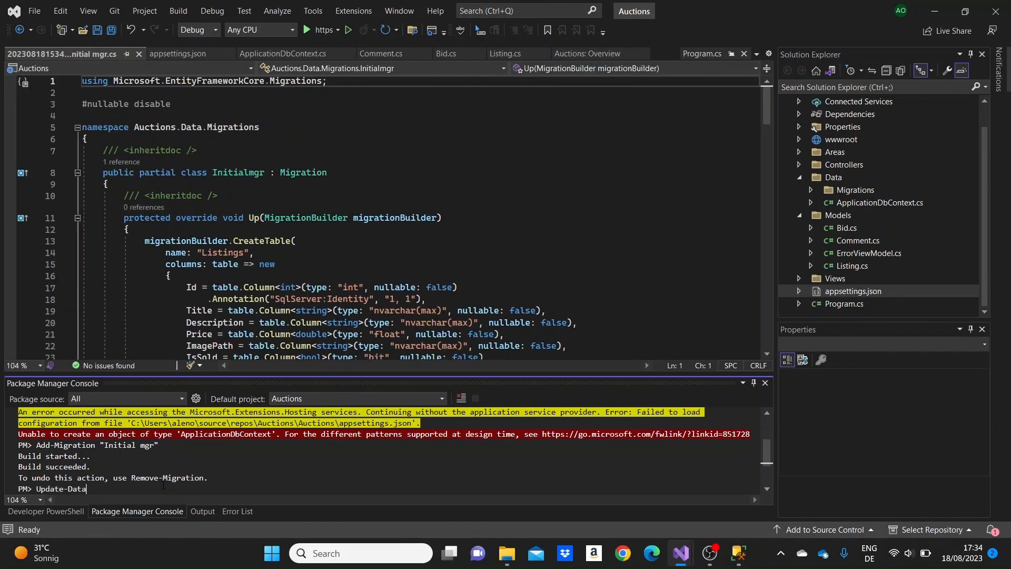